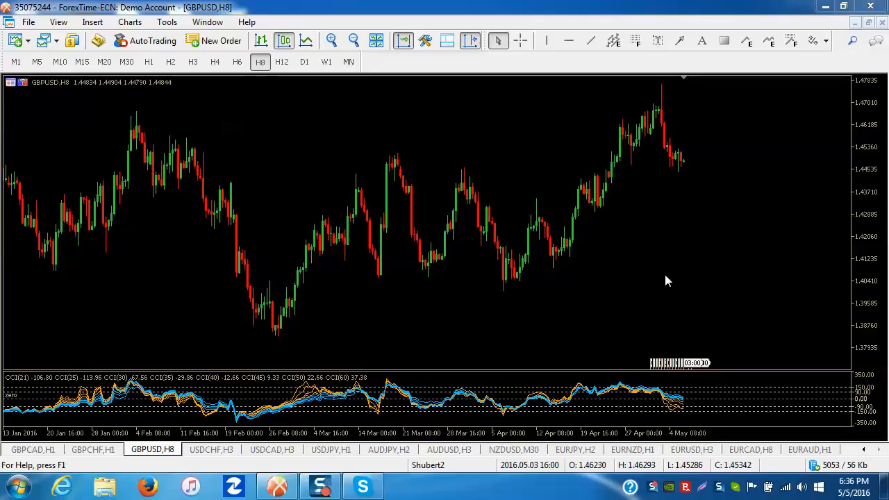
Step: Switch to the Forex Factory calendar in Firefox and scroll down to Friday May 6
{"action": "left_click", "coordinate": [363, 485]}
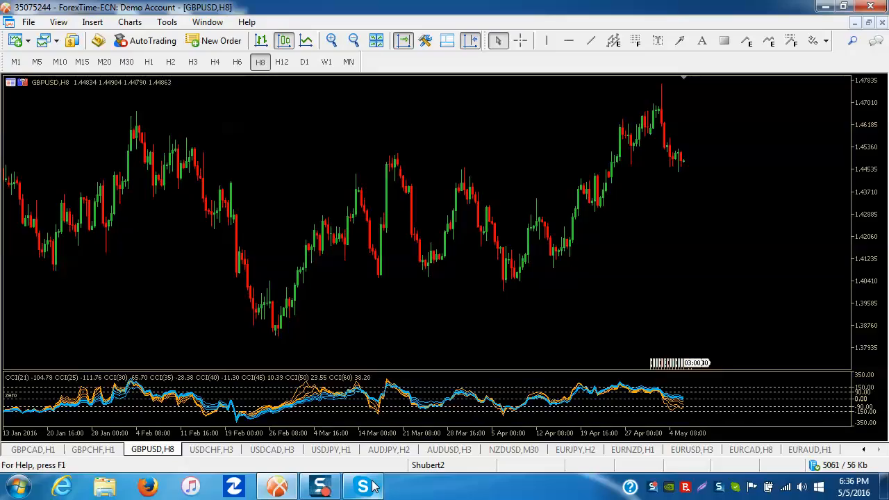
{"action": "mouse_move", "coordinate": [219, 422]}
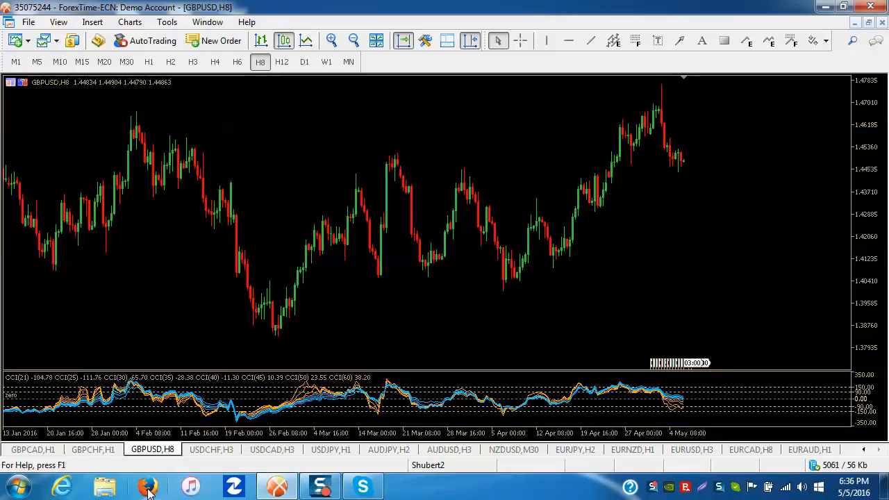
{"action": "mouse_move", "coordinate": [147, 486]}
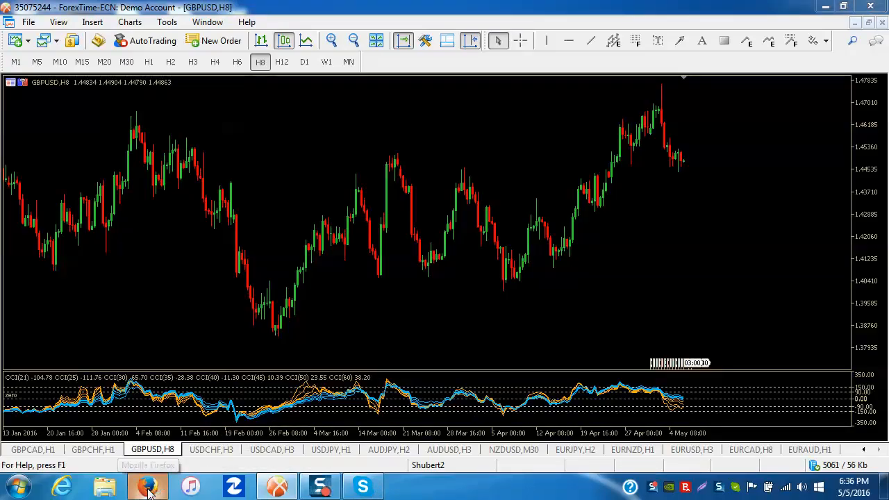
{"action": "left_click", "coordinate": [146, 485]}
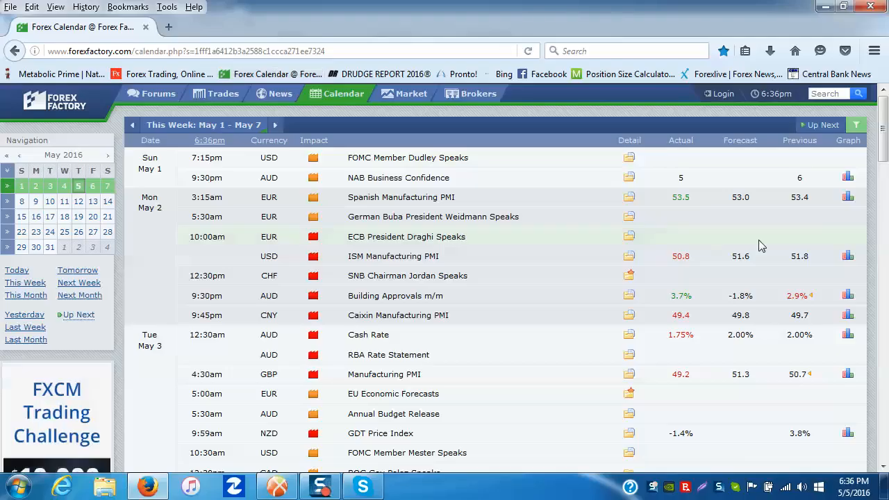
{"action": "scroll", "scroll_direction": "down", "scroll_amount": 3}
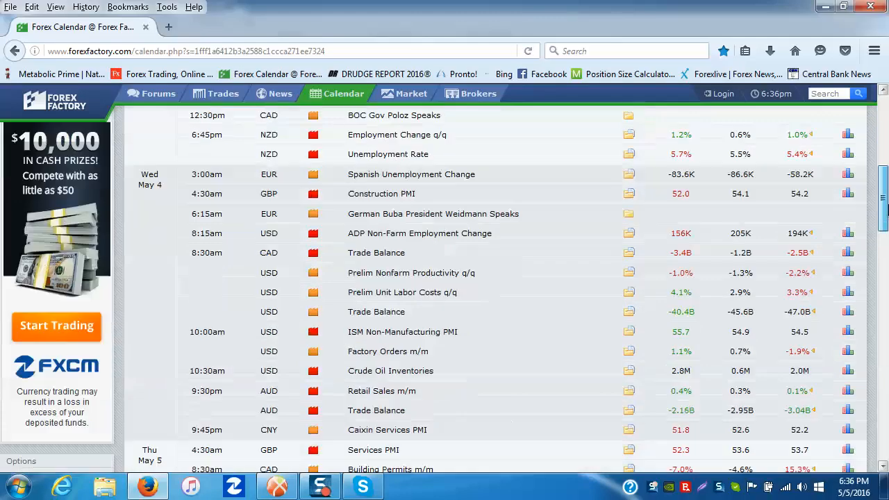
{"action": "scroll", "scroll_direction": "down", "scroll_amount": 3}
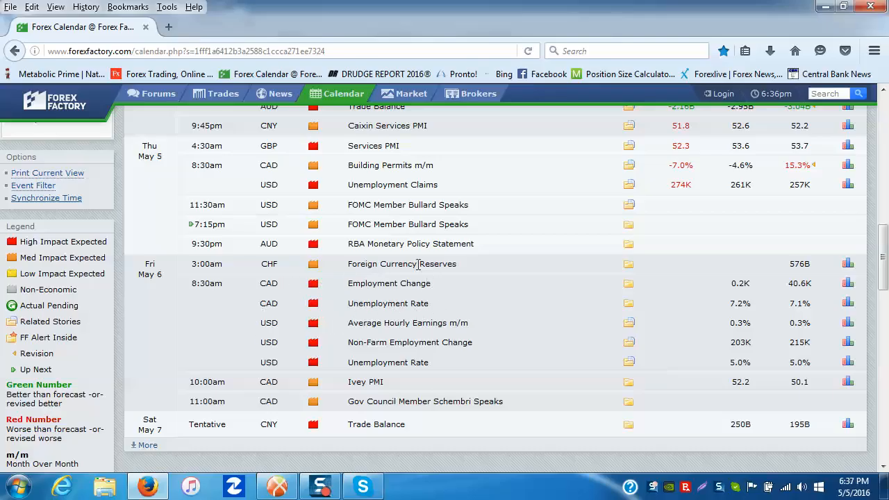
{"action": "mouse_move", "coordinate": [355, 313]}
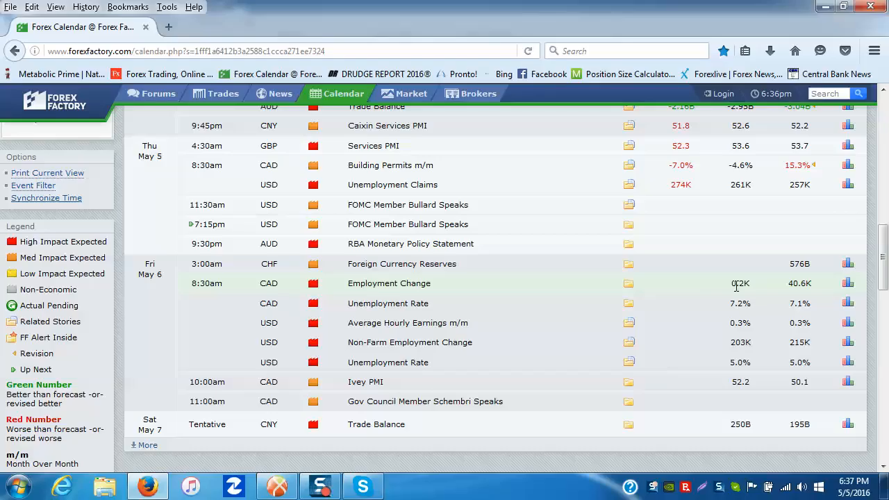
{"action": "mouse_move", "coordinate": [793, 295]}
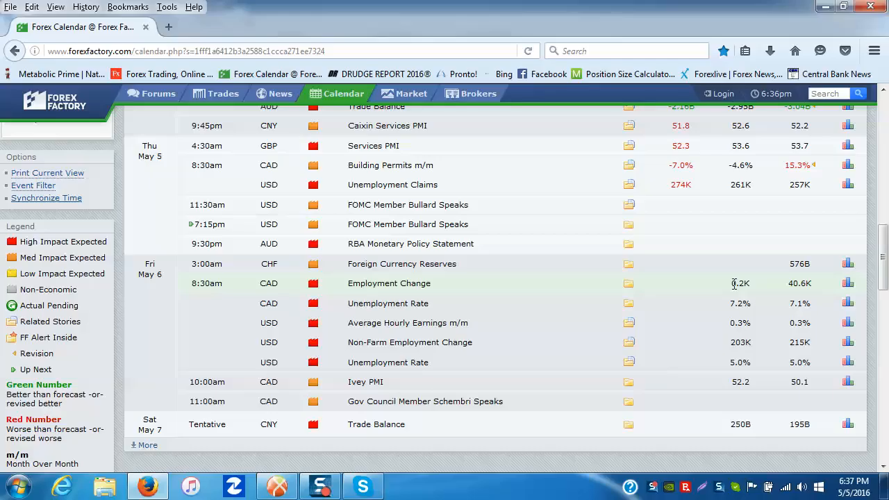
{"action": "mouse_move", "coordinate": [734, 295]}
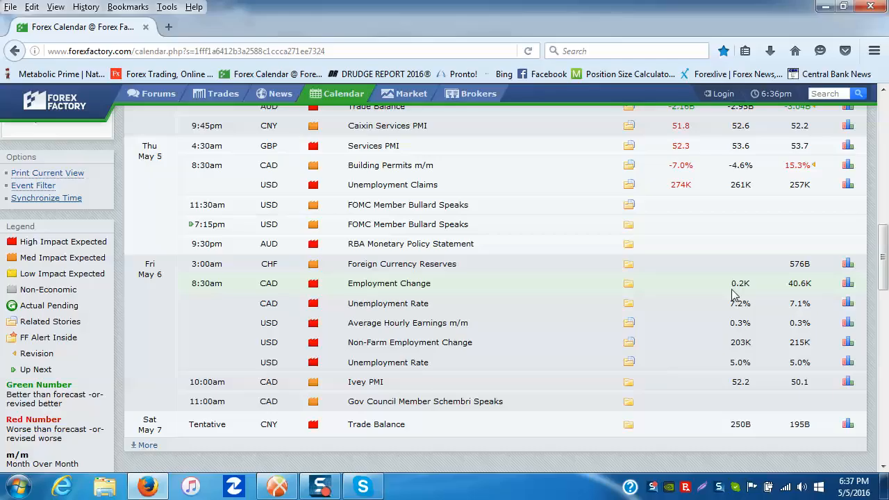
{"action": "mouse_move", "coordinate": [738, 295]}
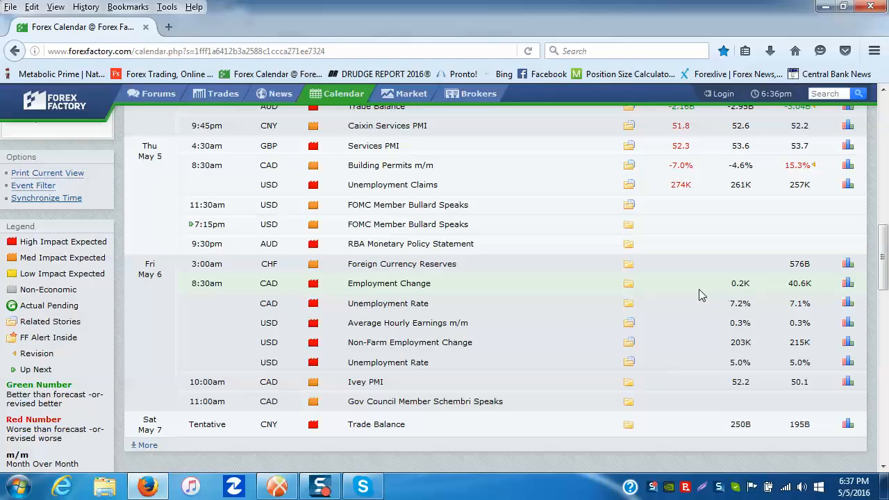
{"action": "mouse_move", "coordinate": [721, 314]}
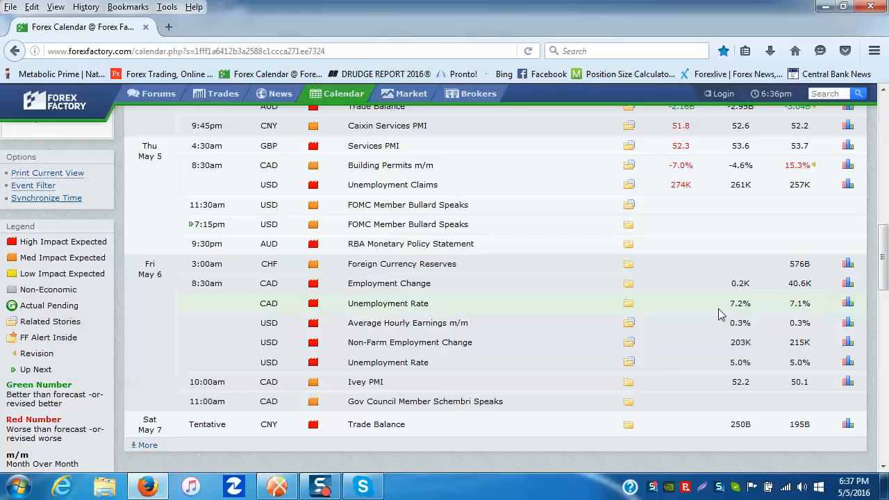
{"action": "mouse_move", "coordinate": [712, 316]}
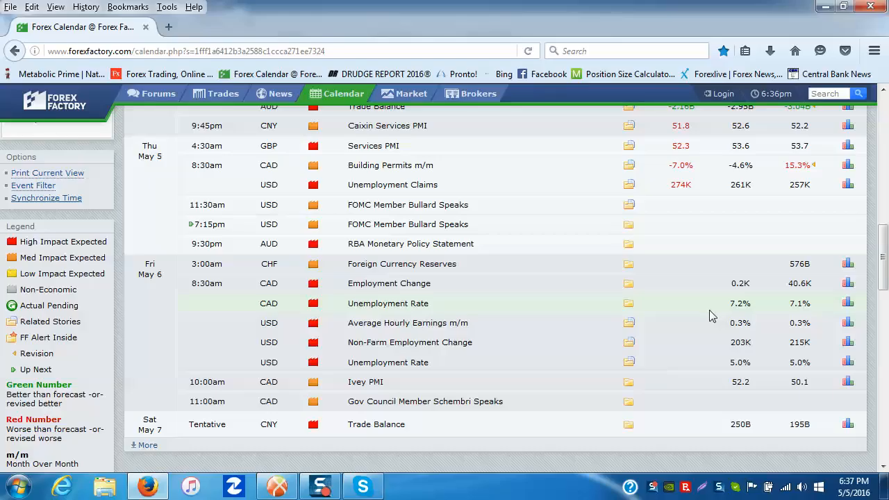
{"action": "mouse_move", "coordinate": [717, 315]}
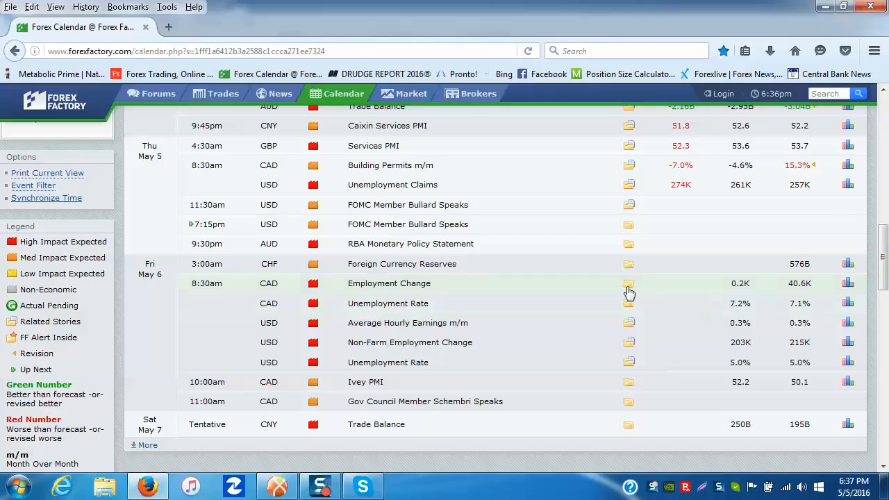
{"action": "mouse_move", "coordinate": [636, 291]}
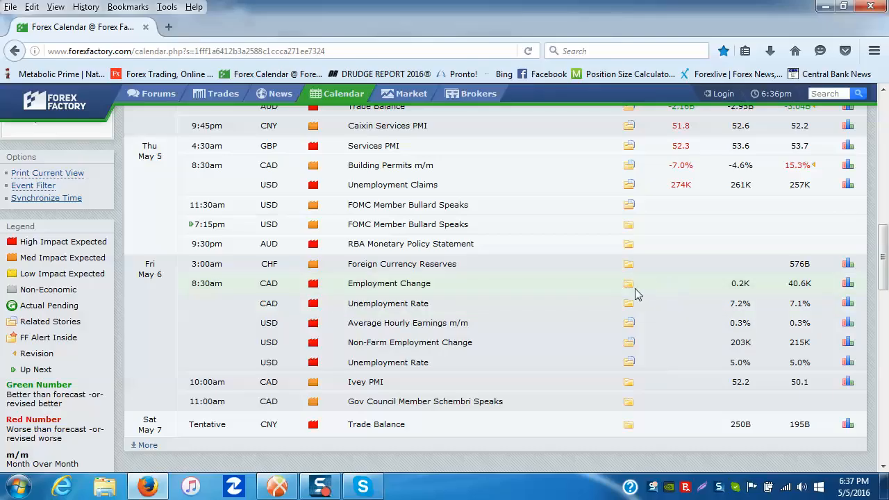
{"action": "mouse_move", "coordinate": [633, 283]}
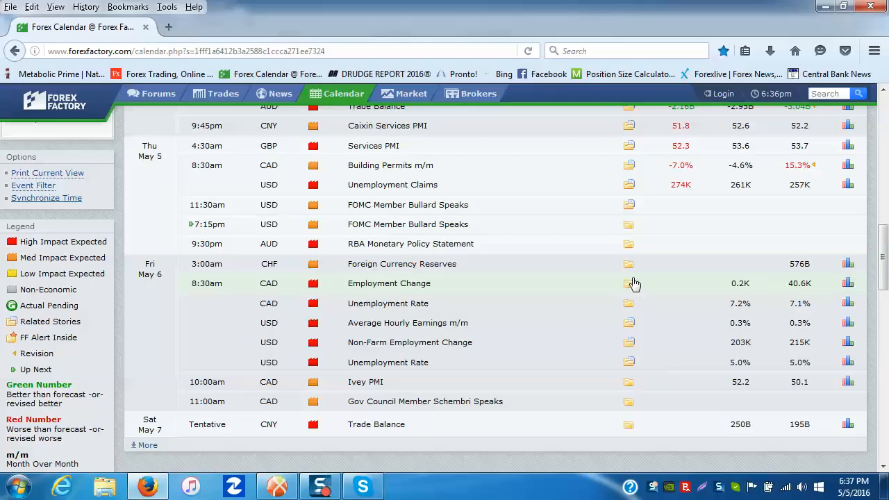
{"action": "left_click", "coordinate": [389, 283]}
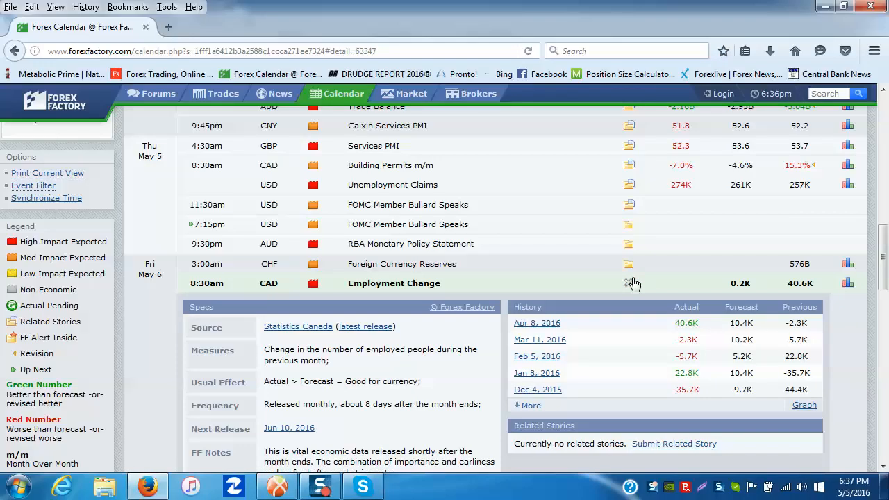
{"action": "left_click", "coordinate": [631, 283]}
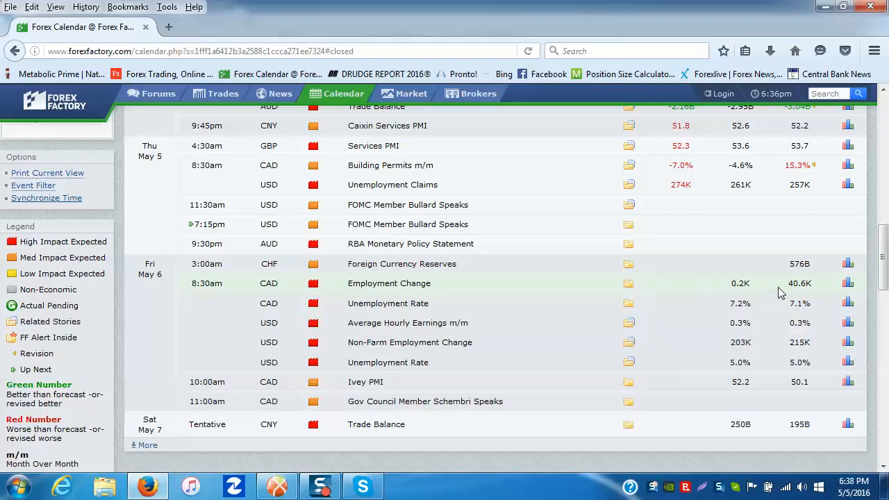
{"action": "mouse_move", "coordinate": [743, 298]}
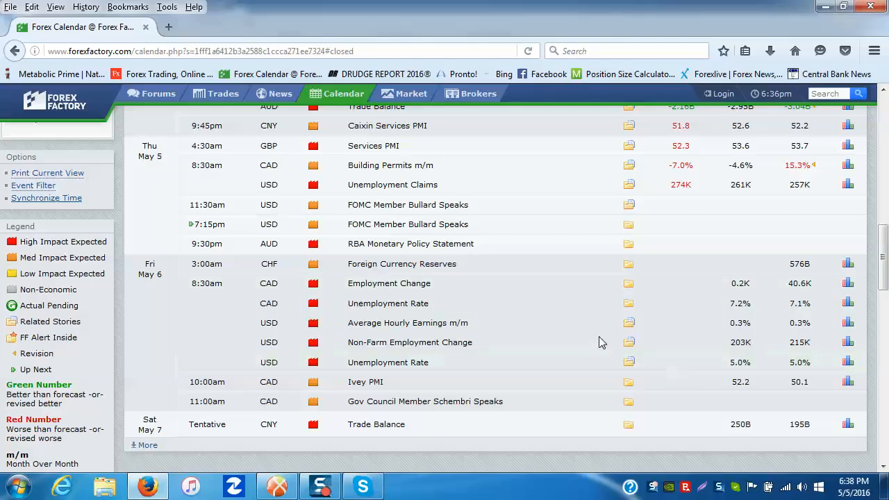
{"action": "mouse_move", "coordinate": [589, 334]}
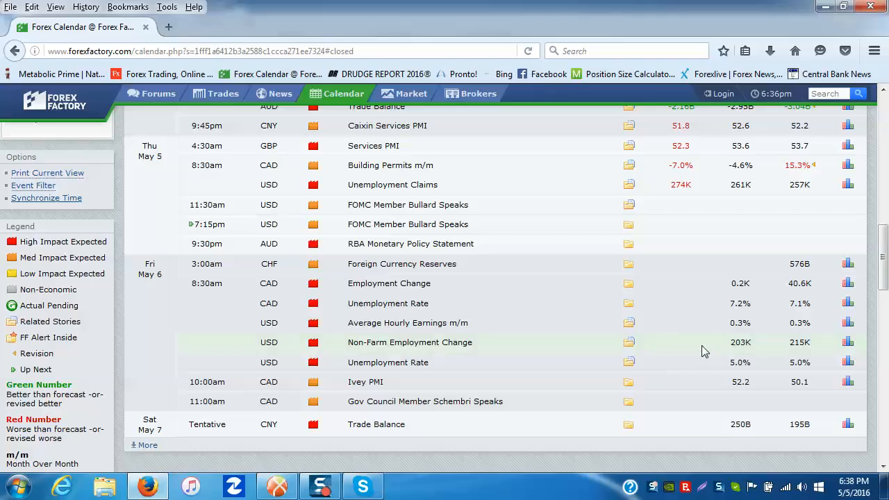
{"action": "mouse_move", "coordinate": [736, 355]}
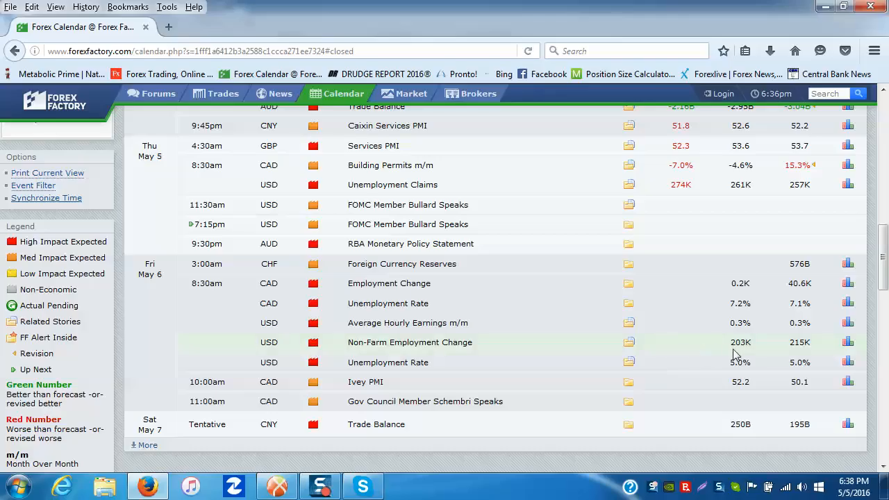
{"action": "mouse_move", "coordinate": [783, 350]}
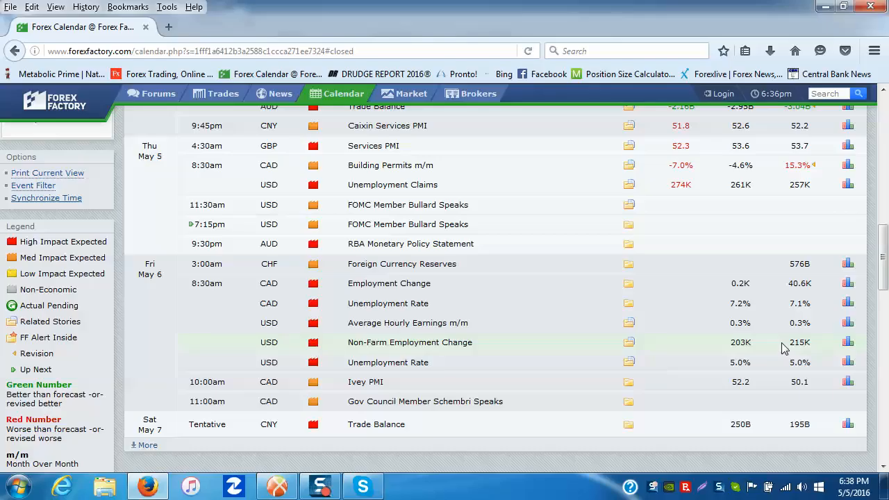
{"action": "mouse_move", "coordinate": [722, 352]}
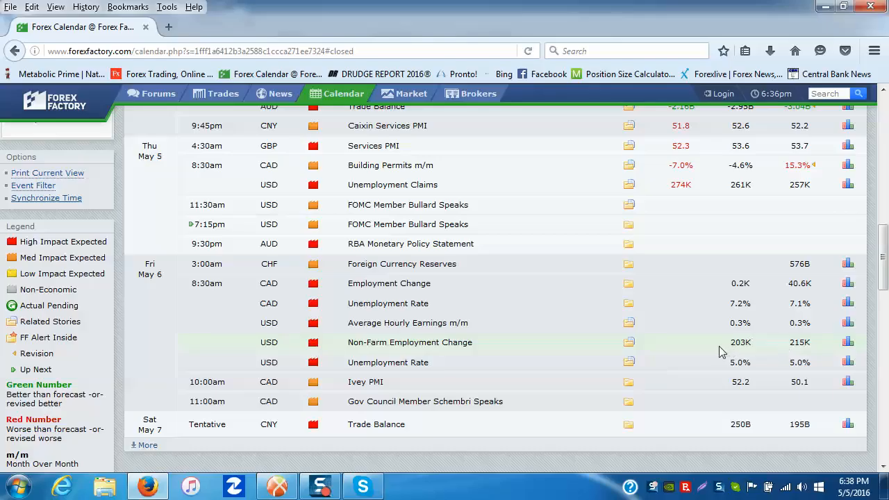
{"action": "mouse_move", "coordinate": [722, 361]}
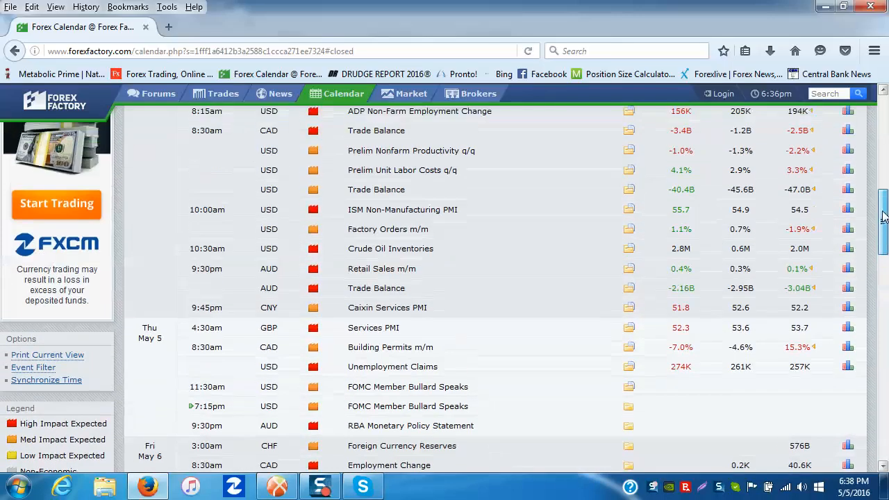
{"action": "scroll", "scroll_direction": "up", "scroll_amount": 3}
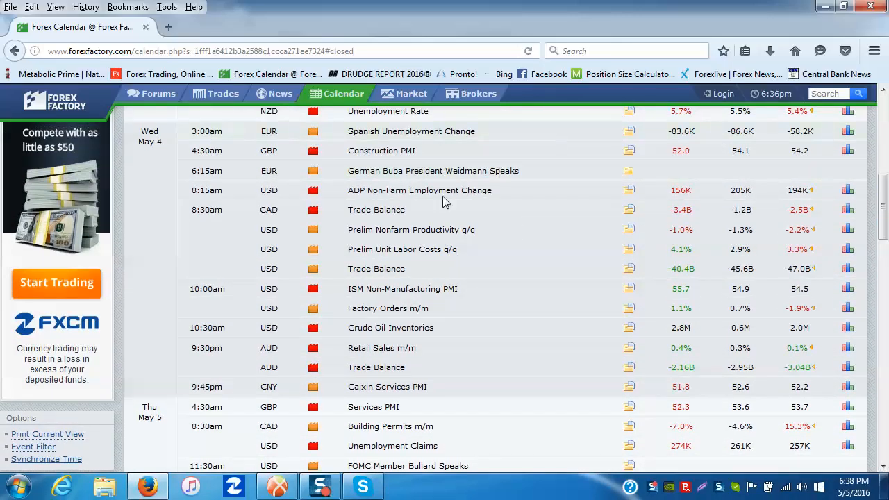
{"action": "mouse_move", "coordinate": [340, 203]}
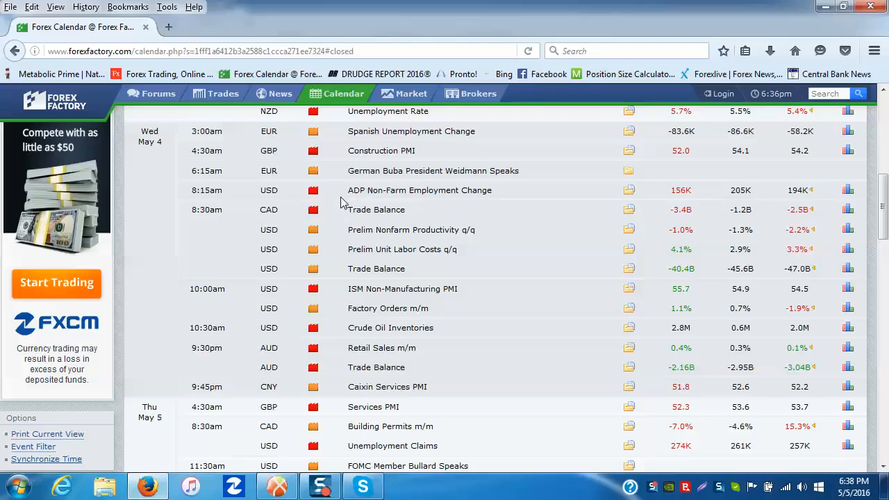
{"action": "mouse_move", "coordinate": [488, 202]}
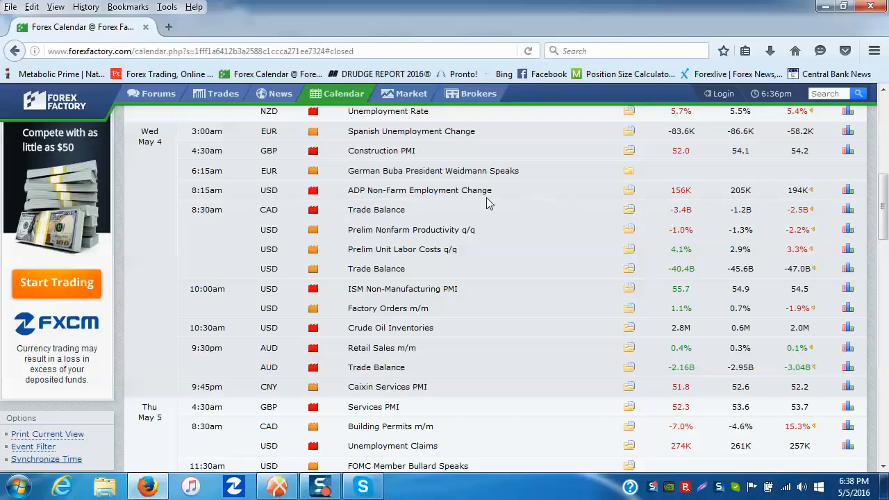
{"action": "mouse_move", "coordinate": [666, 200]}
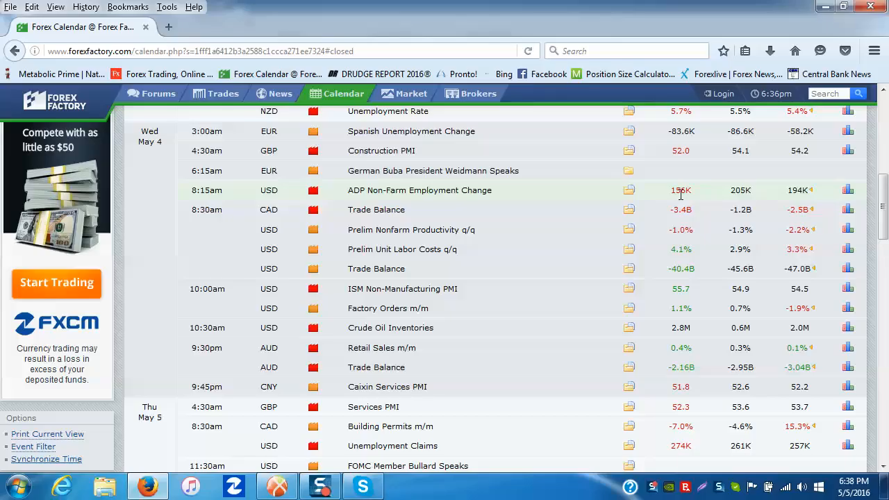
{"action": "mouse_move", "coordinate": [660, 200]}
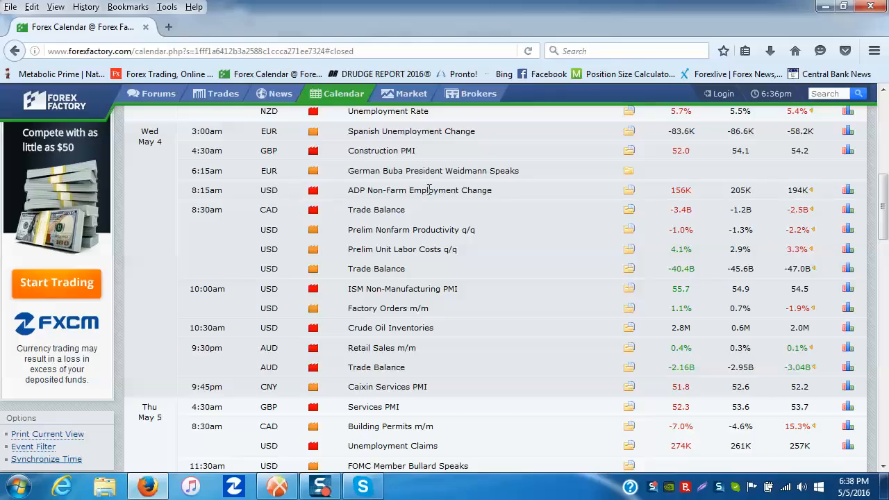
{"action": "mouse_move", "coordinate": [570, 197]}
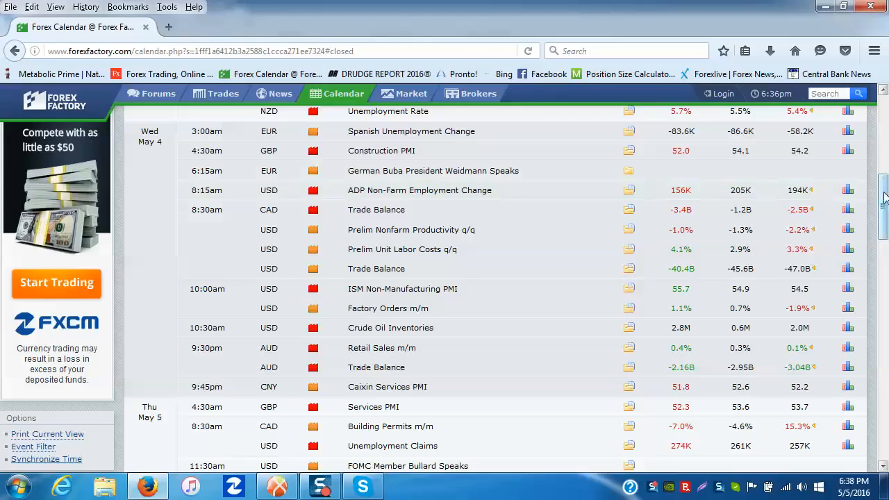
{"action": "scroll", "scroll_direction": "down", "scroll_amount": 3}
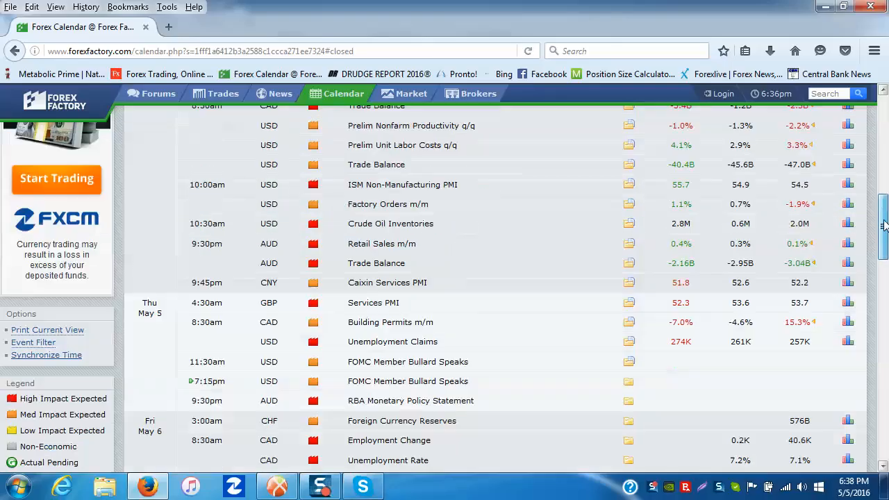
{"action": "scroll", "scroll_direction": "down", "scroll_amount": 3}
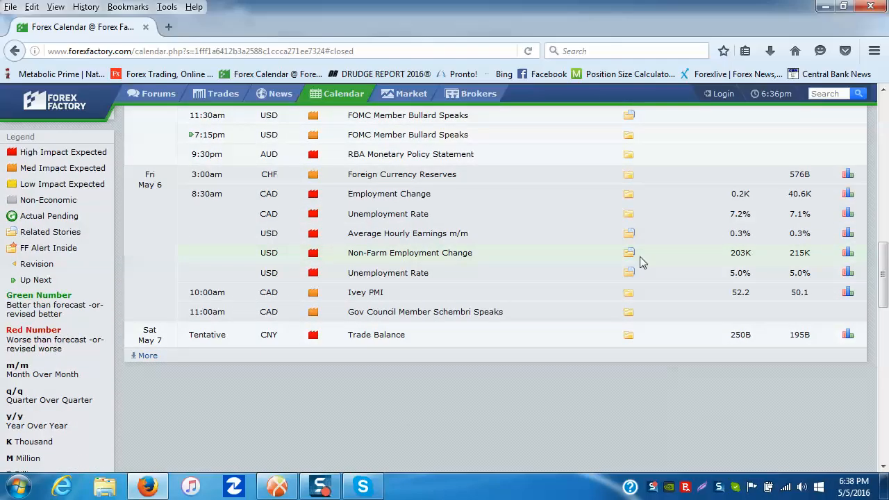
{"action": "mouse_move", "coordinate": [757, 258]}
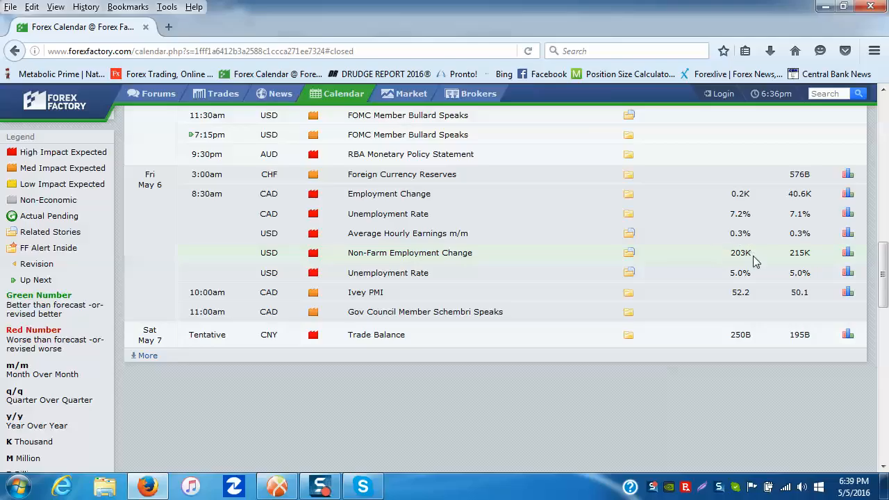
{"action": "mouse_move", "coordinate": [724, 262]}
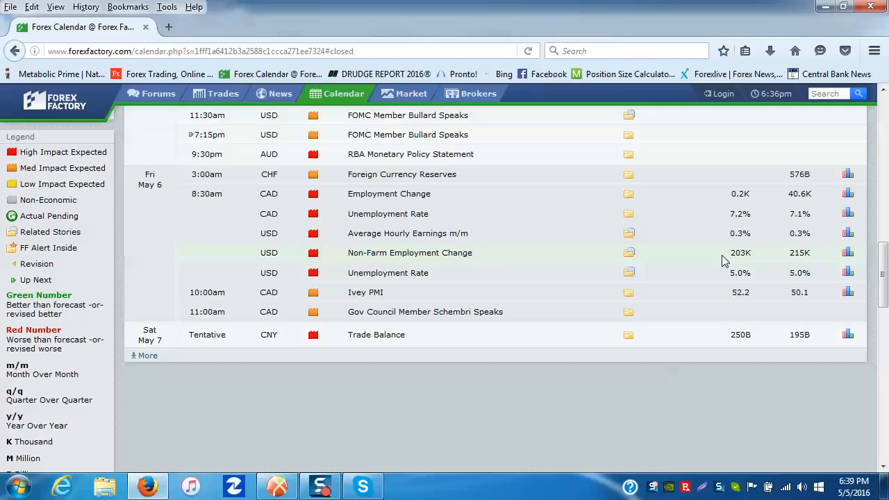
{"action": "mouse_move", "coordinate": [724, 243]}
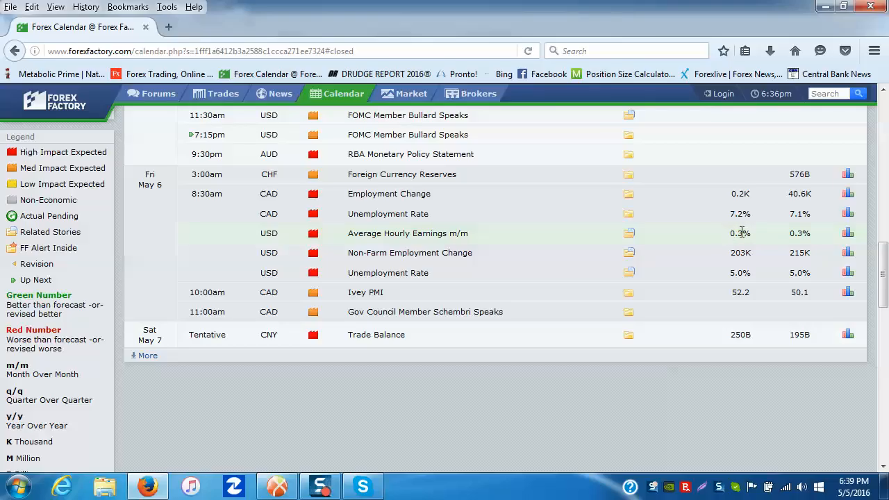
{"action": "mouse_move", "coordinate": [743, 246]}
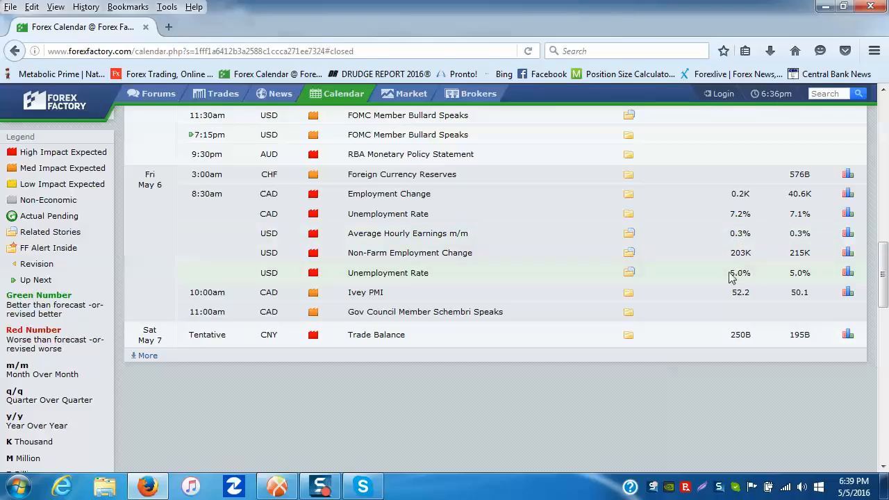
{"action": "mouse_move", "coordinate": [720, 277]}
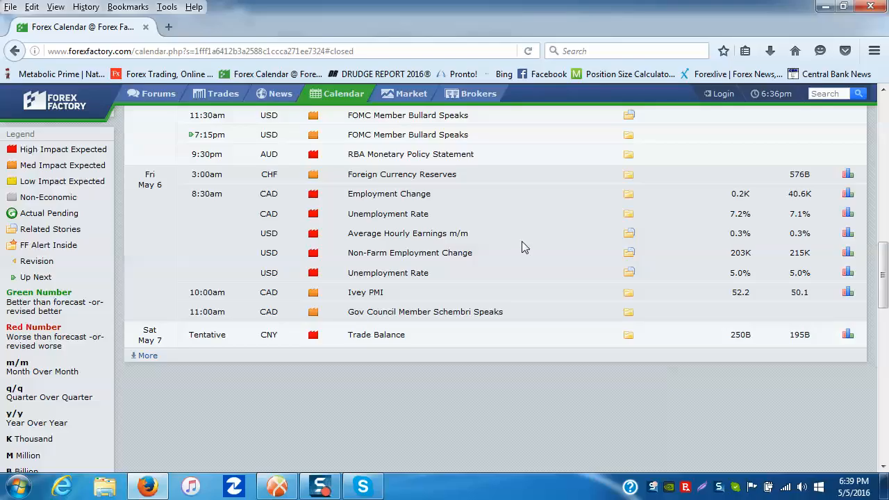
{"action": "mouse_move", "coordinate": [384, 248]}
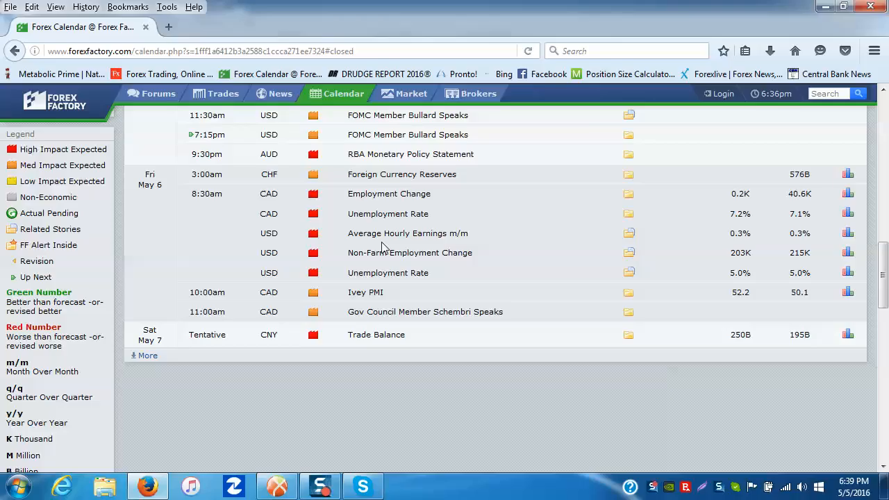
{"action": "mouse_move", "coordinate": [361, 270]}
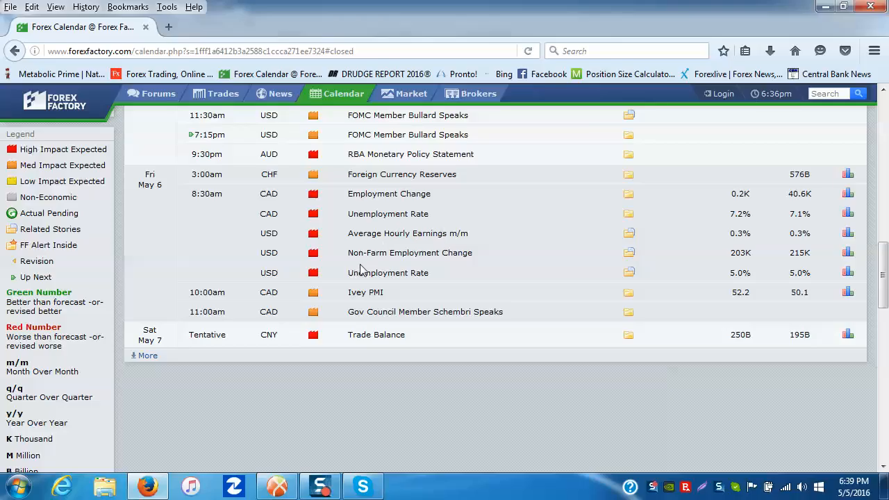
{"action": "mouse_move", "coordinate": [484, 235]}
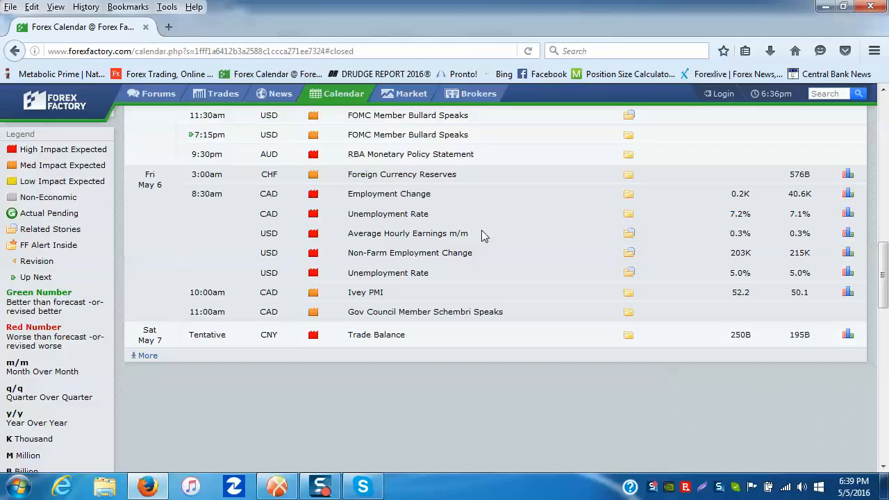
{"action": "mouse_move", "coordinate": [531, 190]}
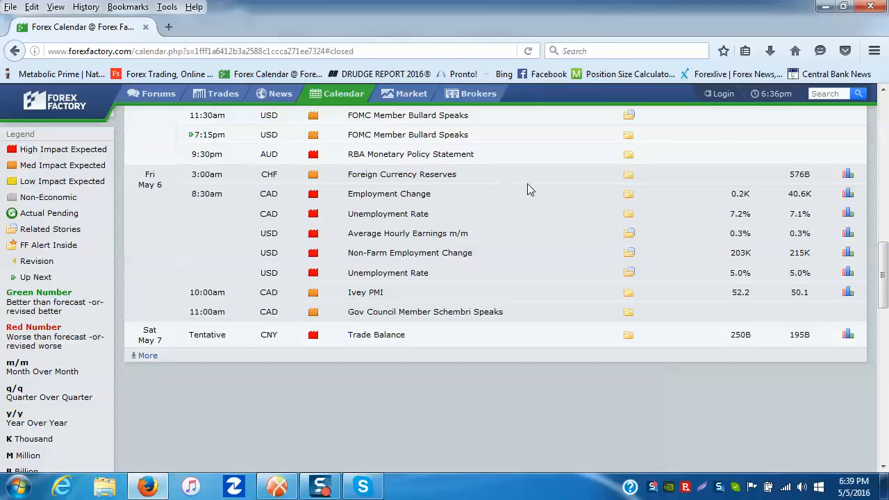
{"action": "mouse_move", "coordinate": [516, 220]}
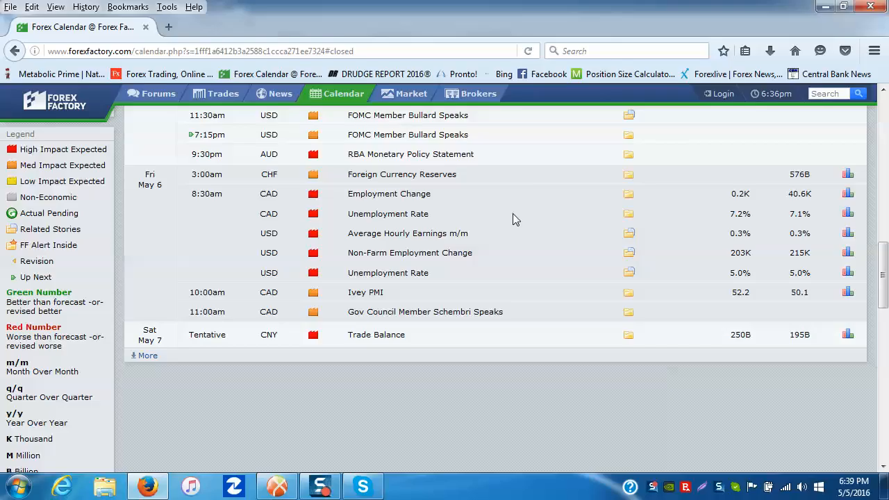
{"action": "mouse_move", "coordinate": [561, 212]}
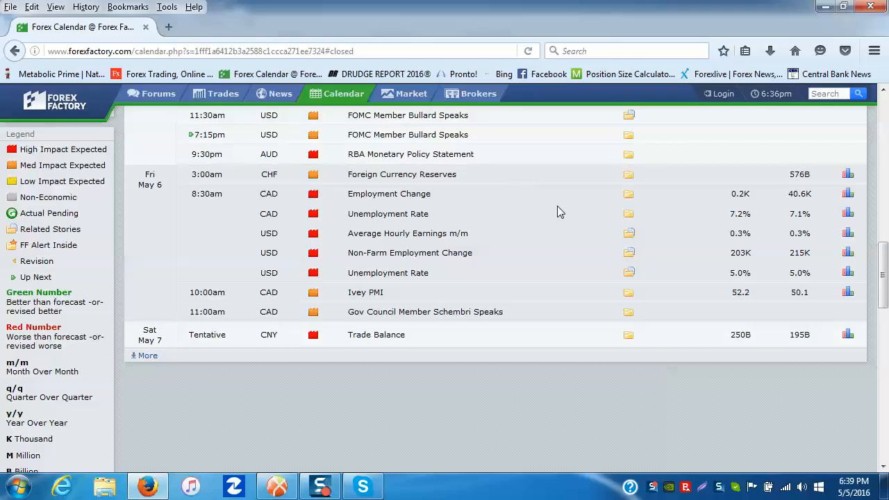
{"action": "mouse_move", "coordinate": [513, 254]}
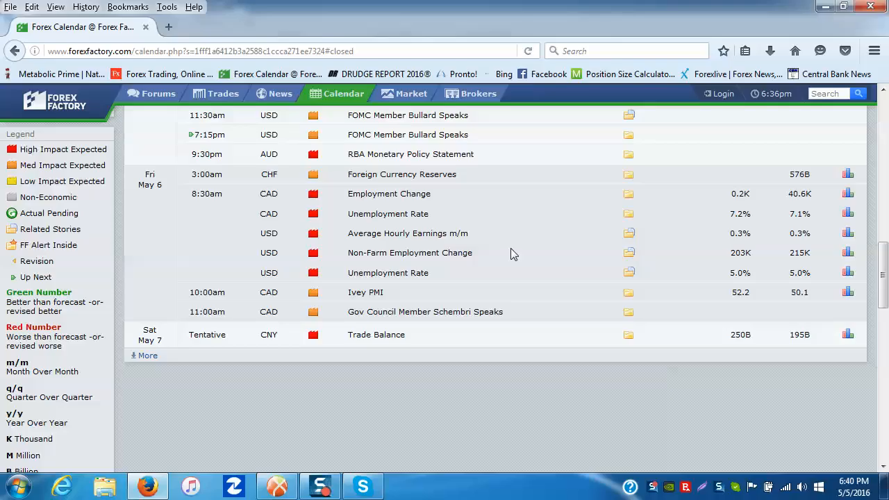
{"action": "mouse_move", "coordinate": [571, 260]}
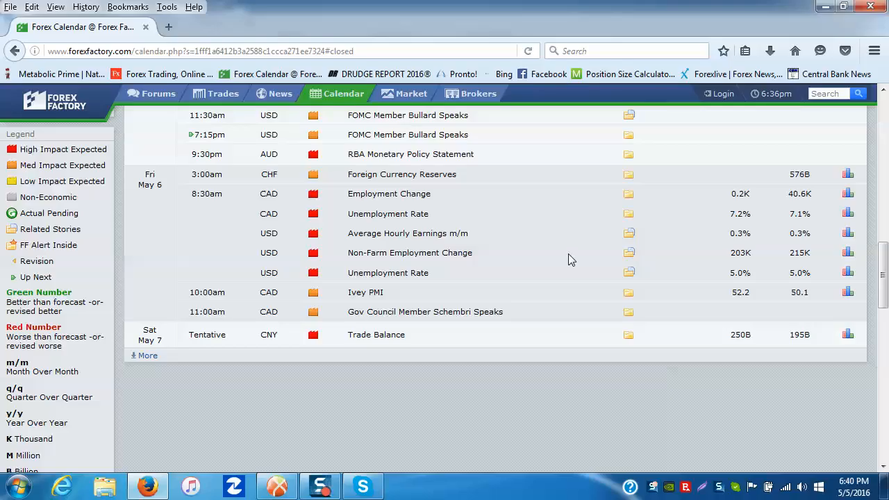
{"action": "mouse_move", "coordinate": [464, 236]}
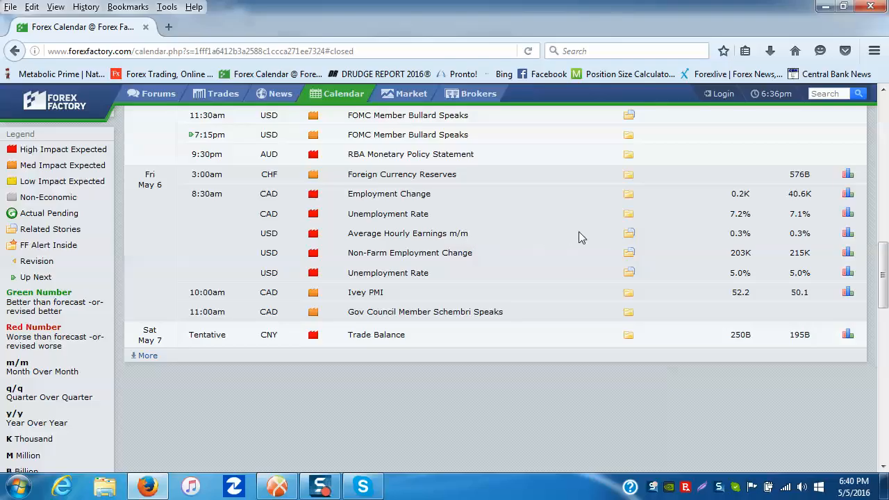
{"action": "mouse_move", "coordinate": [693, 237]}
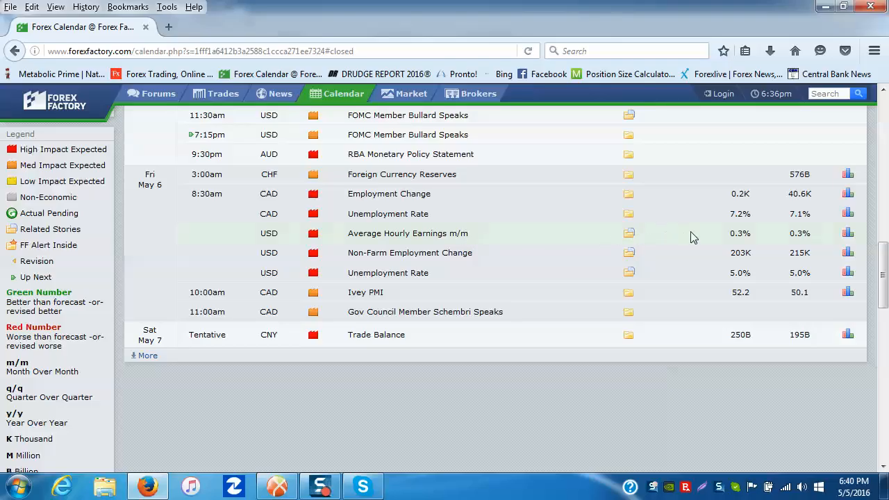
{"action": "mouse_move", "coordinate": [700, 245]}
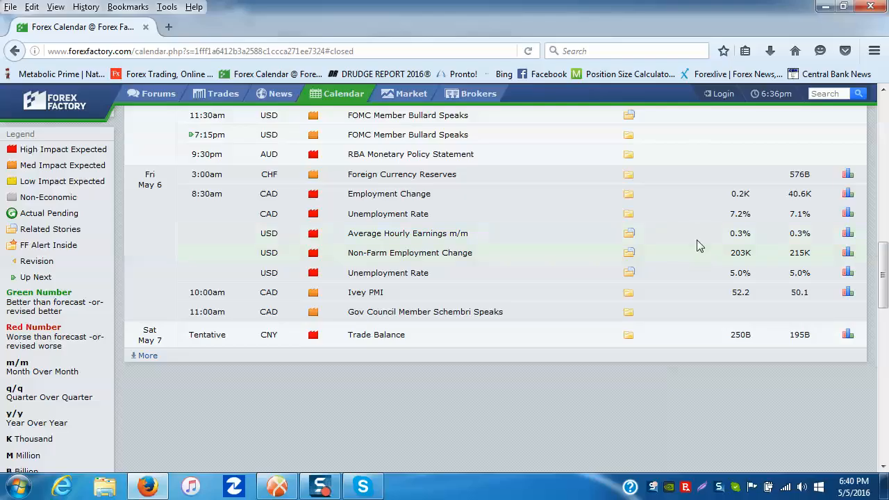
{"action": "mouse_move", "coordinate": [505, 209]}
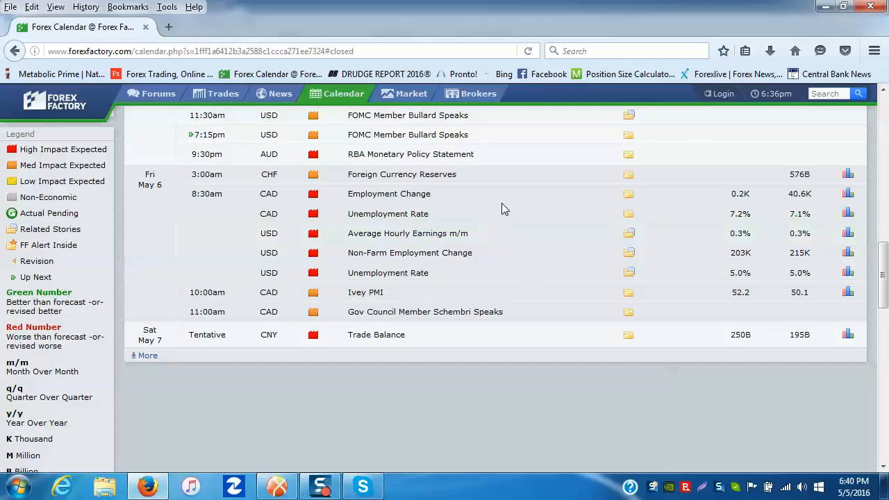
{"action": "mouse_move", "coordinate": [681, 214]}
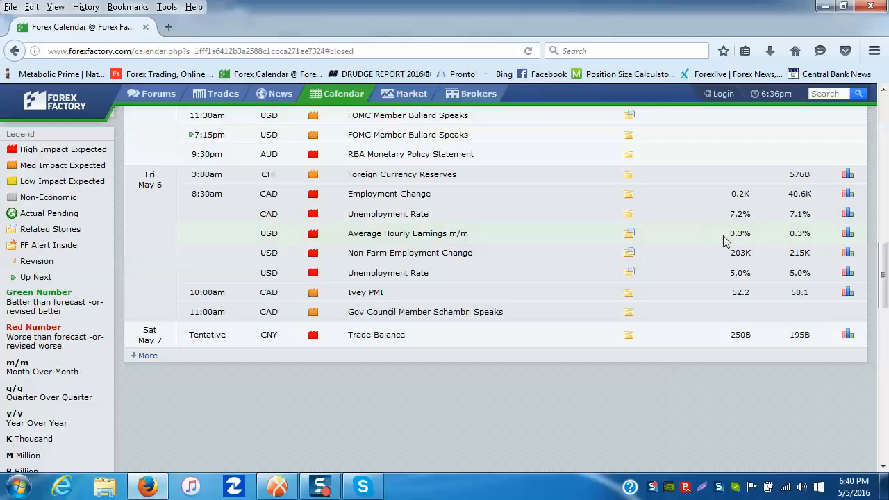
{"action": "mouse_move", "coordinate": [723, 275]}
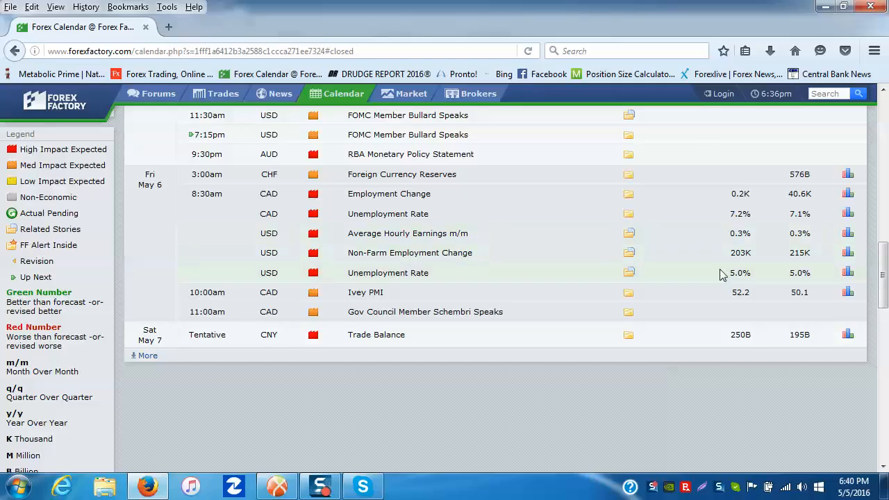
{"action": "mouse_move", "coordinate": [645, 258]}
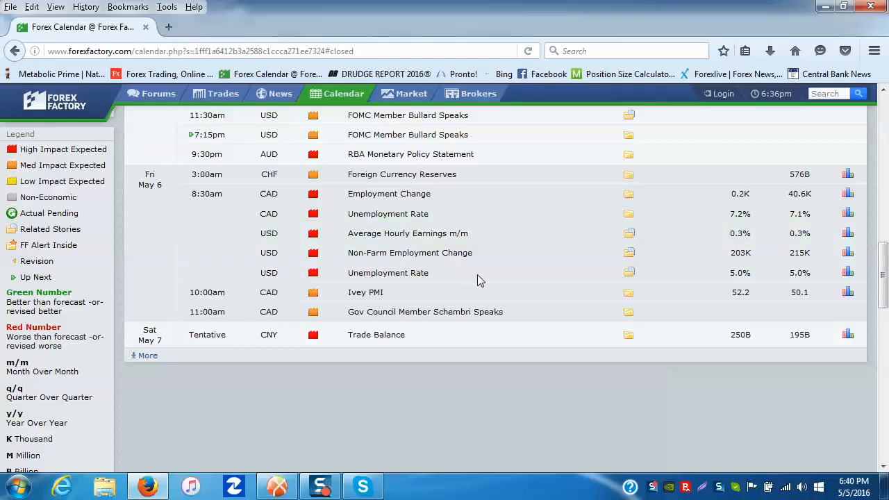
{"action": "mouse_move", "coordinate": [497, 249]}
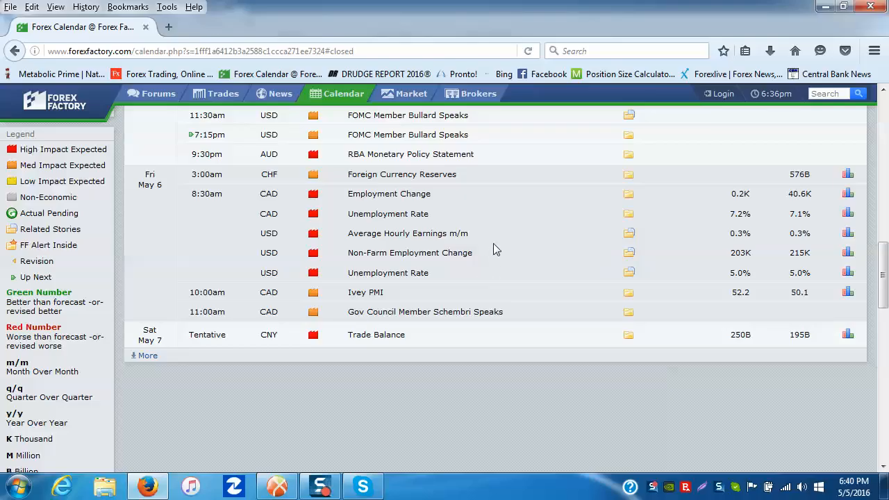
{"action": "mouse_move", "coordinate": [565, 142]}
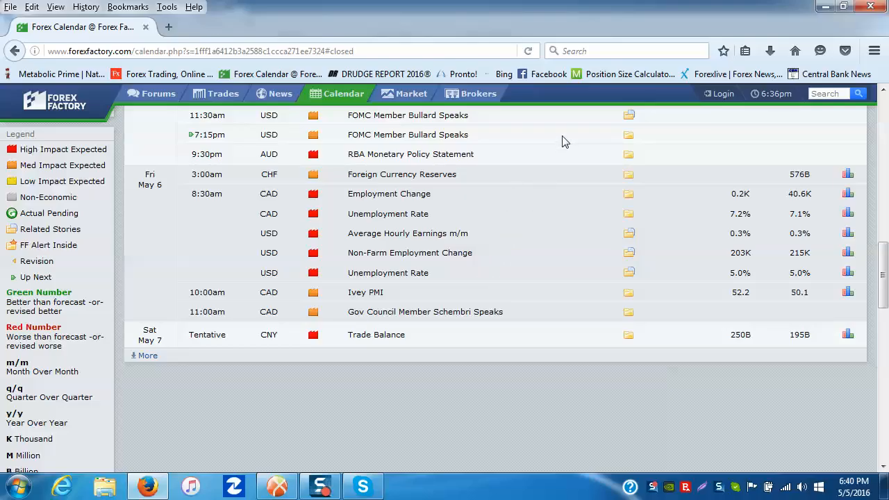
{"action": "mouse_move", "coordinate": [531, 235]}
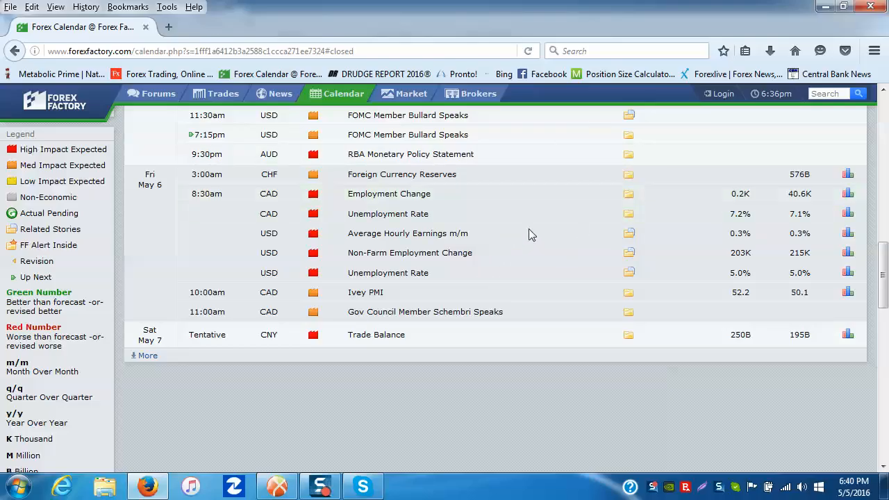
{"action": "mouse_move", "coordinate": [568, 163]}
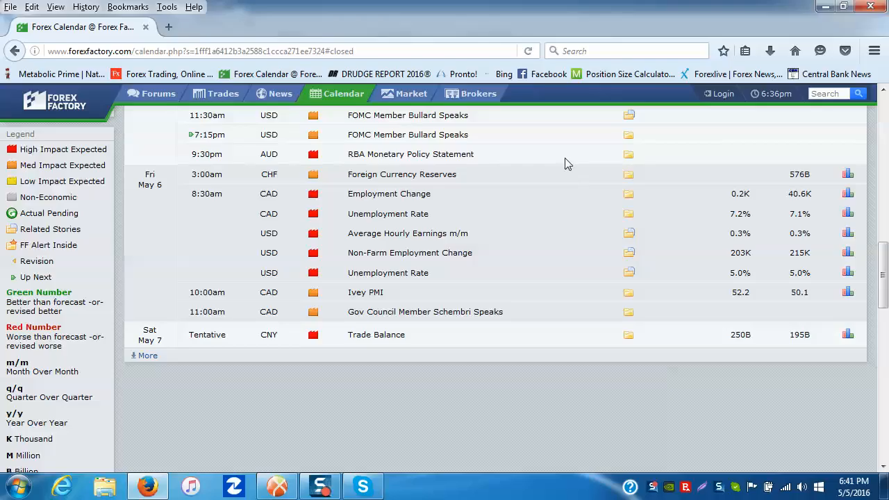
{"action": "mouse_move", "coordinate": [561, 172]}
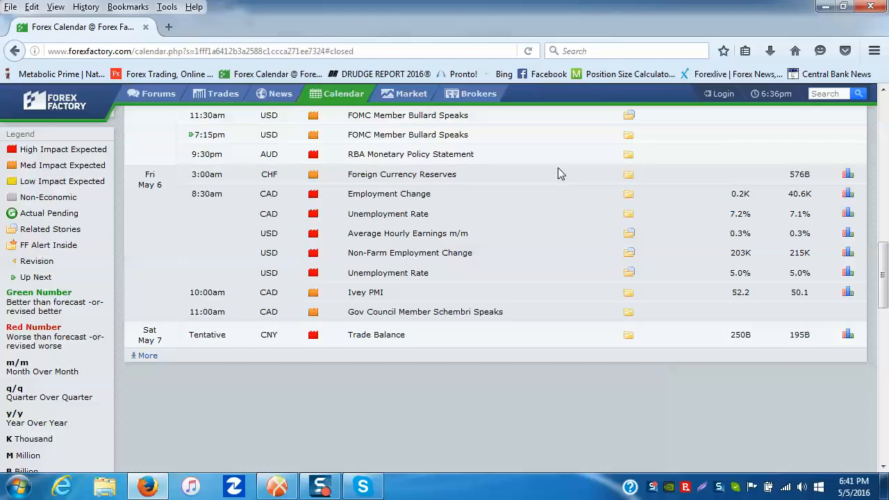
{"action": "mouse_move", "coordinate": [568, 168]}
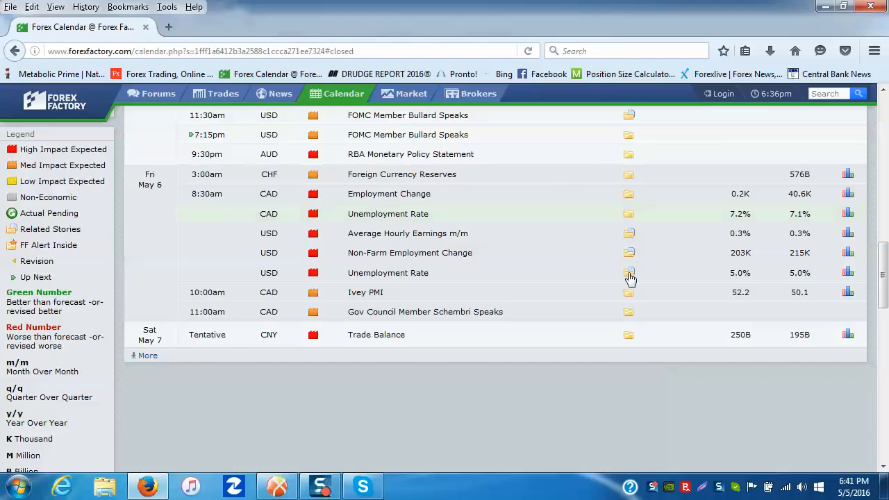
{"action": "mouse_move", "coordinate": [512, 175]}
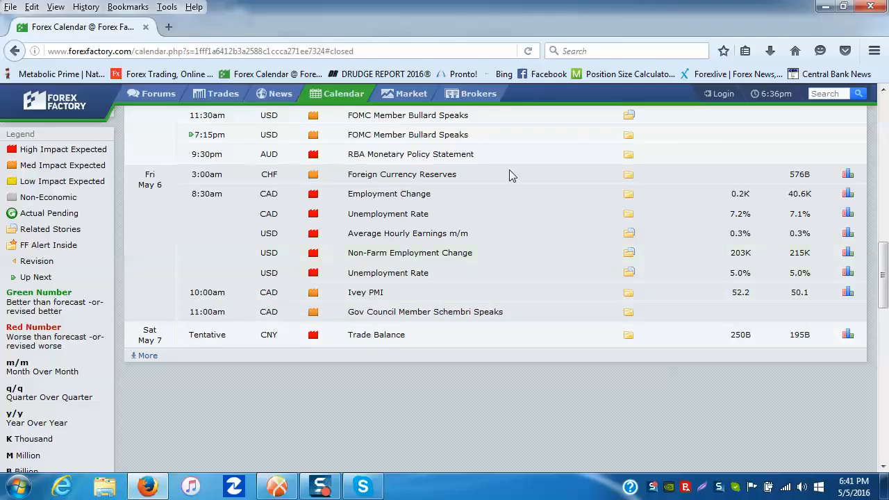
{"action": "mouse_move", "coordinate": [536, 184]}
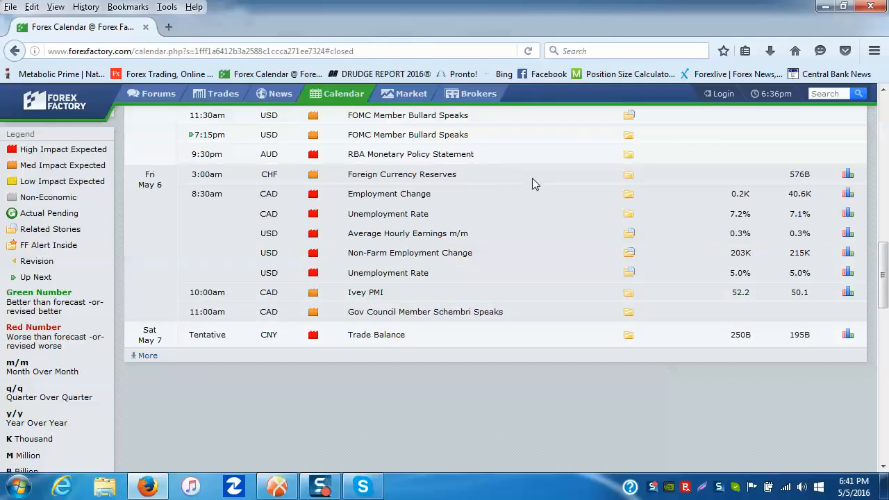
{"action": "mouse_move", "coordinate": [591, 241]}
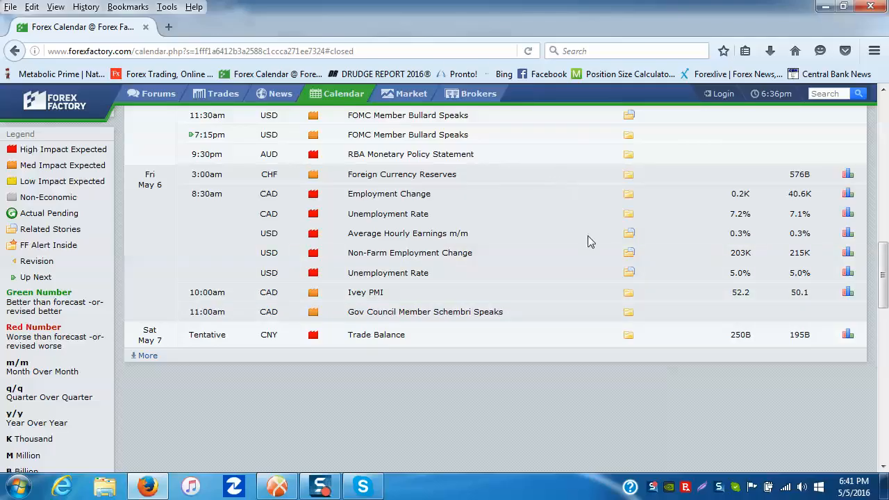
{"action": "mouse_move", "coordinate": [609, 140]}
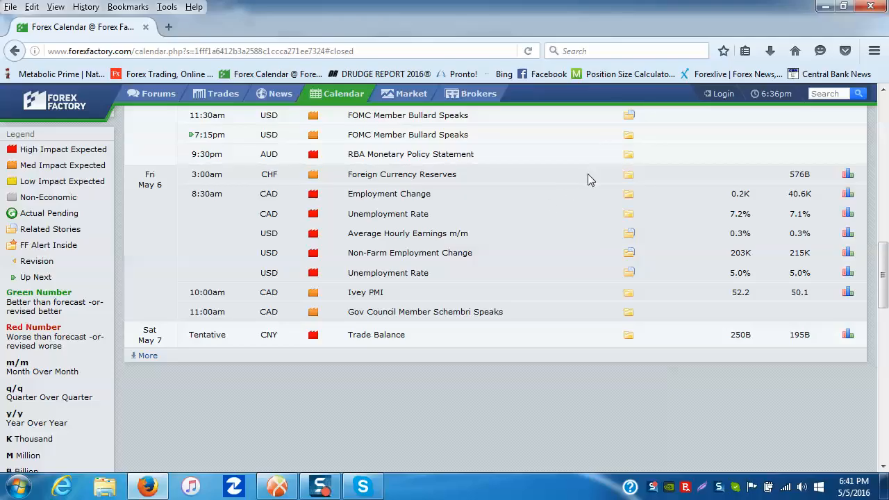
{"action": "mouse_move", "coordinate": [608, 262]}
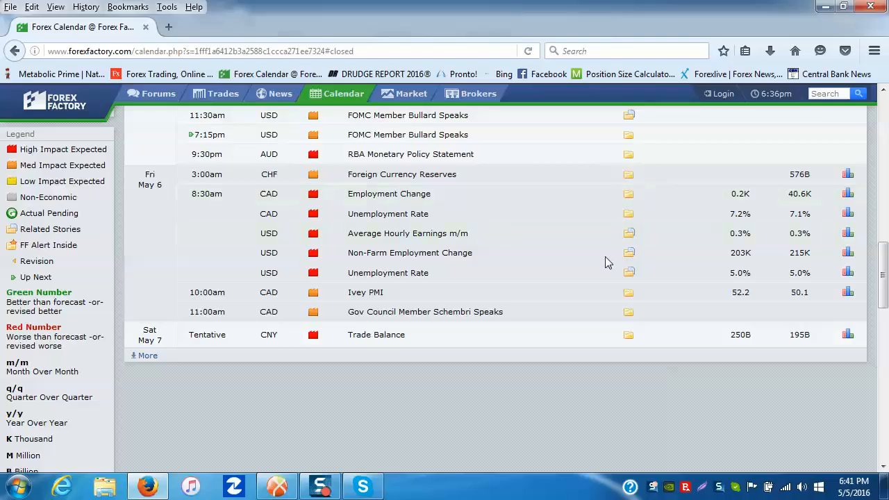
{"action": "mouse_move", "coordinate": [360, 406]}
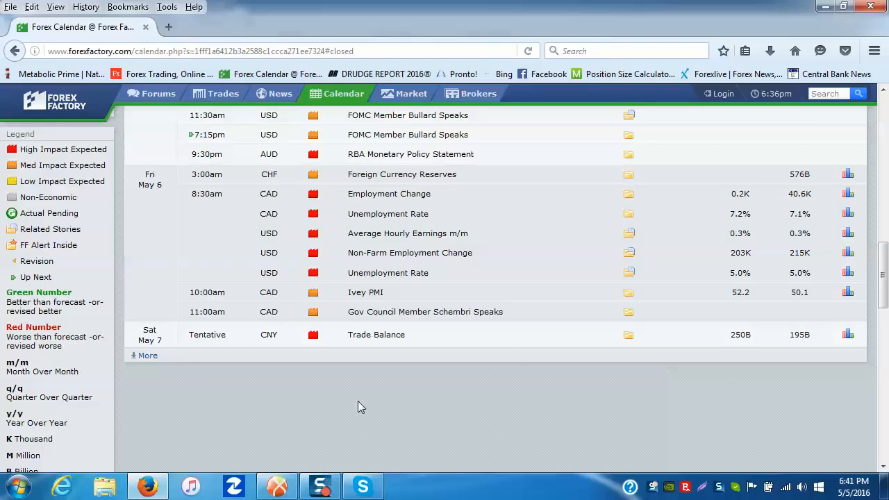
Step: Open the USDCHF chart tab and switch it to the W1 weekly timeframe
{"action": "left_click", "coordinate": [320, 485]}
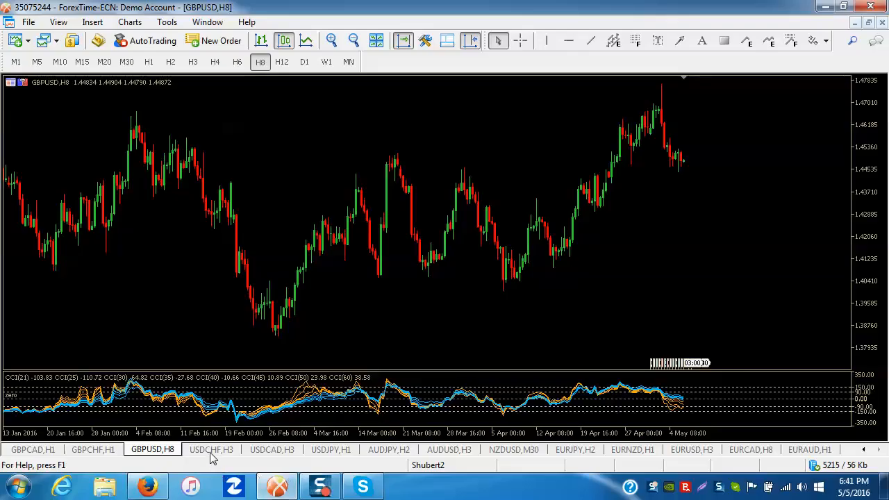
{"action": "left_click", "coordinate": [211, 449]}
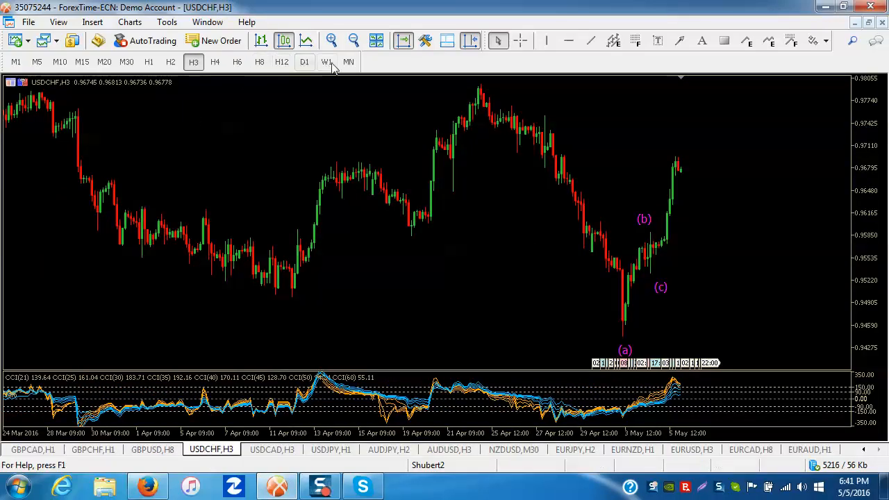
{"action": "left_click", "coordinate": [327, 62]}
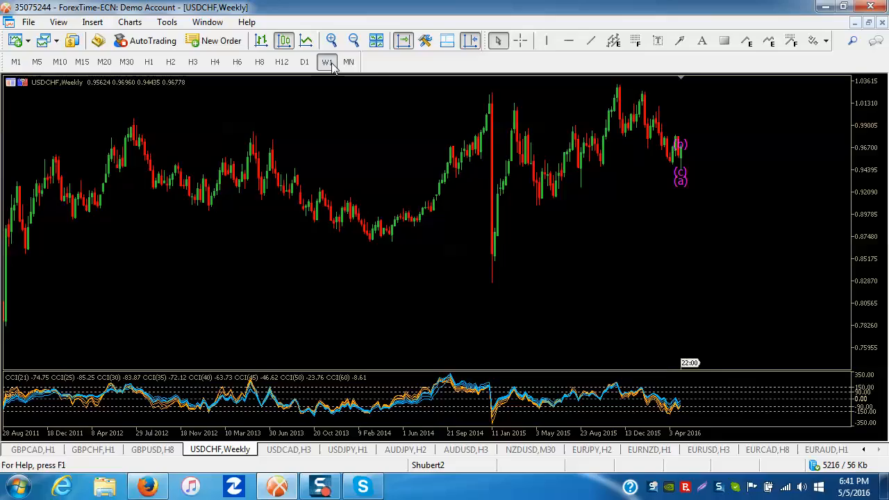
{"action": "mouse_move", "coordinate": [583, 142]}
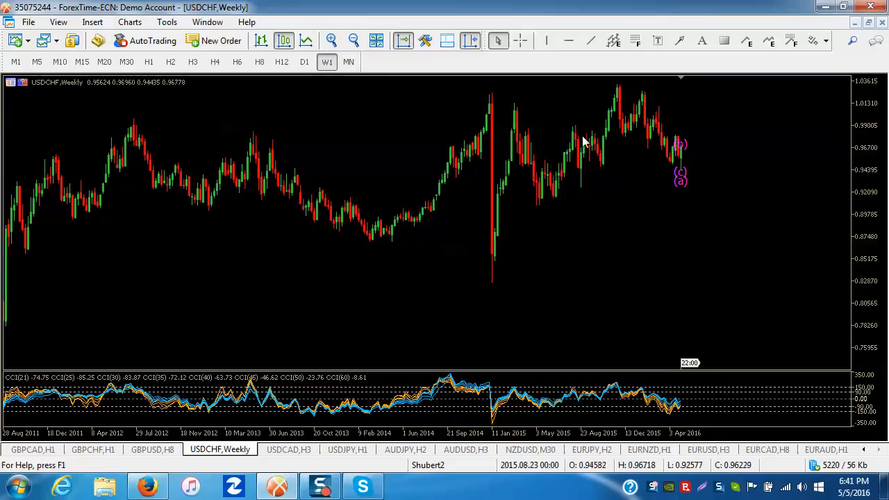
{"action": "mouse_move", "coordinate": [505, 146]}
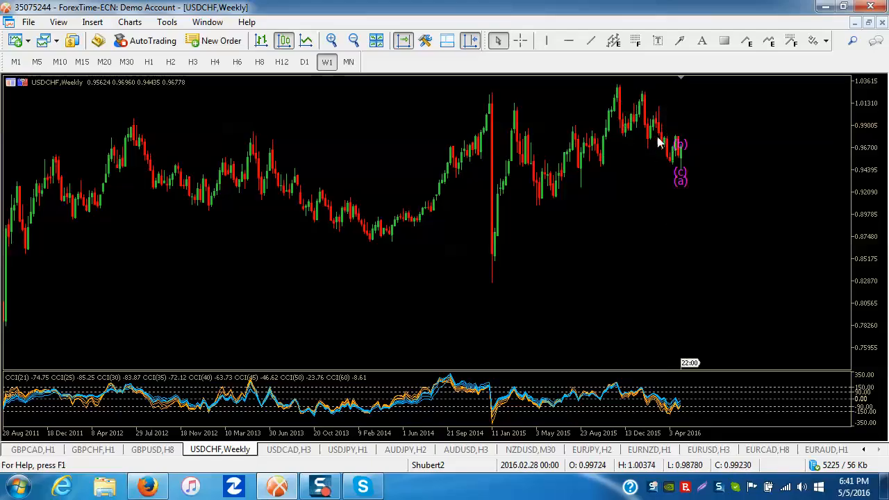
{"action": "left_click", "coordinate": [282, 62]}
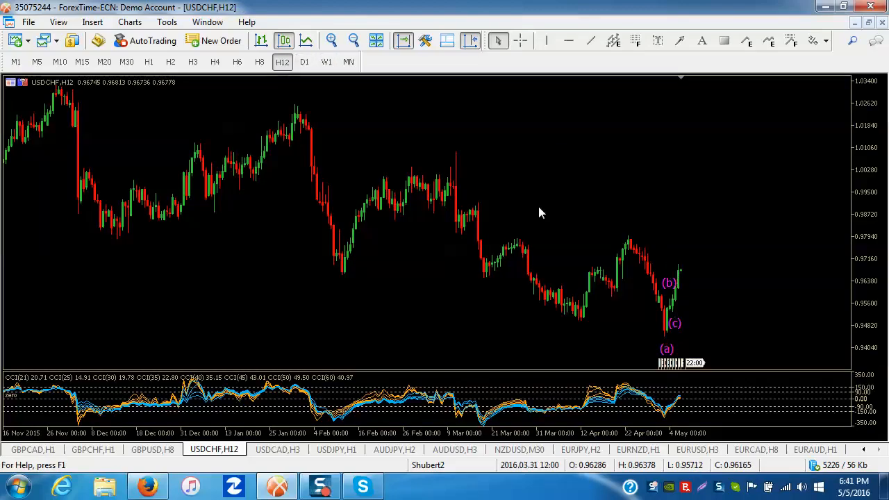
{"action": "left_click", "coordinate": [304, 61]}
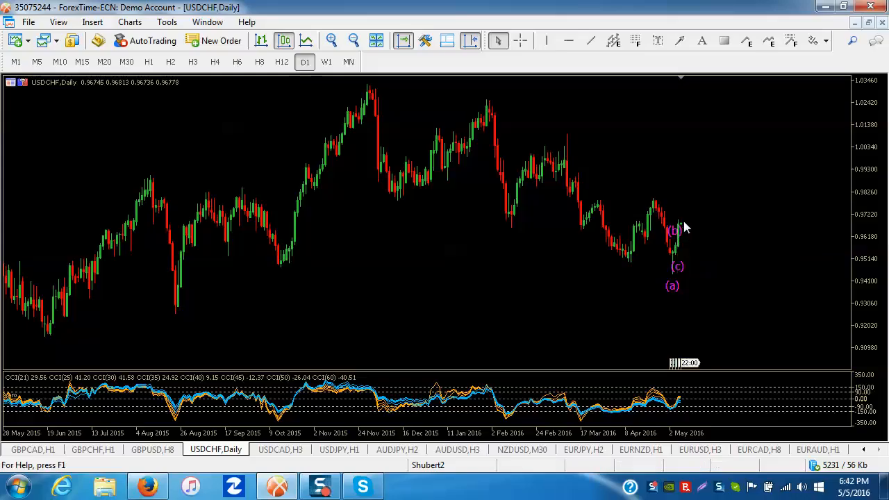
{"action": "mouse_move", "coordinate": [680, 231]}
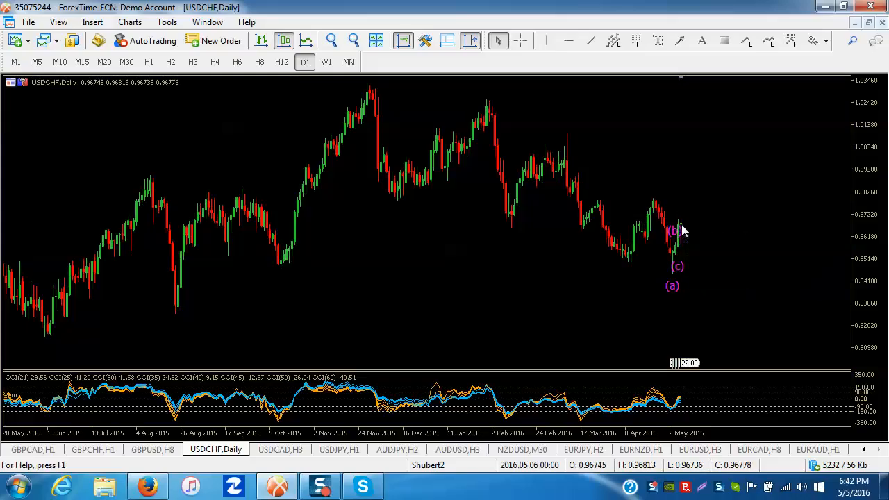
{"action": "mouse_move", "coordinate": [675, 266]}
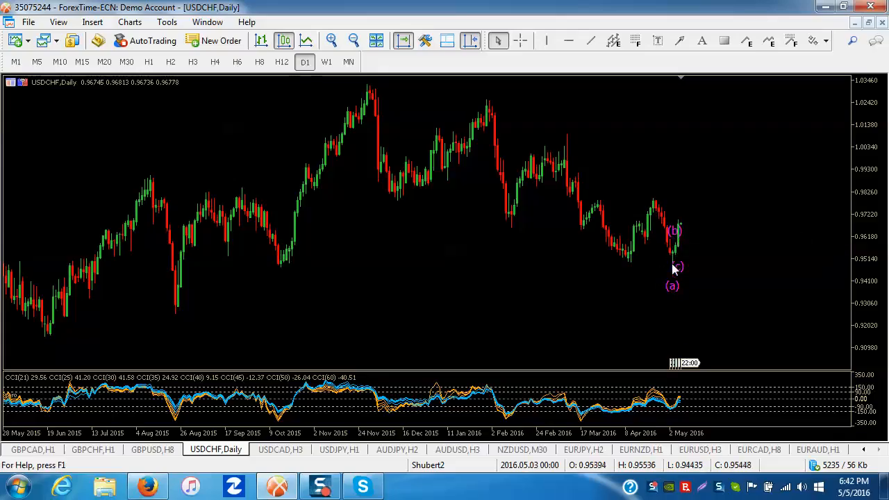
{"action": "left_click", "coordinate": [325, 62]}
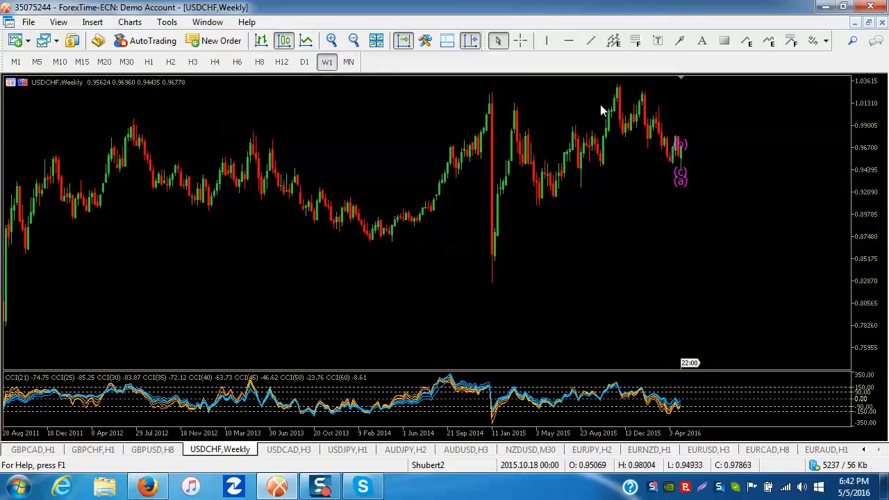
Step: Step USDCHF from the D1 daily view through H4 down to the H3 timeframe
{"action": "left_click", "coordinate": [303, 61]}
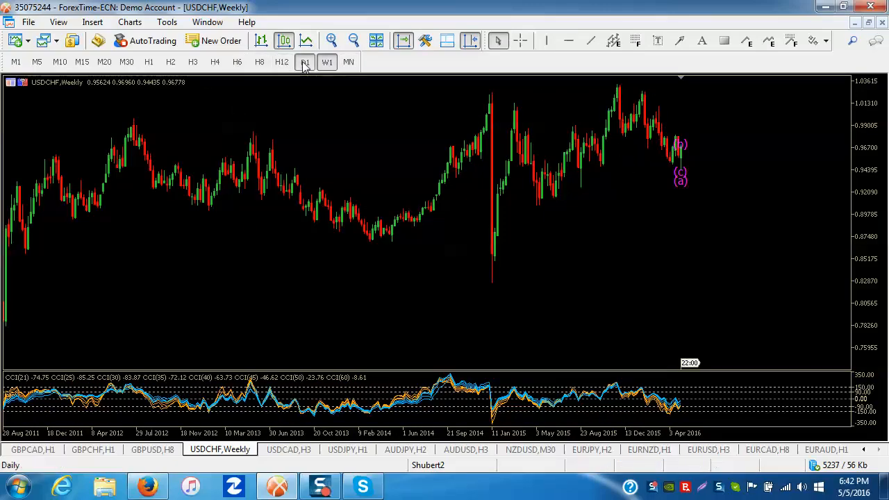
{"action": "left_click", "coordinate": [305, 62]}
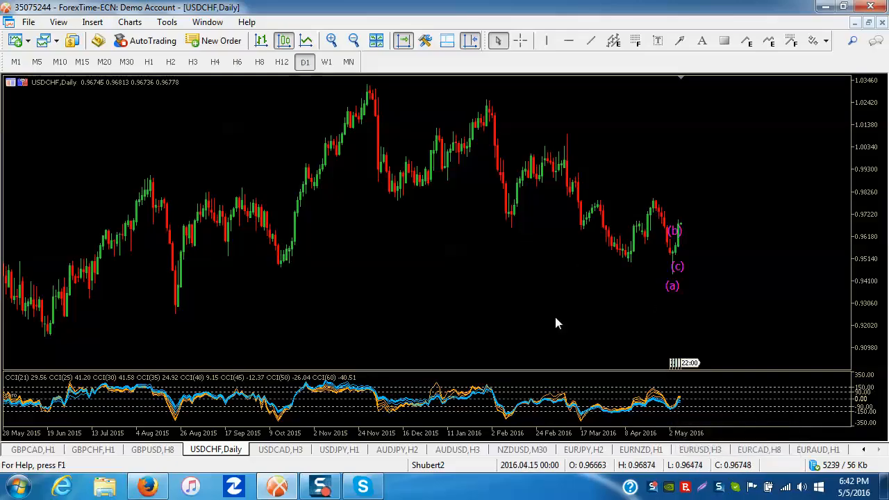
{"action": "left_click", "coordinate": [215, 61]}
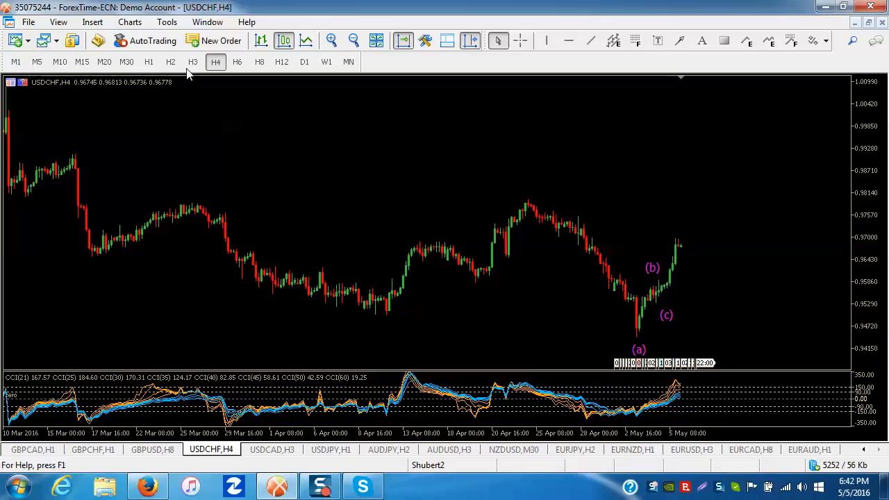
{"action": "left_click", "coordinate": [193, 62]}
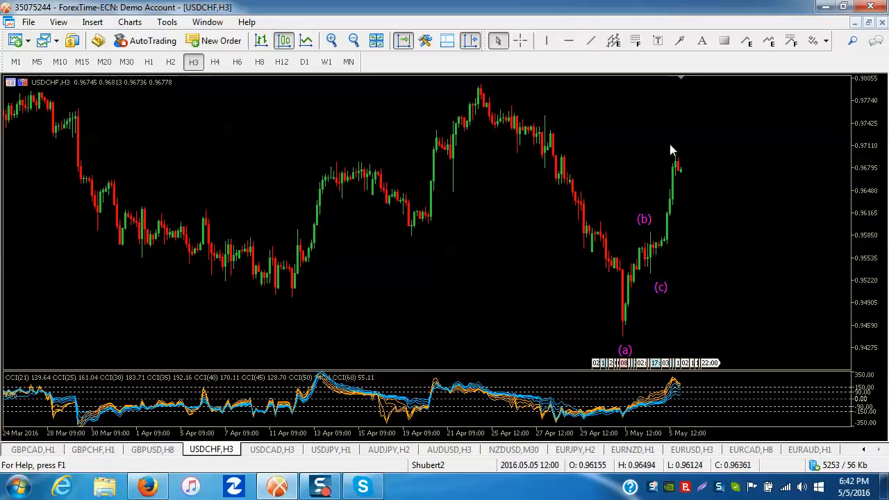
{"action": "mouse_move", "coordinate": [660, 285]}
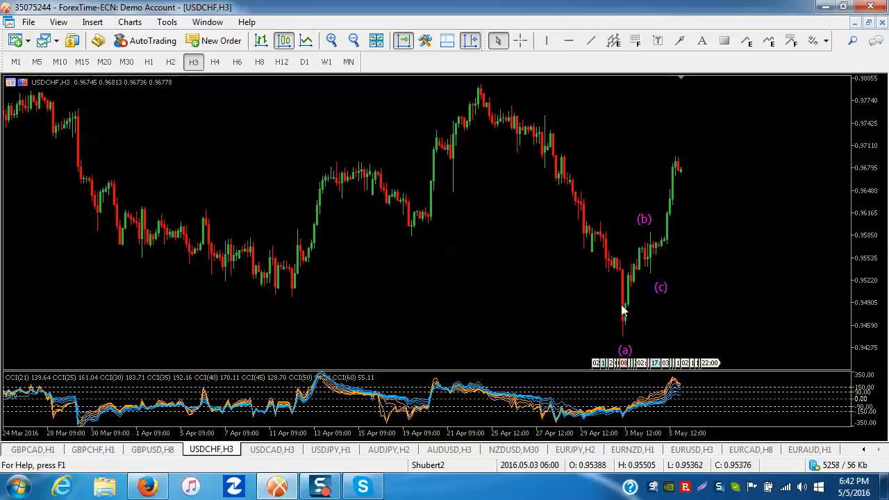
{"action": "mouse_move", "coordinate": [647, 281]}
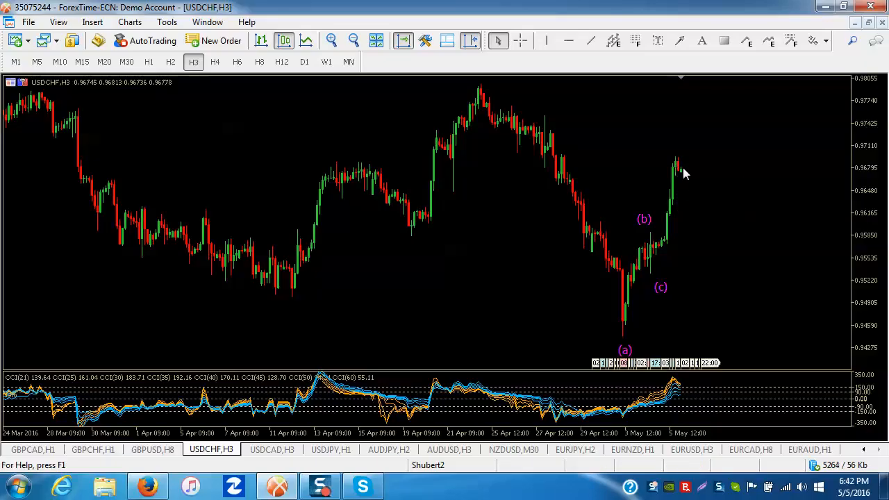
{"action": "mouse_move", "coordinate": [697, 143]}
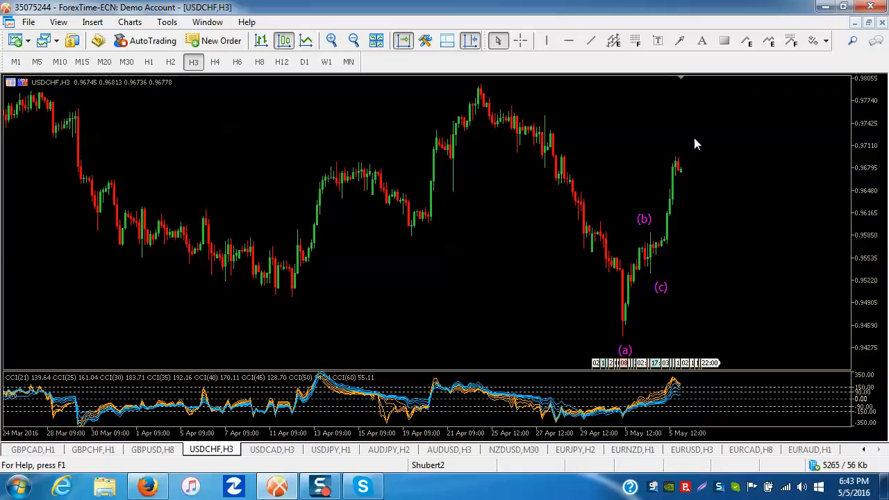
{"action": "mouse_move", "coordinate": [701, 132]}
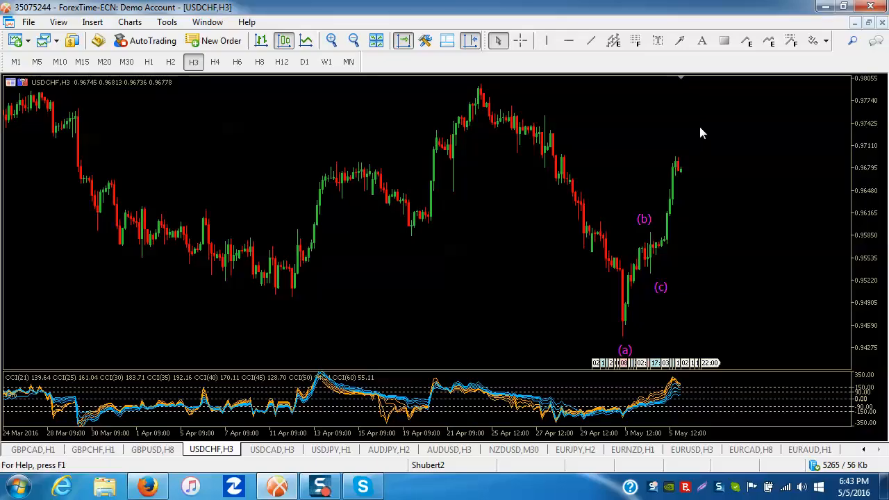
{"action": "mouse_move", "coordinate": [750, 248]}
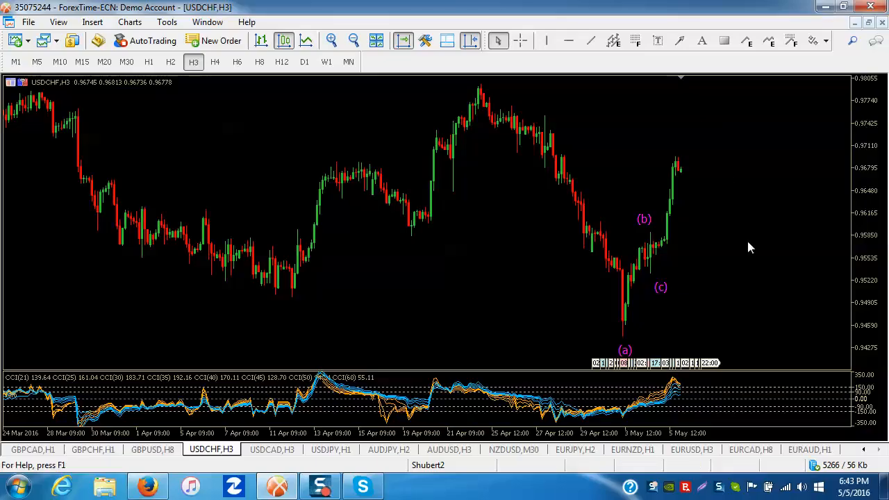
{"action": "mouse_move", "coordinate": [687, 165]}
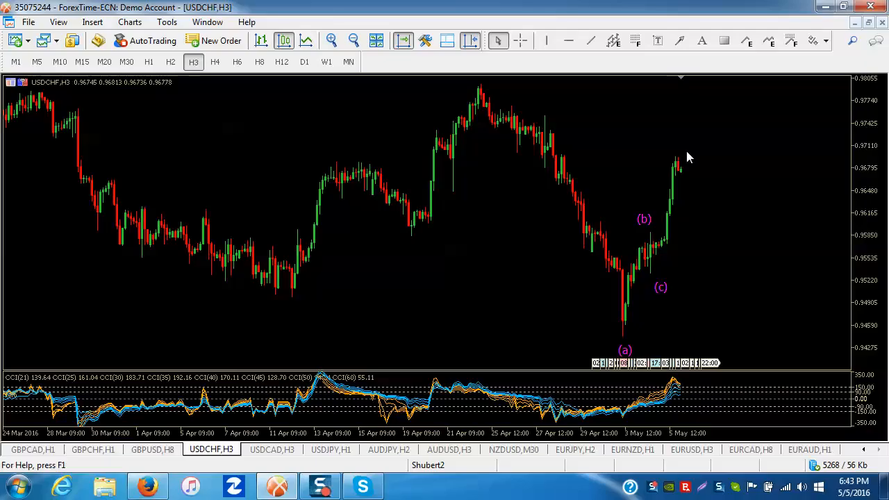
{"action": "mouse_move", "coordinate": [788, 300]}
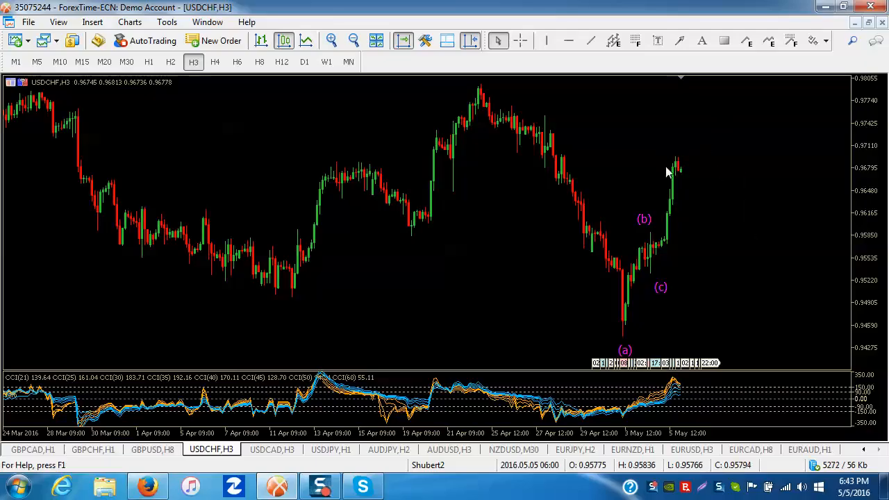
{"action": "mouse_move", "coordinate": [691, 172]}
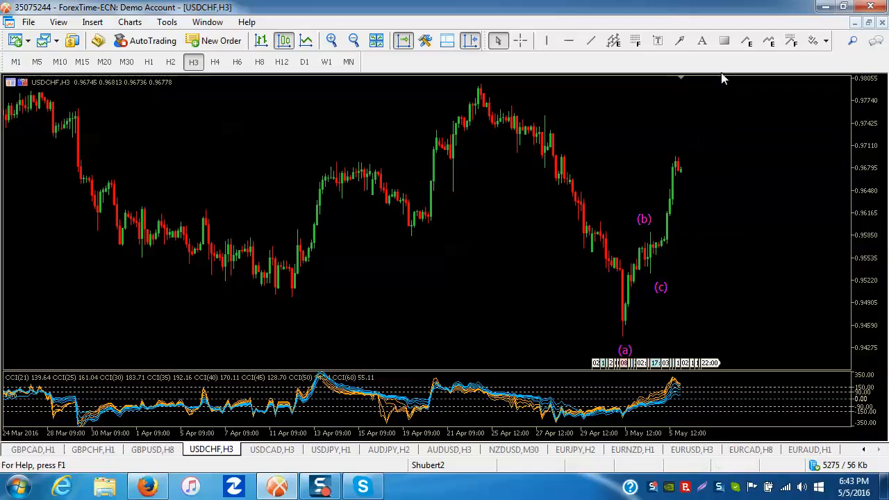
{"action": "mouse_move", "coordinate": [729, 216]}
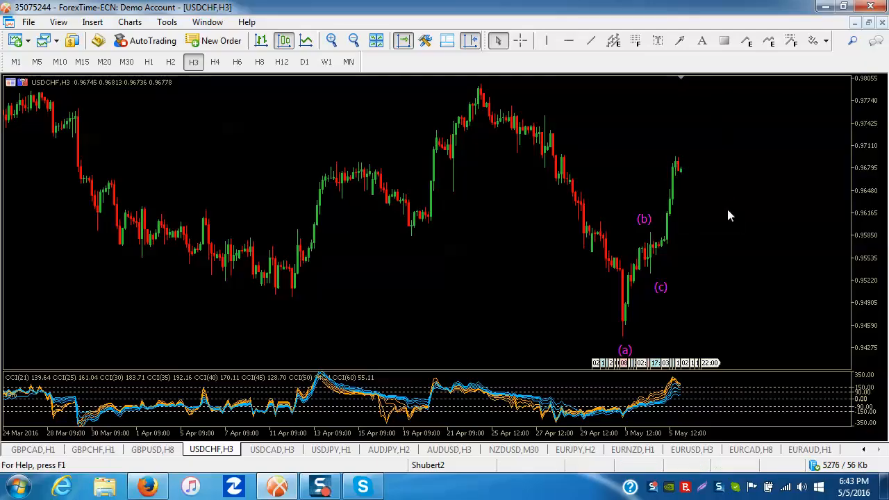
{"action": "mouse_move", "coordinate": [700, 205]}
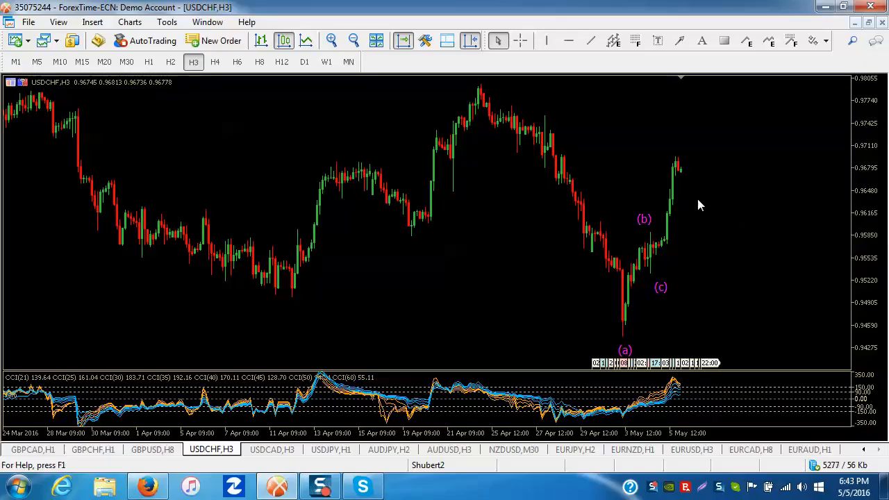
{"action": "mouse_move", "coordinate": [709, 159]}
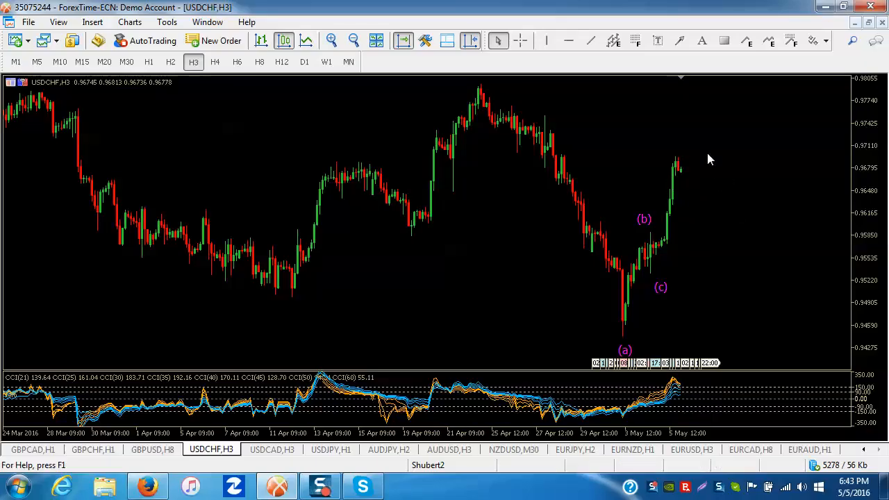
{"action": "mouse_move", "coordinate": [696, 152]}
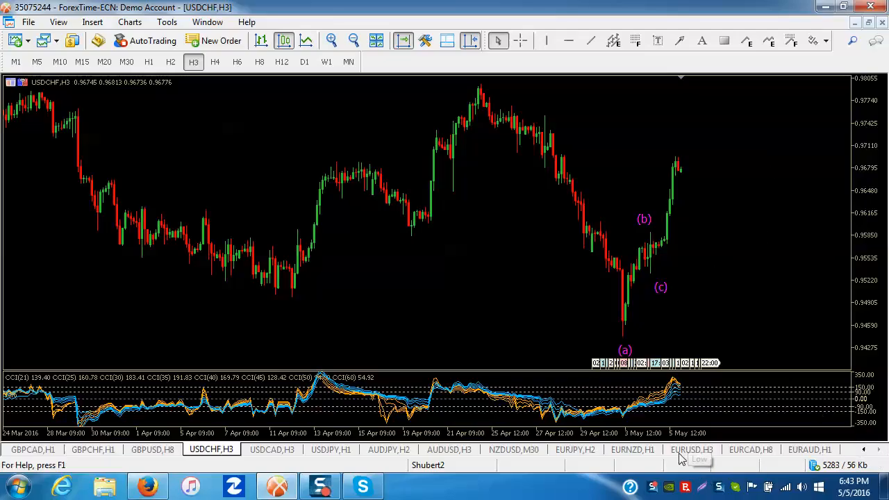
{"action": "left_click", "coordinate": [691, 450]}
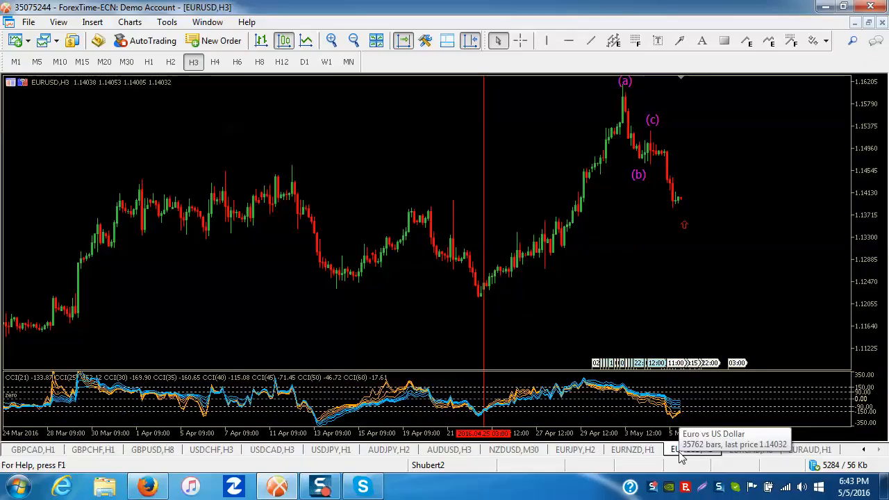
{"action": "mouse_move", "coordinate": [574, 284]}
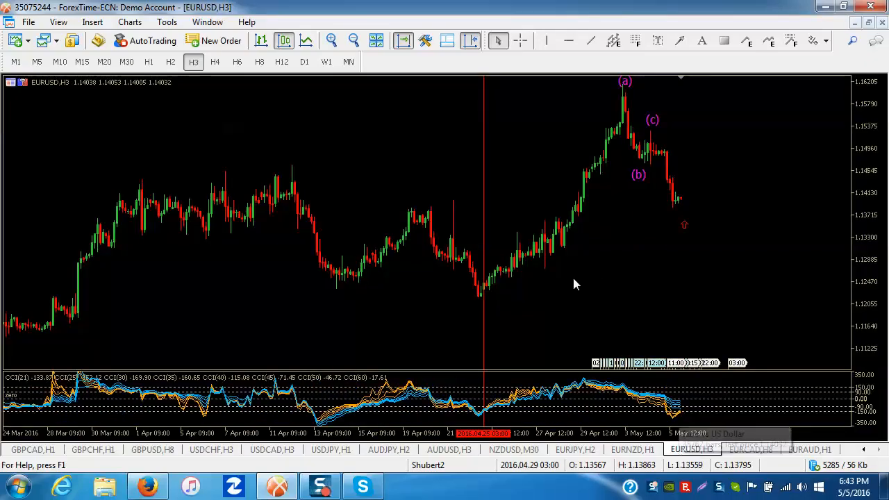
{"action": "mouse_move", "coordinate": [567, 193]}
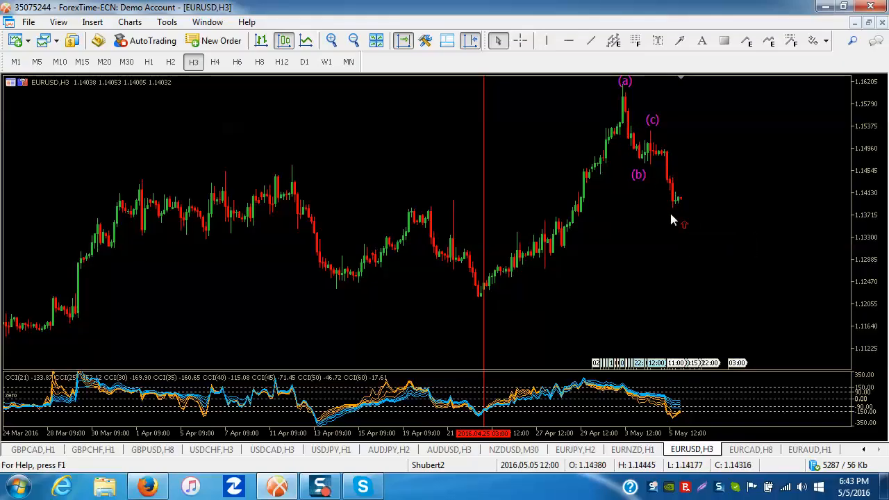
{"action": "mouse_move", "coordinate": [684, 226]}
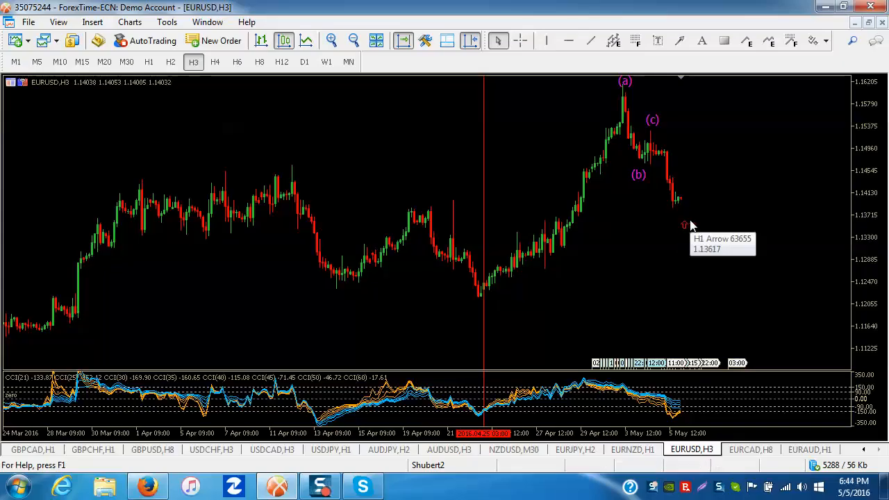
{"action": "mouse_move", "coordinate": [671, 207]}
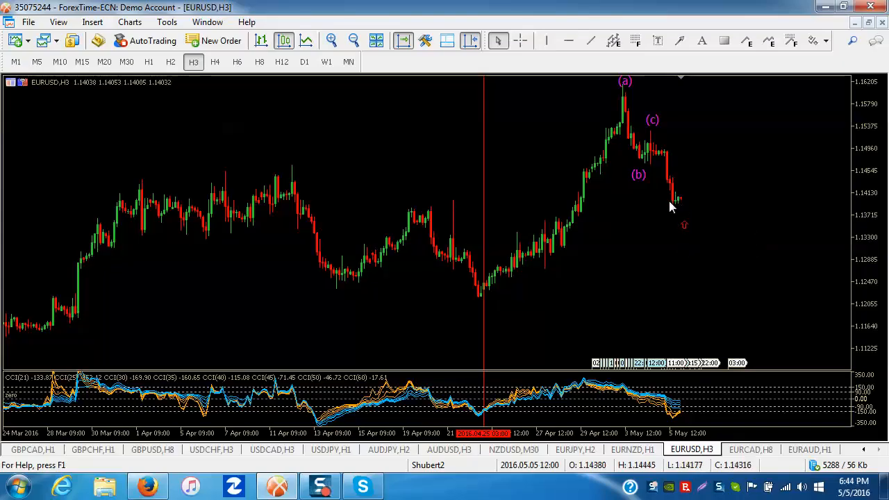
{"action": "mouse_move", "coordinate": [680, 227]}
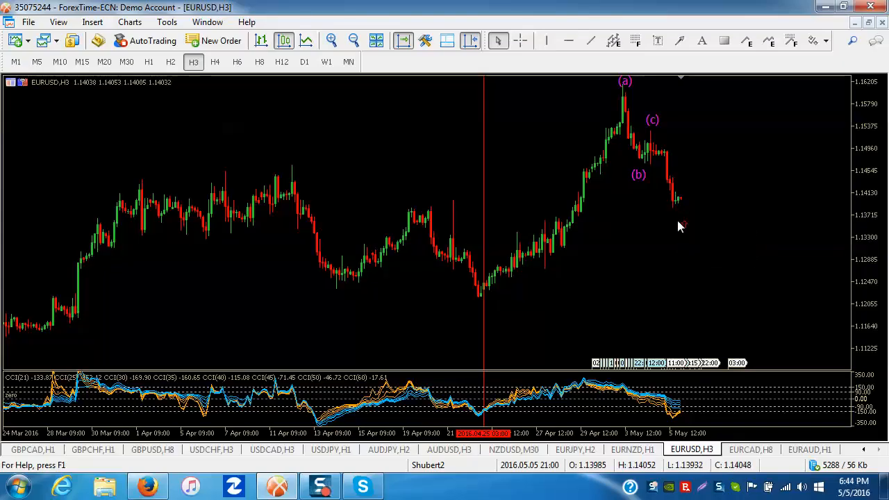
{"action": "mouse_move", "coordinate": [679, 212]}
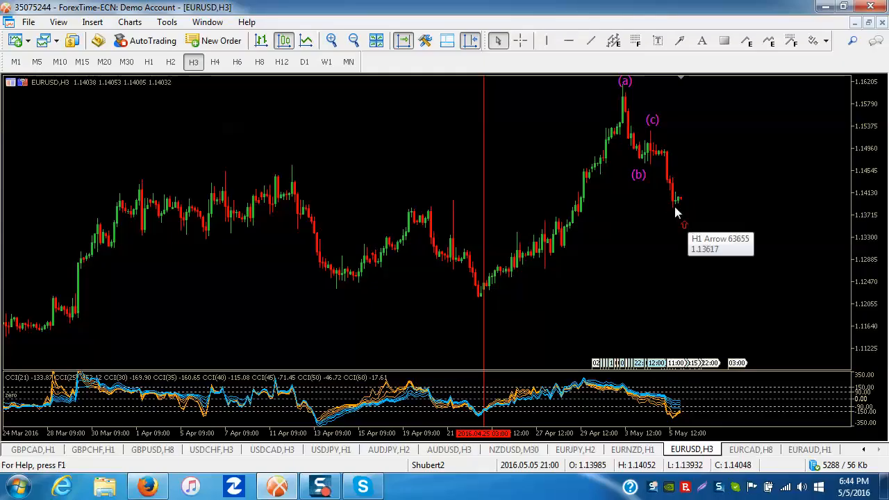
{"action": "mouse_move", "coordinate": [688, 195]}
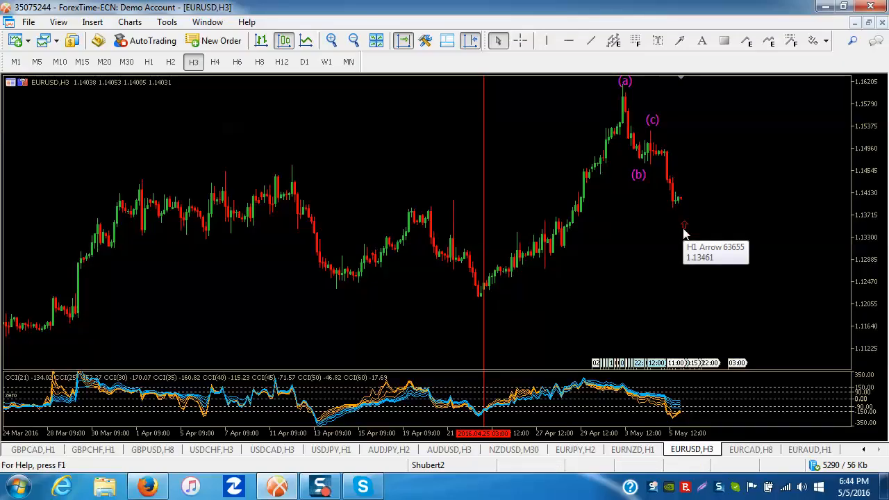
{"action": "mouse_move", "coordinate": [690, 239]}
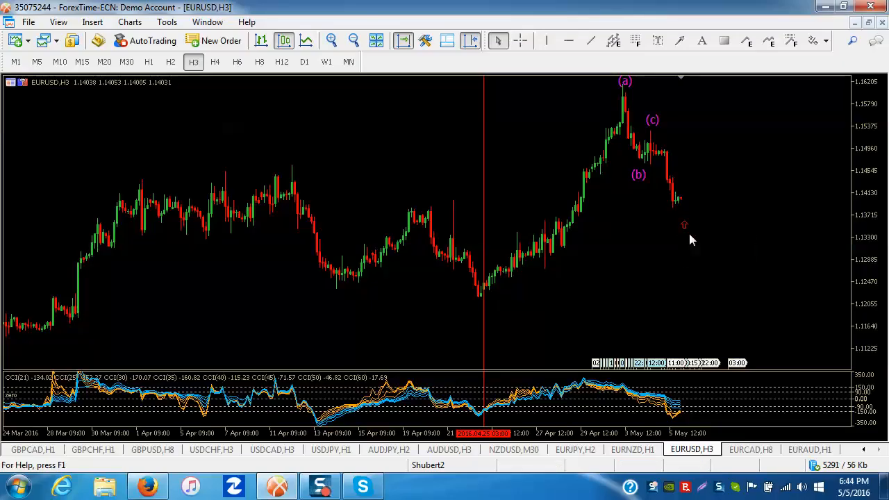
{"action": "mouse_move", "coordinate": [696, 192]}
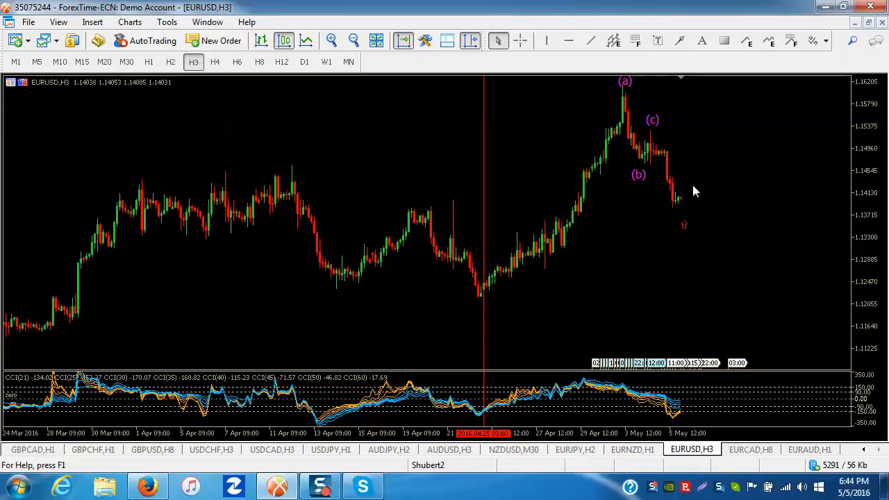
{"action": "mouse_move", "coordinate": [708, 174]}
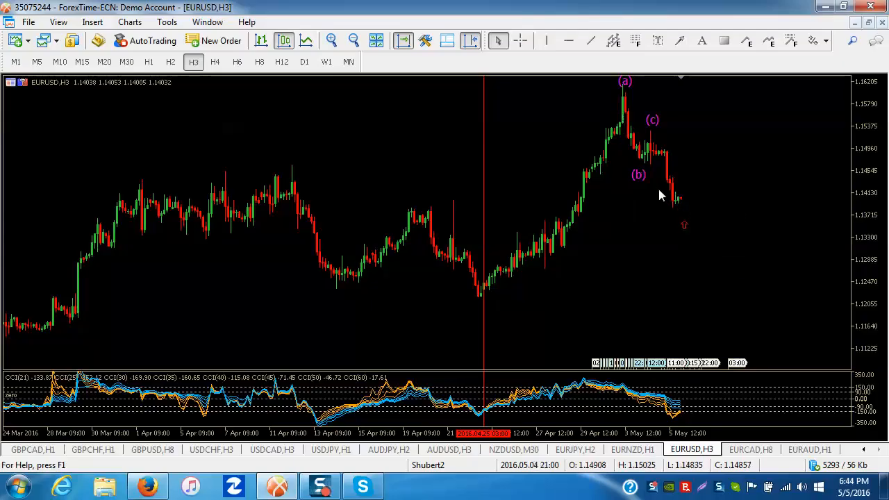
{"action": "mouse_move", "coordinate": [643, 157]}
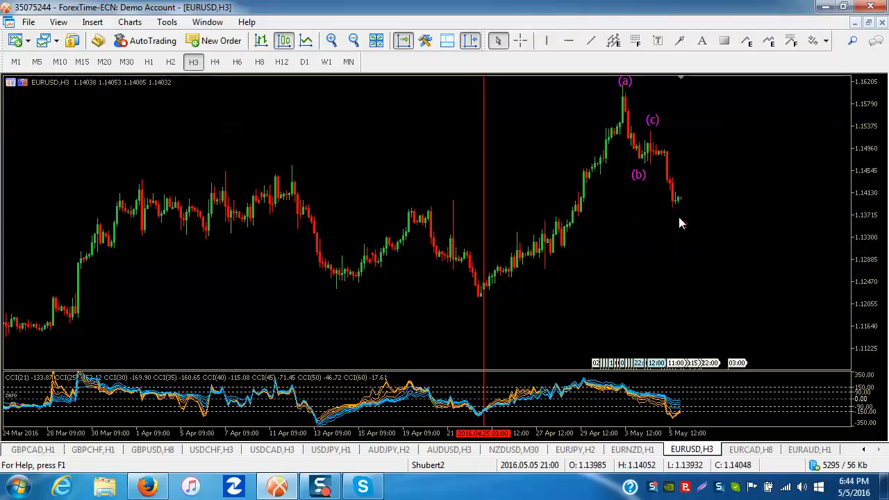
{"action": "mouse_move", "coordinate": [742, 124]}
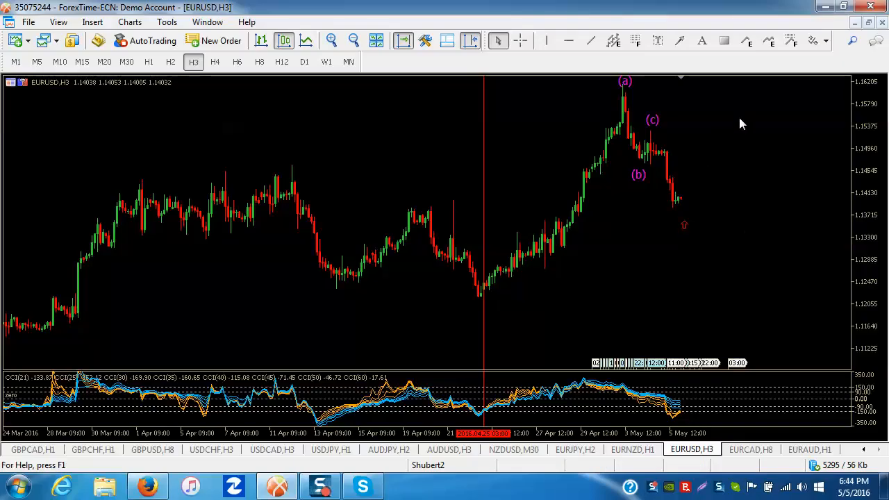
{"action": "mouse_move", "coordinate": [717, 207]}
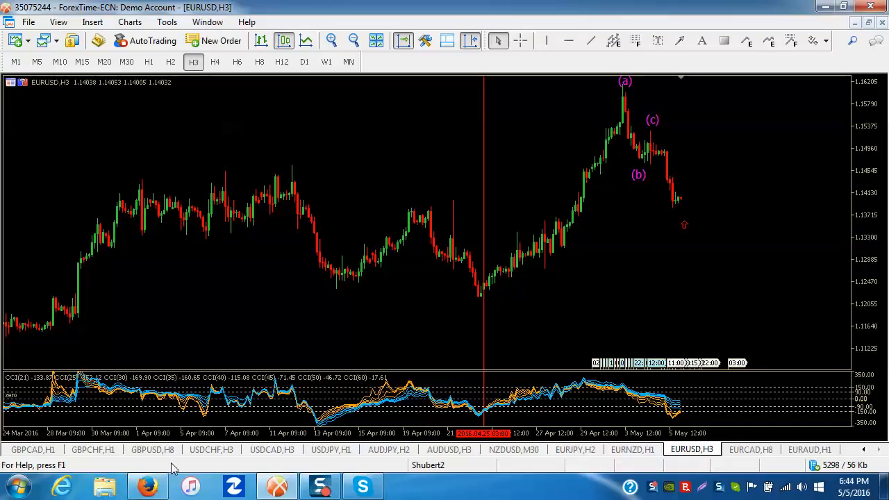
Step: Open GBPUSD and cycle through D1, W1, H4, H8, H12 and H6, settling on H4
{"action": "left_click", "coordinate": [151, 450]}
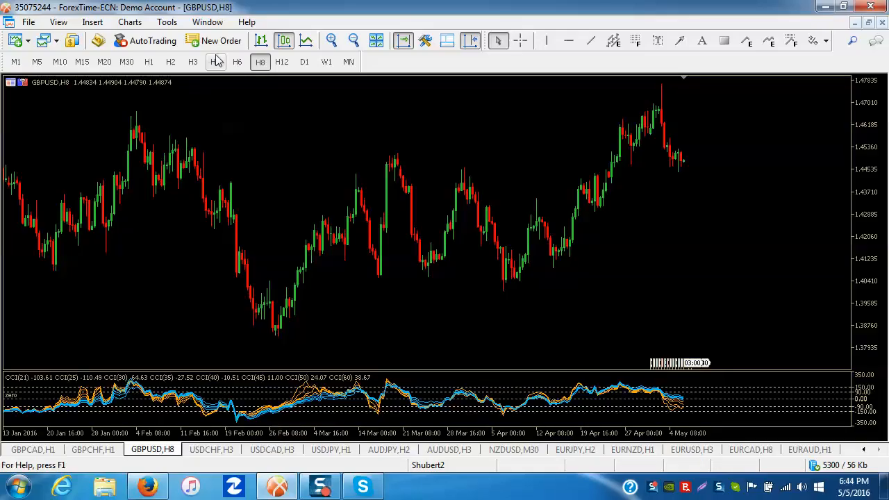
{"action": "left_click", "coordinate": [304, 61]}
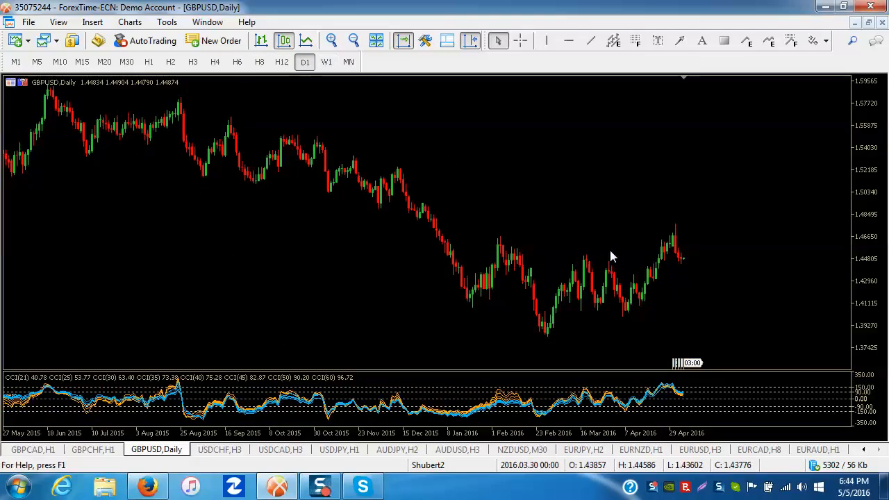
{"action": "left_click", "coordinate": [326, 62]}
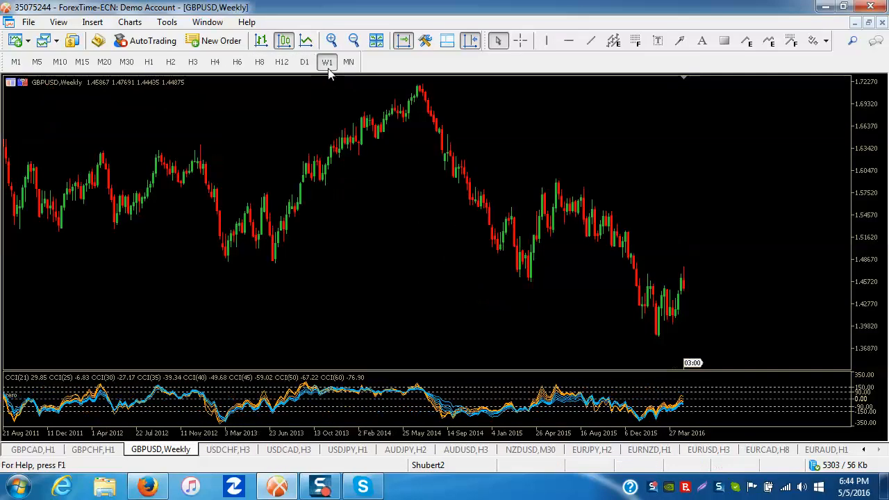
{"action": "mouse_move", "coordinate": [658, 335]}
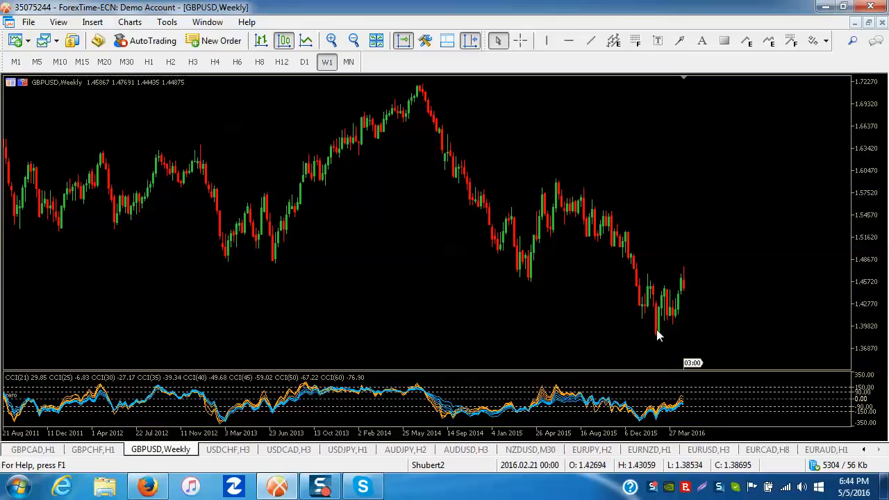
{"action": "mouse_move", "coordinate": [662, 340]}
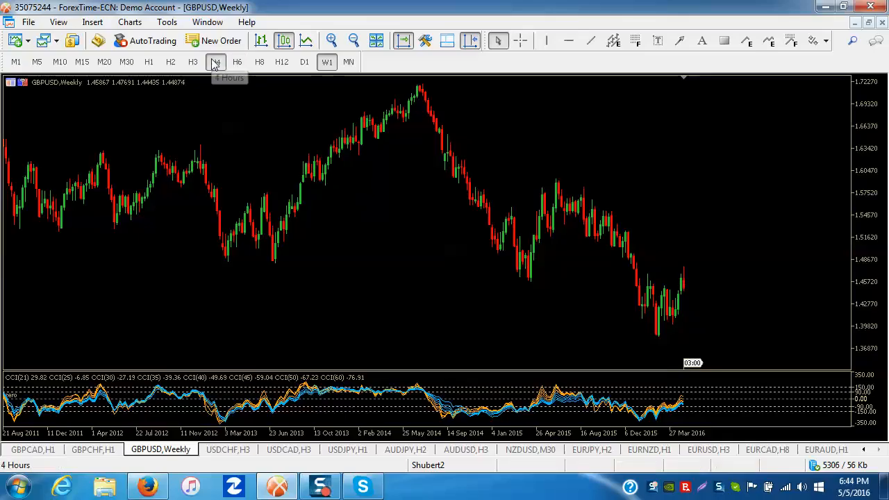
{"action": "left_click", "coordinate": [216, 61]}
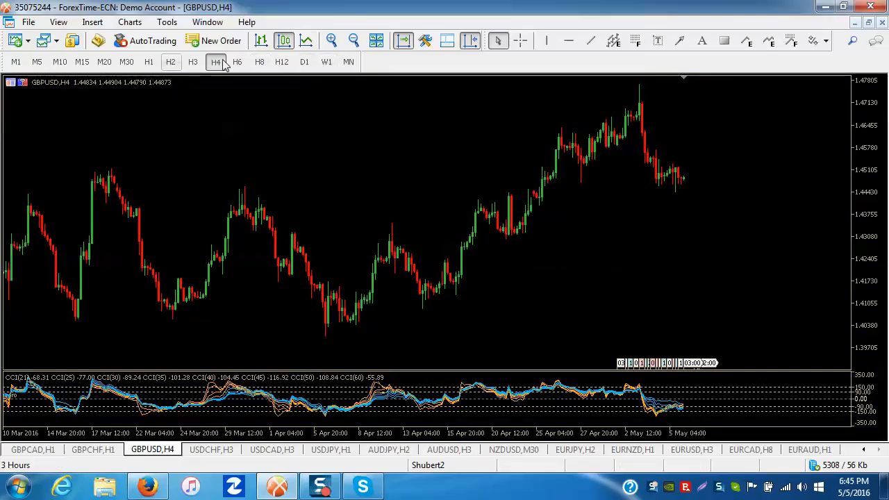
{"action": "left_click", "coordinate": [259, 61]}
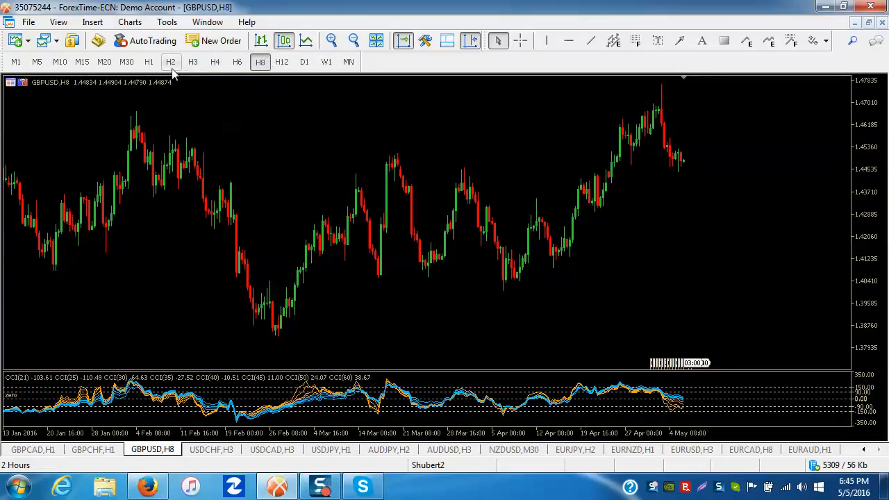
{"action": "left_click", "coordinate": [282, 62]}
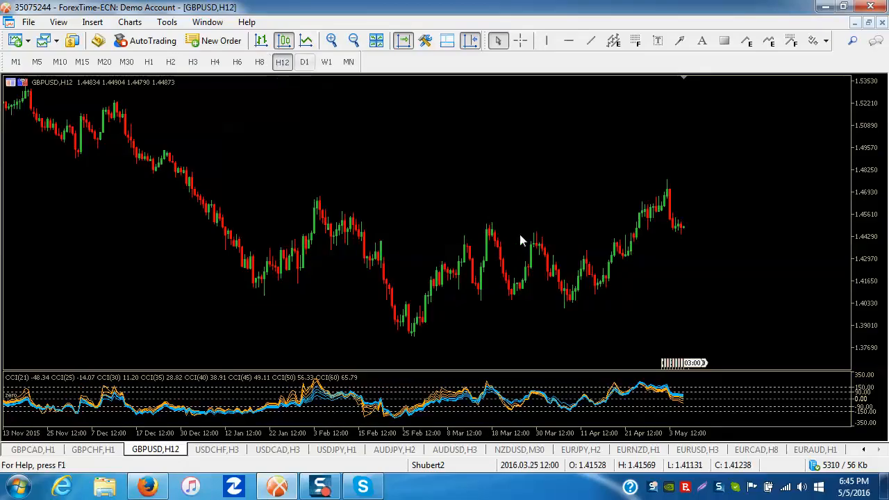
{"action": "mouse_move", "coordinate": [596, 288]}
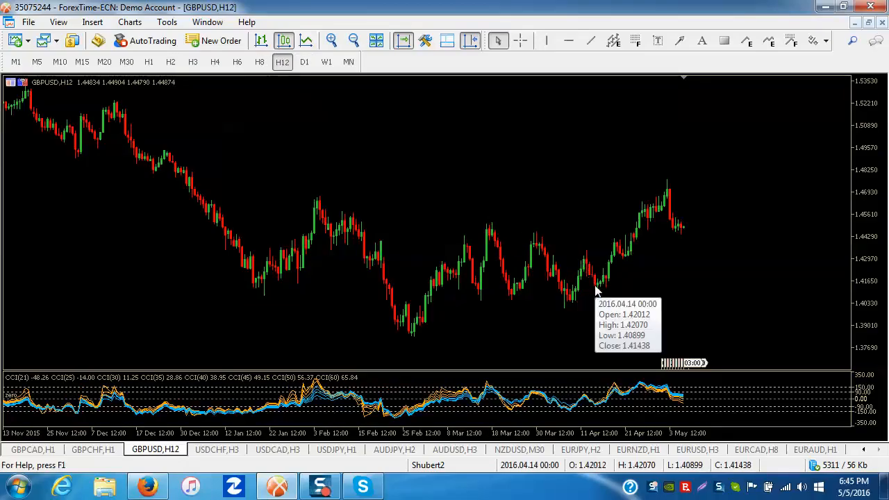
{"action": "mouse_move", "coordinate": [603, 303]}
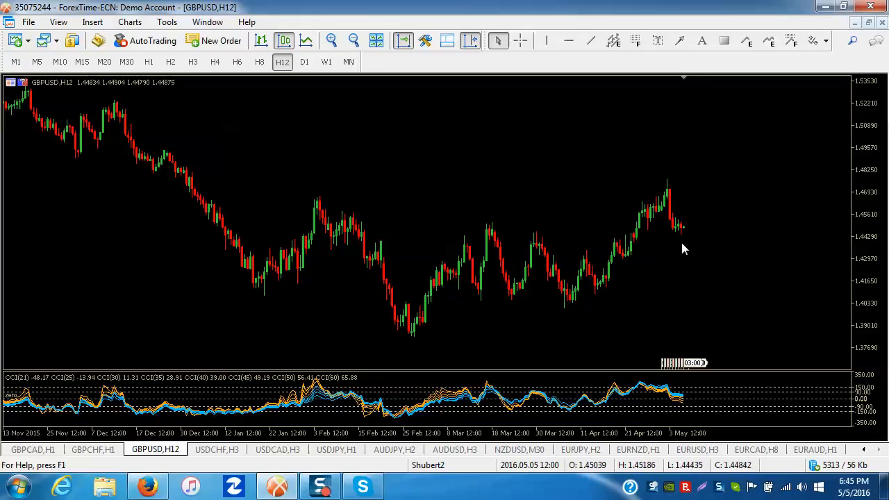
{"action": "mouse_move", "coordinate": [738, 134]}
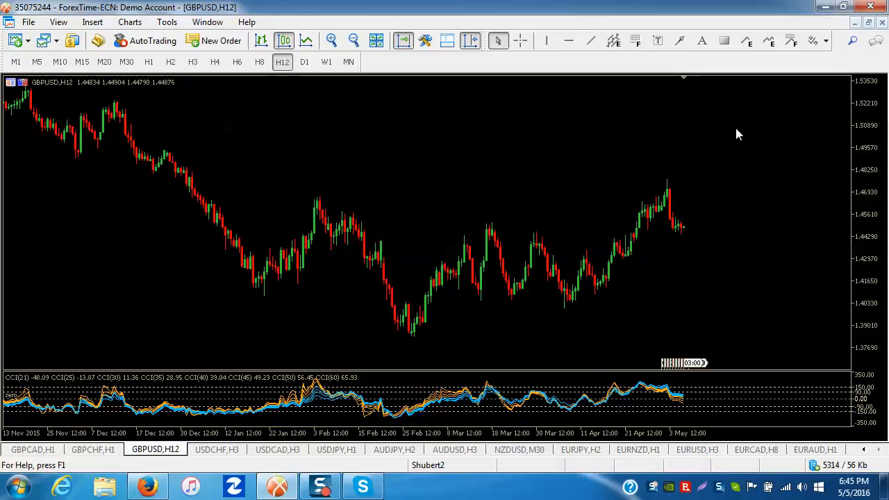
{"action": "mouse_move", "coordinate": [667, 250]}
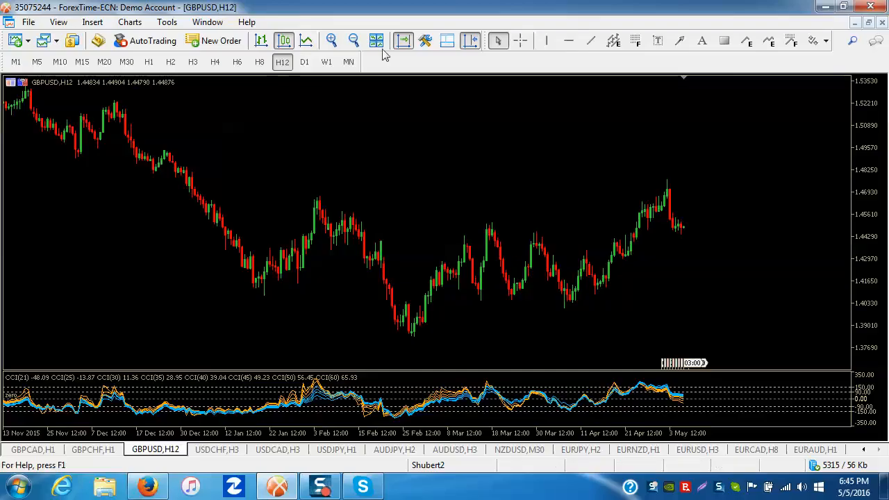
{"action": "left_click", "coordinate": [237, 61]}
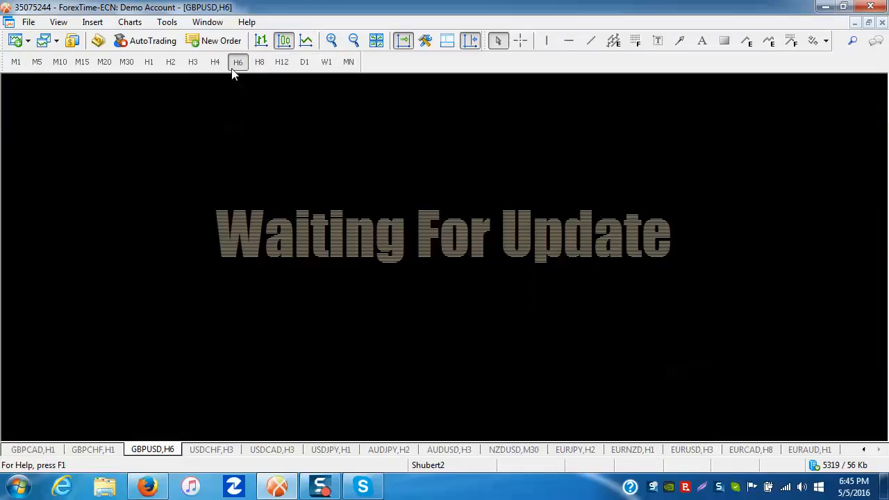
{"action": "left_click", "coordinate": [215, 62]}
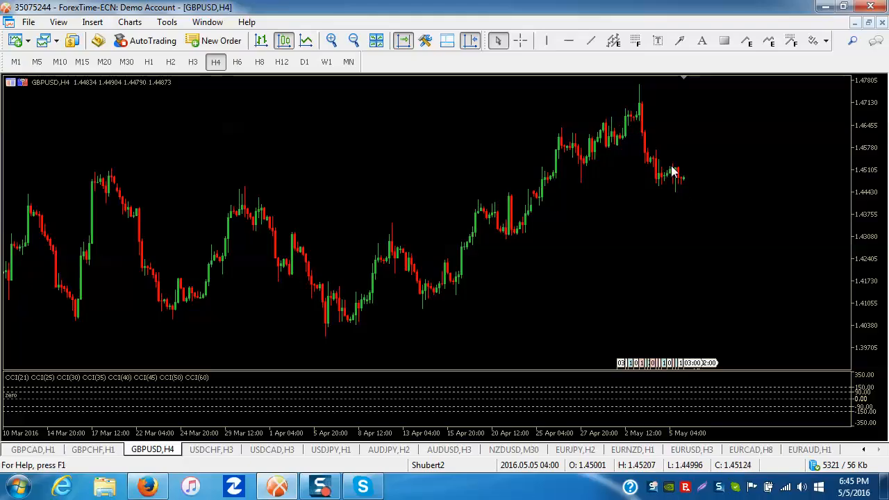
{"action": "mouse_move", "coordinate": [684, 183]}
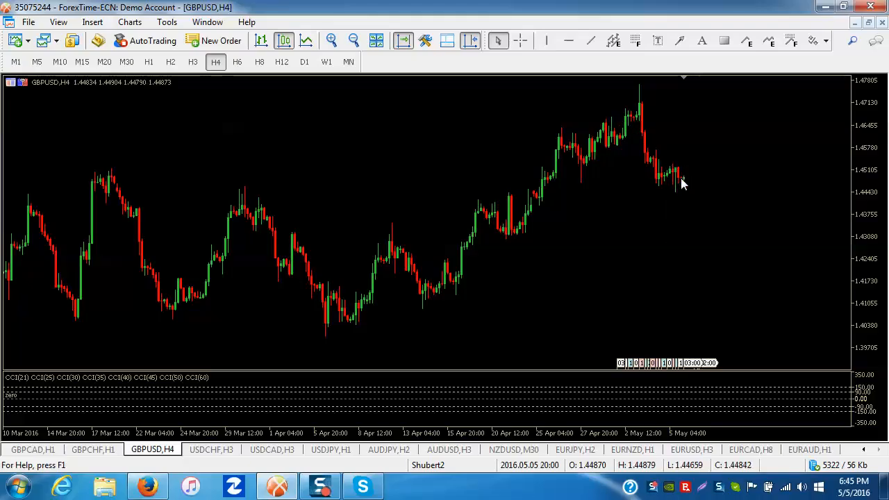
{"action": "mouse_move", "coordinate": [679, 210]}
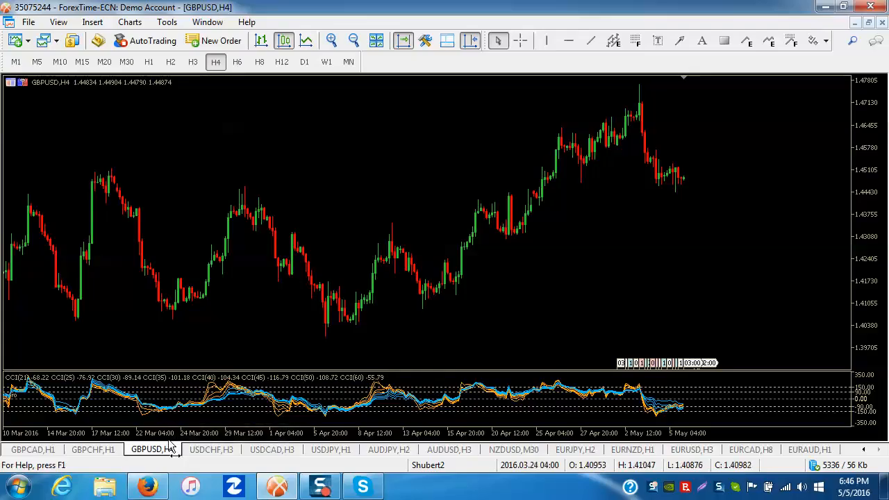
{"action": "mouse_move", "coordinate": [153, 449]}
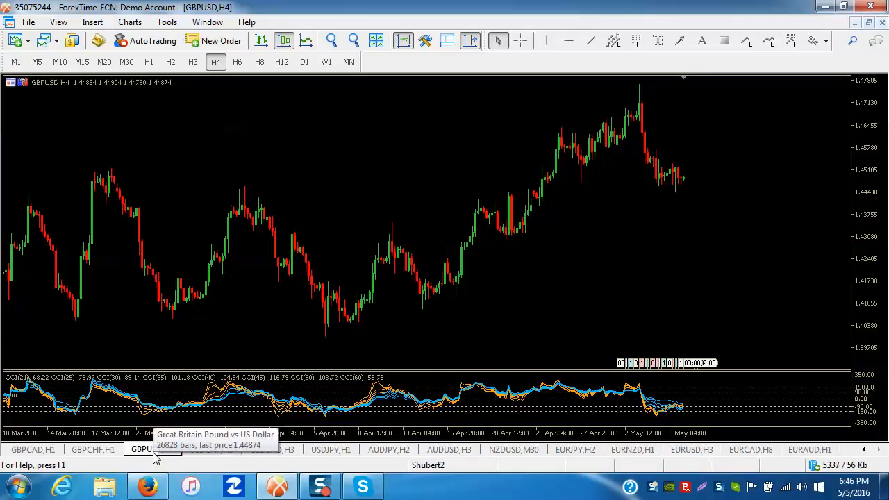
{"action": "mouse_move", "coordinate": [360, 297]}
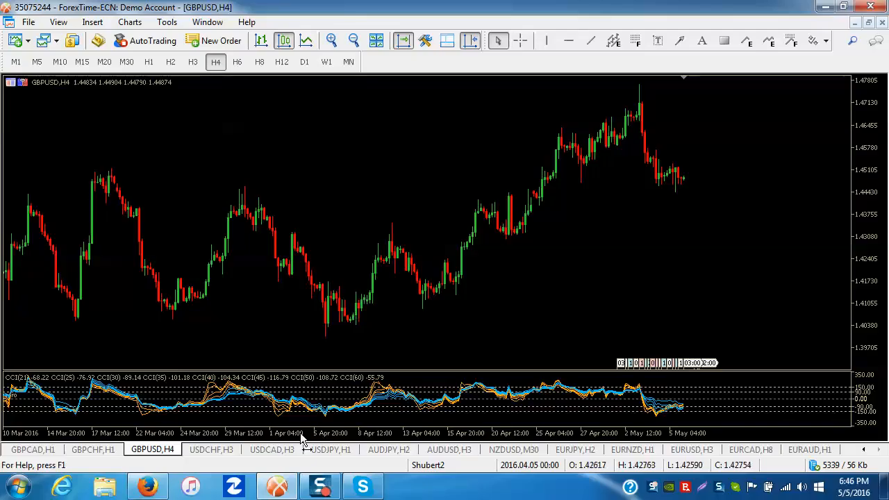
{"action": "left_click", "coordinate": [272, 449]}
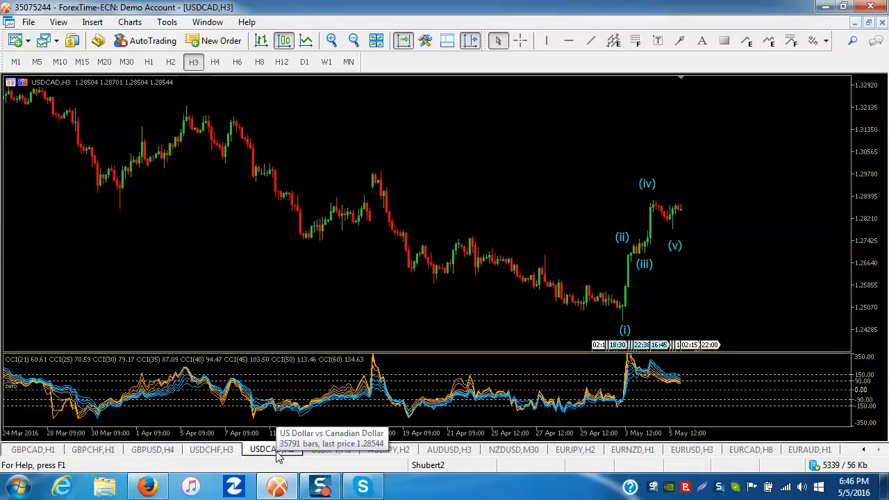
{"action": "mouse_move", "coordinate": [520, 231]}
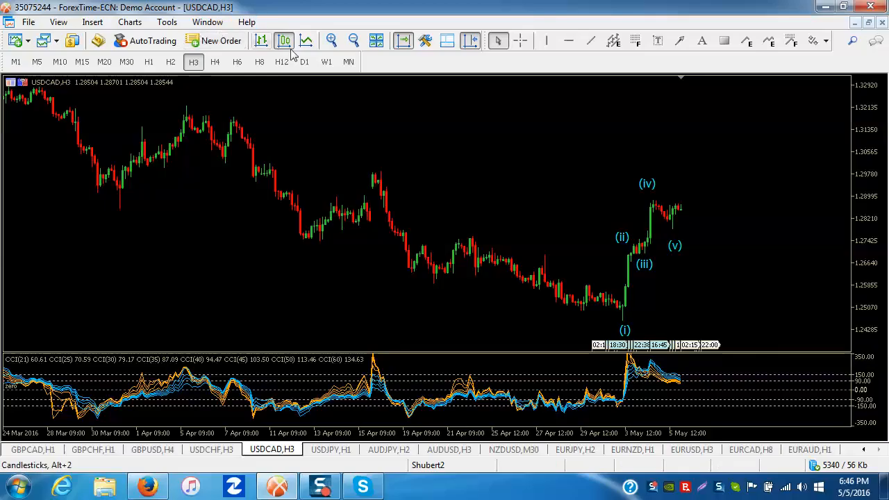
{"action": "left_click", "coordinate": [304, 61]}
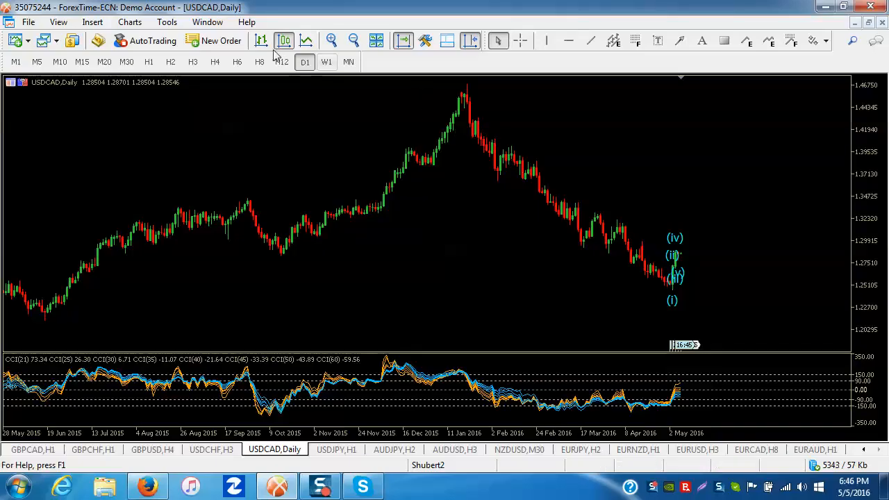
{"action": "left_click", "coordinate": [215, 62]}
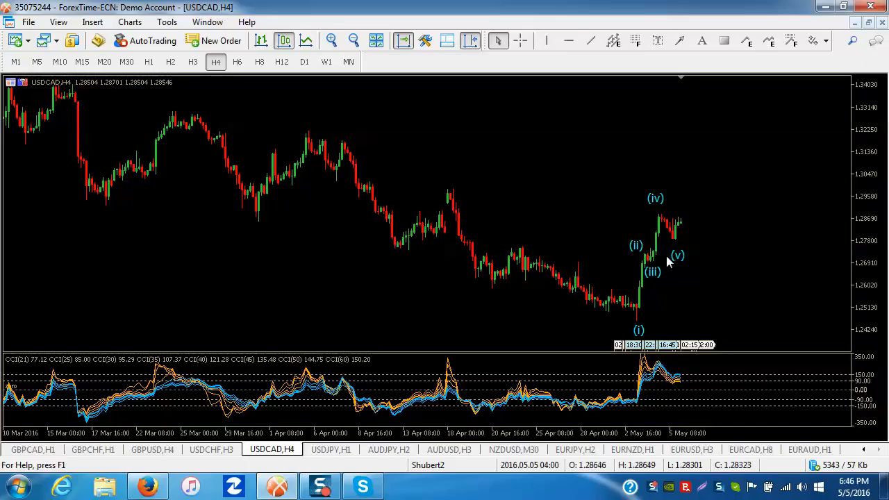
{"action": "mouse_move", "coordinate": [690, 193]}
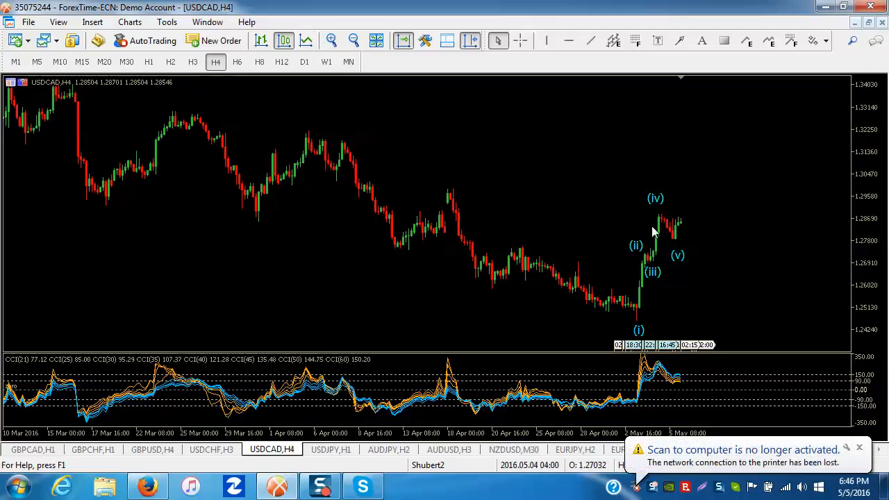
{"action": "mouse_move", "coordinate": [693, 202]}
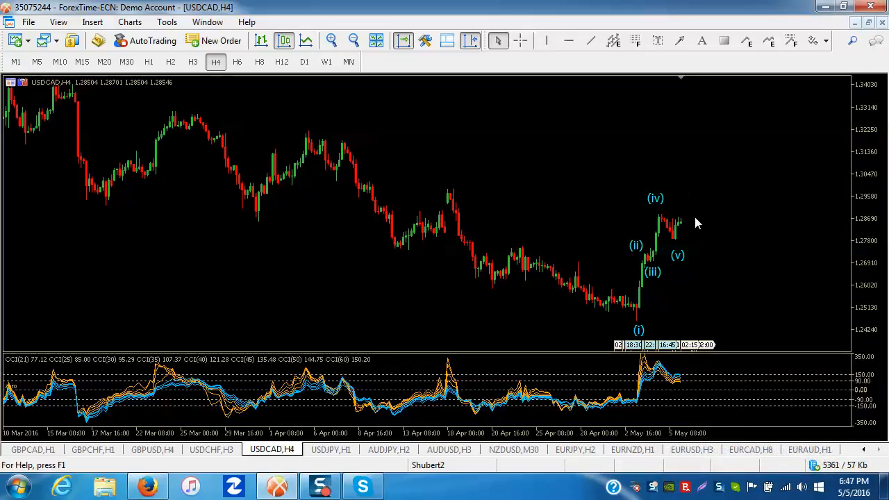
{"action": "mouse_move", "coordinate": [708, 283]}
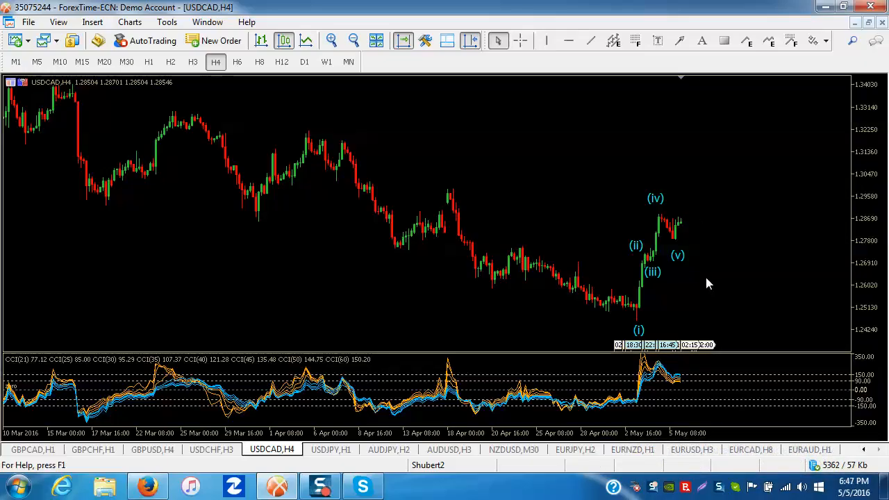
{"action": "mouse_move", "coordinate": [711, 196]}
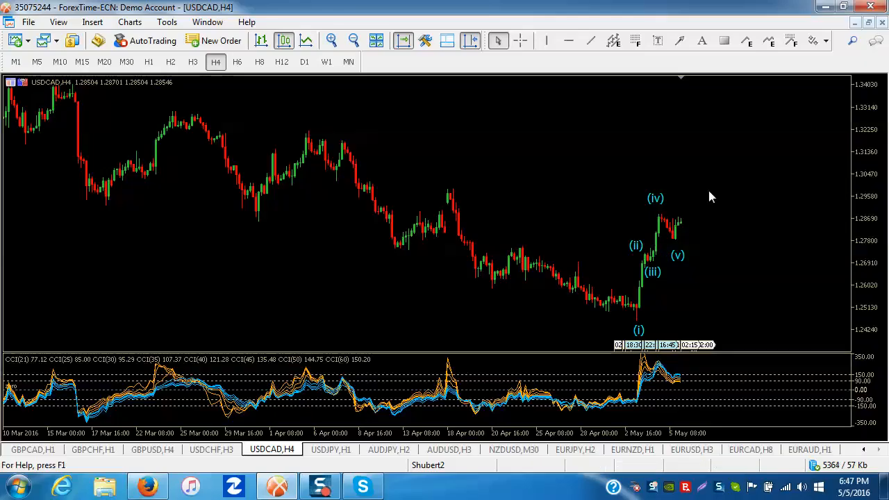
{"action": "mouse_move", "coordinate": [507, 253]}
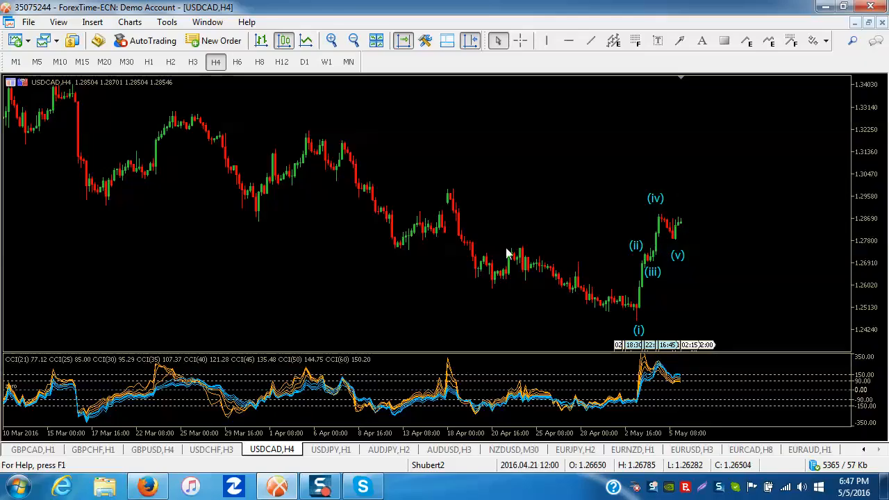
{"action": "left_click", "coordinate": [331, 449]}
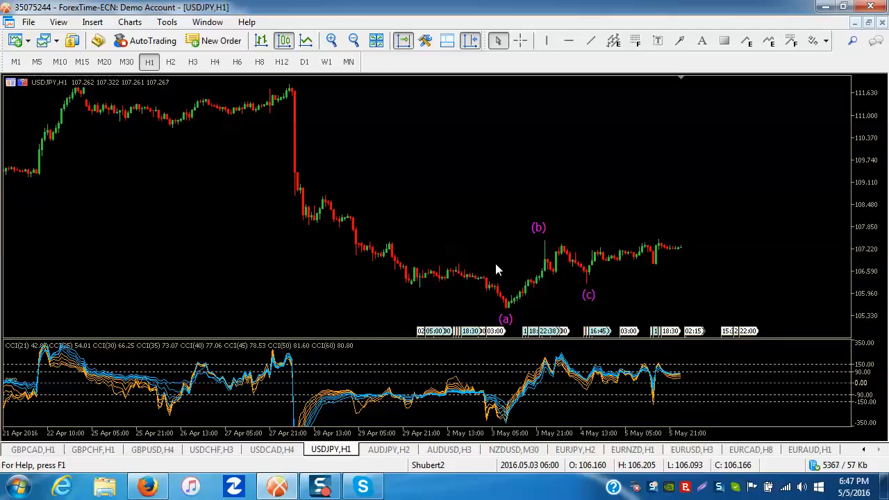
{"action": "mouse_move", "coordinate": [583, 274]}
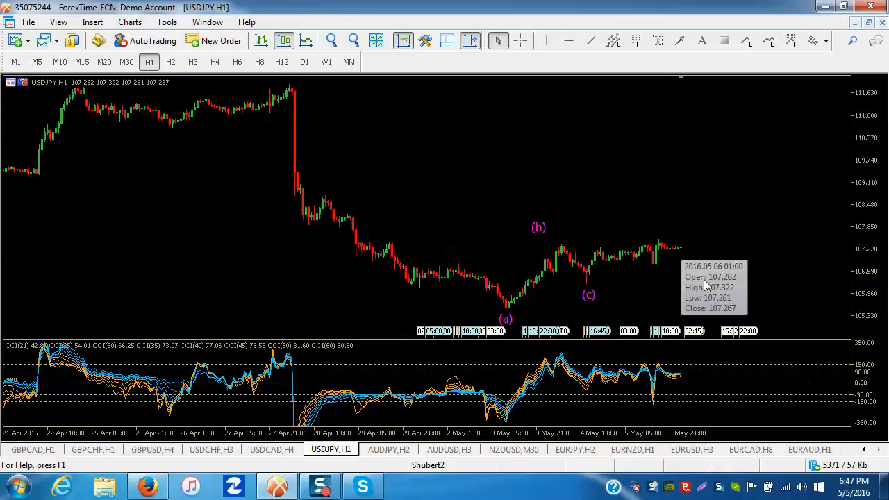
{"action": "mouse_move", "coordinate": [708, 290]}
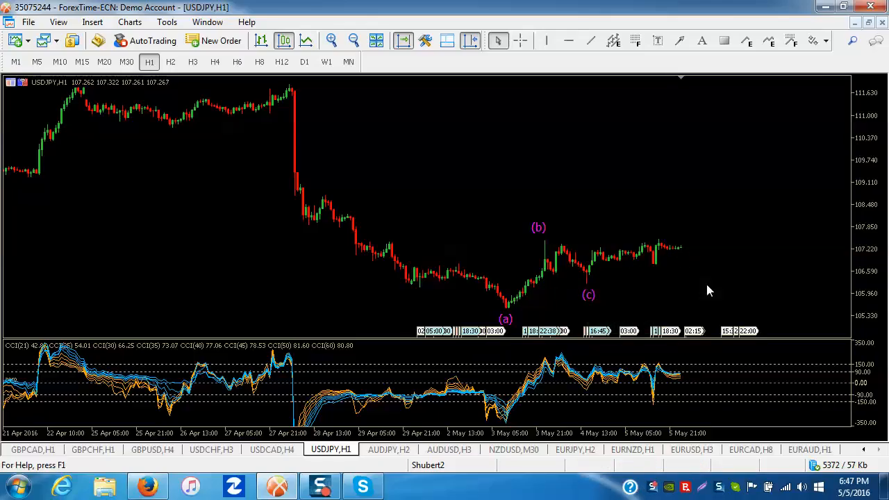
{"action": "mouse_move", "coordinate": [316, 476]}
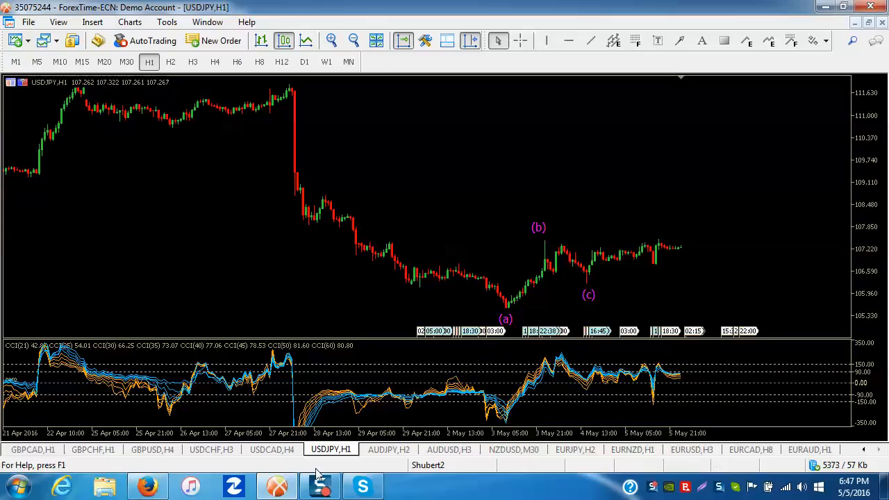
{"action": "left_click", "coordinate": [272, 449]}
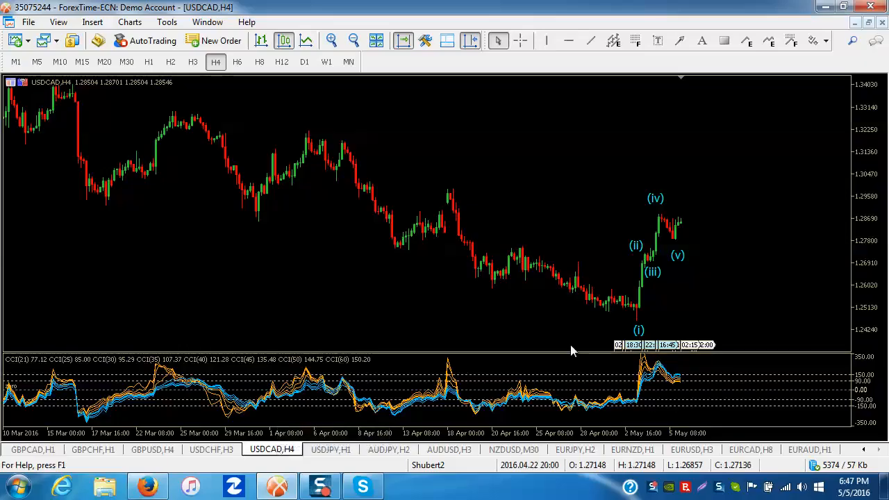
{"action": "mouse_move", "coordinate": [697, 175]}
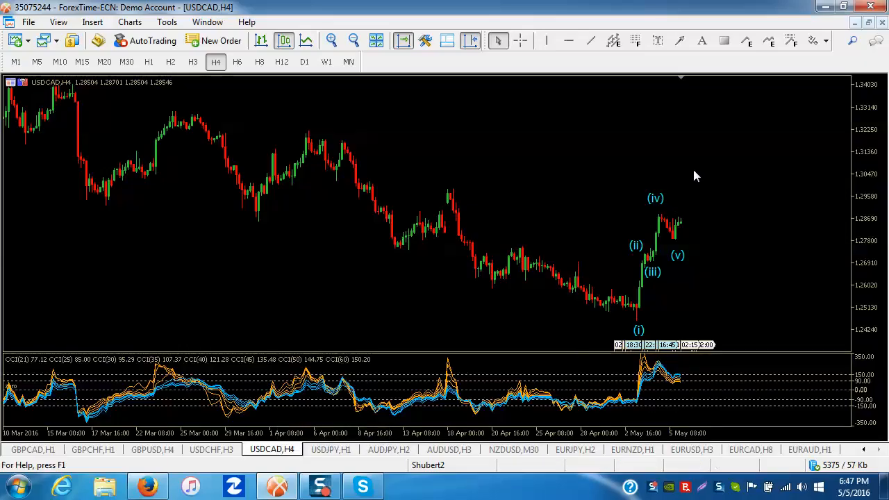
{"action": "mouse_move", "coordinate": [84, 434]}
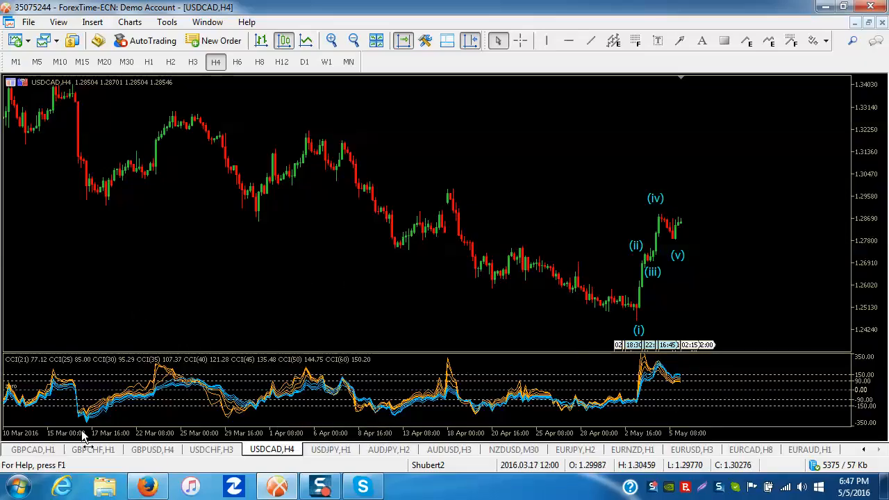
Step: Open the GBPCAD chart, compare H4, D1 and H6 views, and finish on H4
{"action": "left_click", "coordinate": [33, 449]}
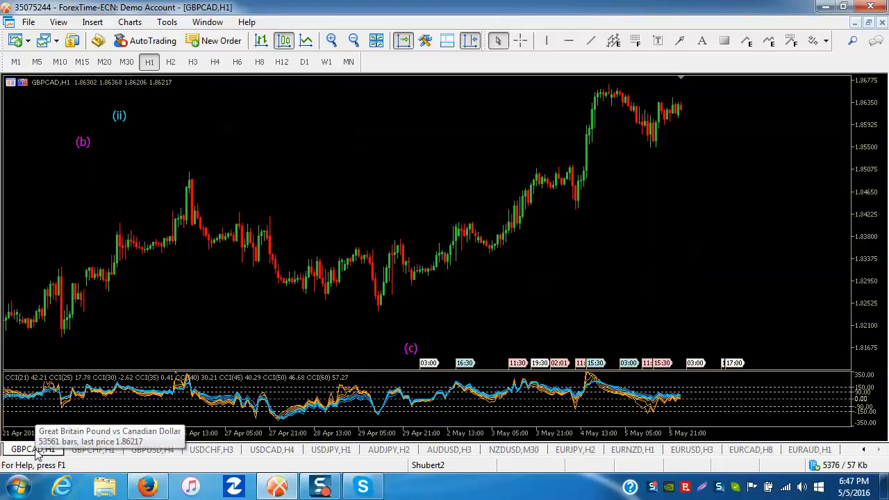
{"action": "left_click", "coordinate": [215, 61]}
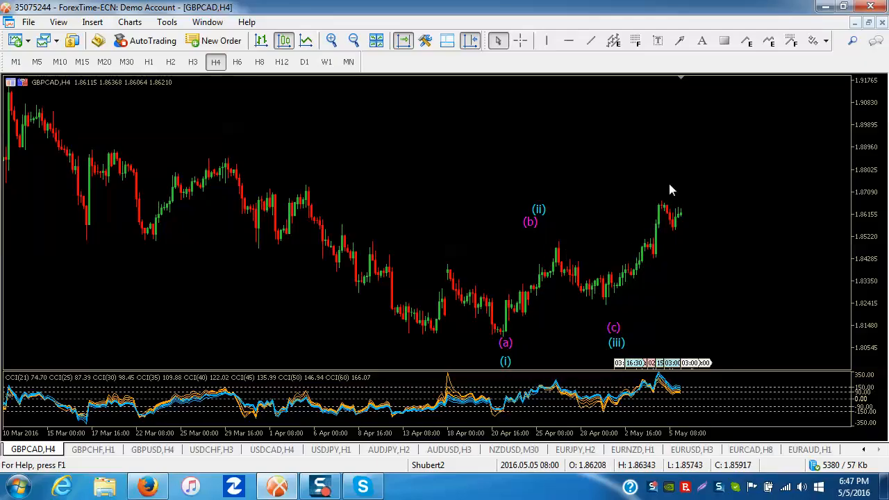
{"action": "left_click", "coordinate": [304, 62]}
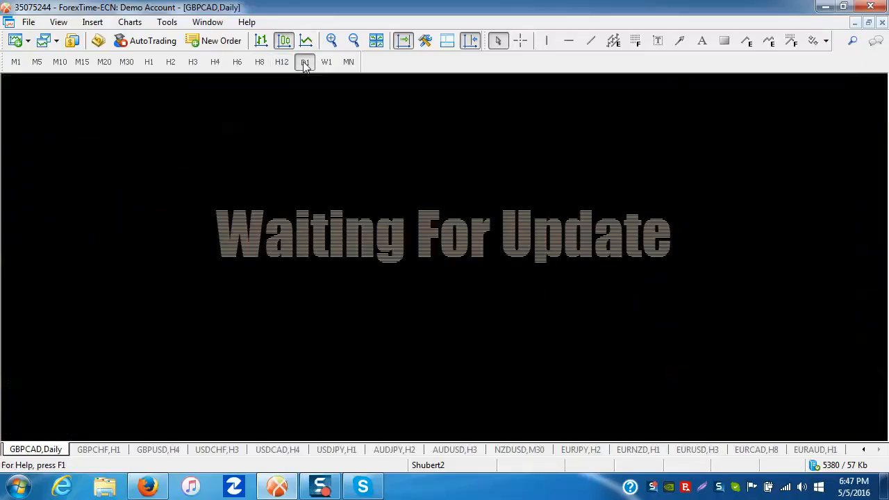
{"action": "left_click", "coordinate": [305, 62]}
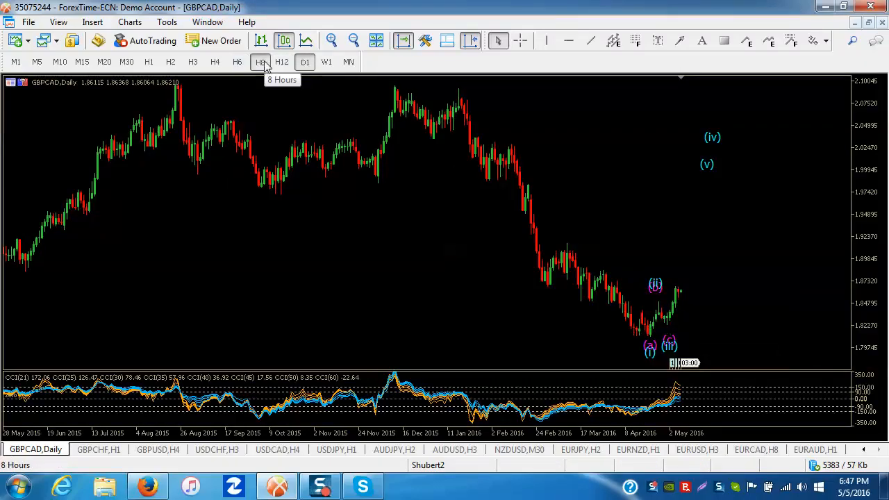
{"action": "left_click", "coordinate": [238, 62]}
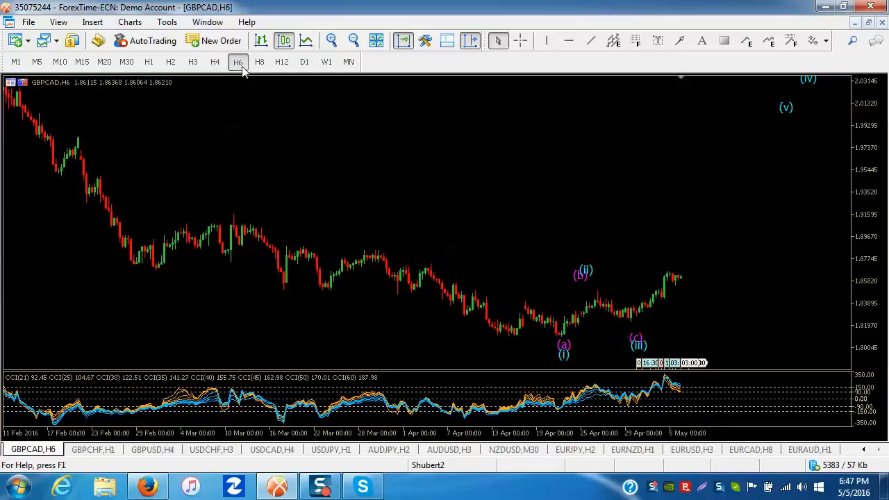
{"action": "left_click", "coordinate": [214, 62]}
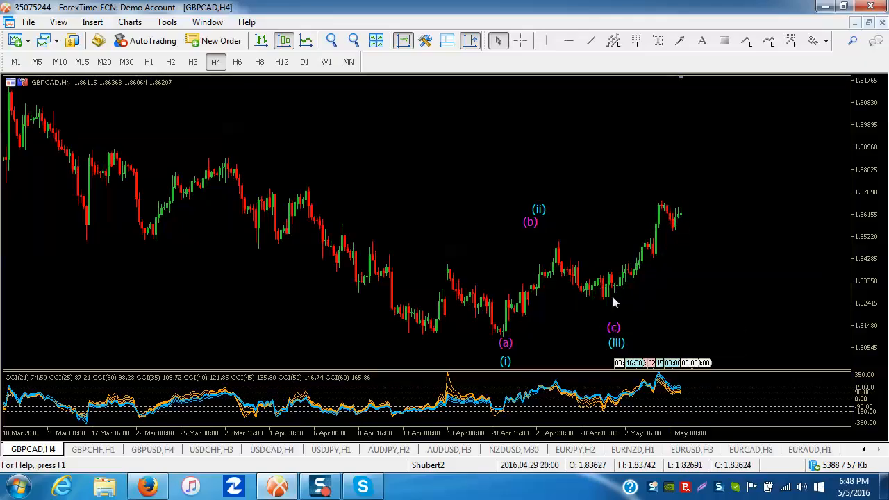
{"action": "mouse_move", "coordinate": [696, 177]}
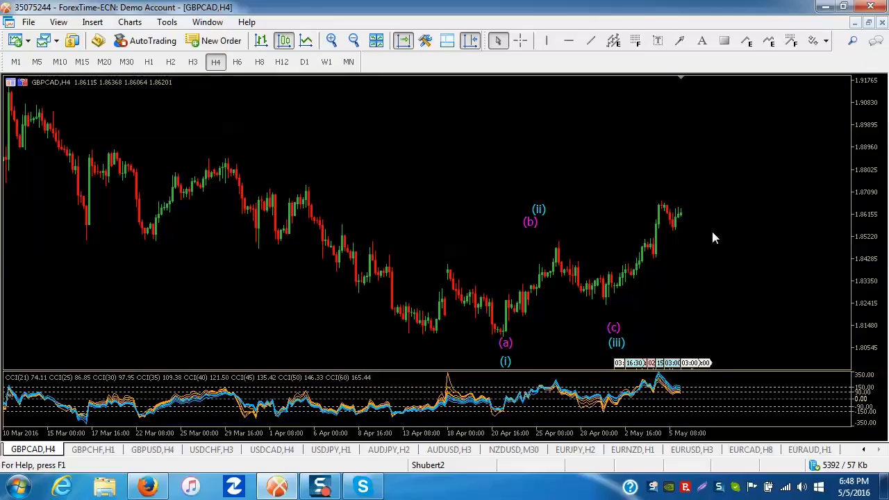
{"action": "mouse_move", "coordinate": [650, 340]}
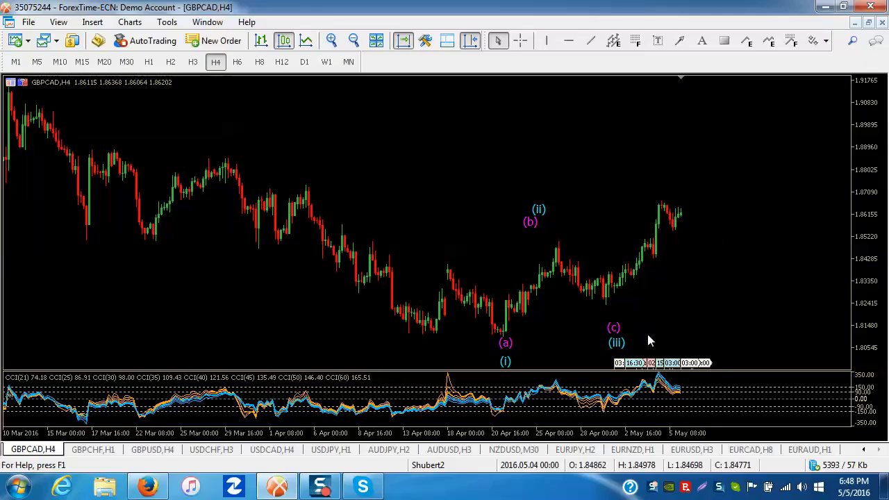
Step: Open the EURCAD chart and move from D1 through H6 to the H2 timeframe
{"action": "left_click", "coordinate": [750, 450]}
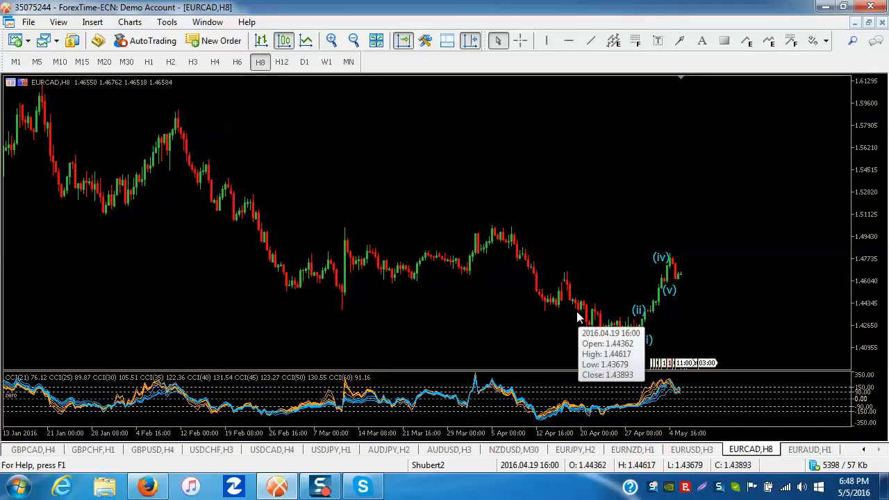
{"action": "left_click", "coordinate": [304, 62]}
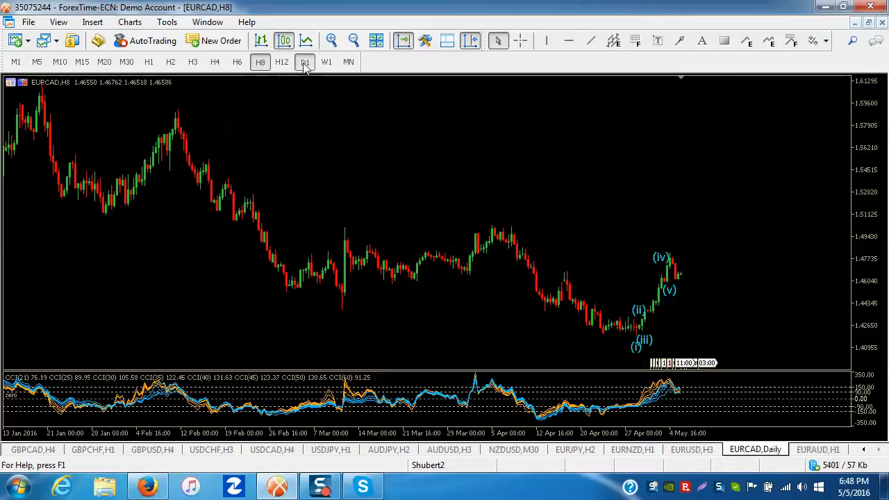
{"action": "left_click", "coordinate": [304, 62]}
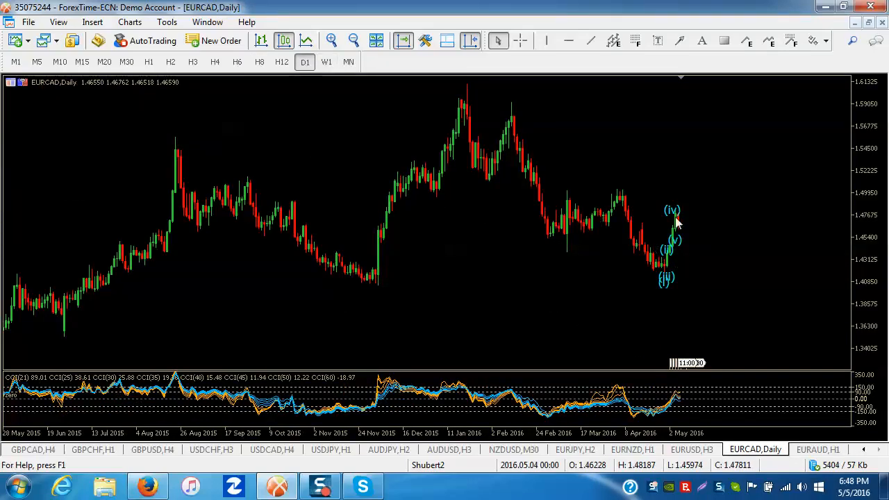
{"action": "left_click", "coordinate": [238, 62]}
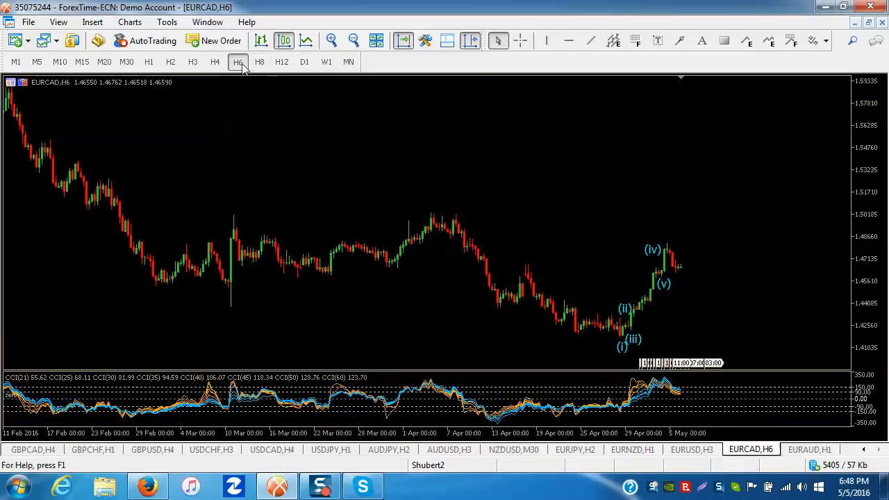
{"action": "mouse_move", "coordinate": [441, 238]}
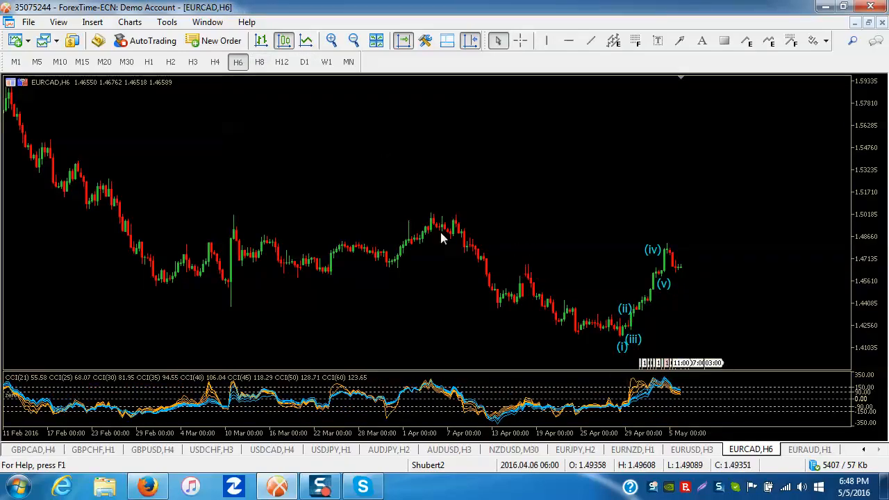
{"action": "left_click", "coordinate": [171, 62]}
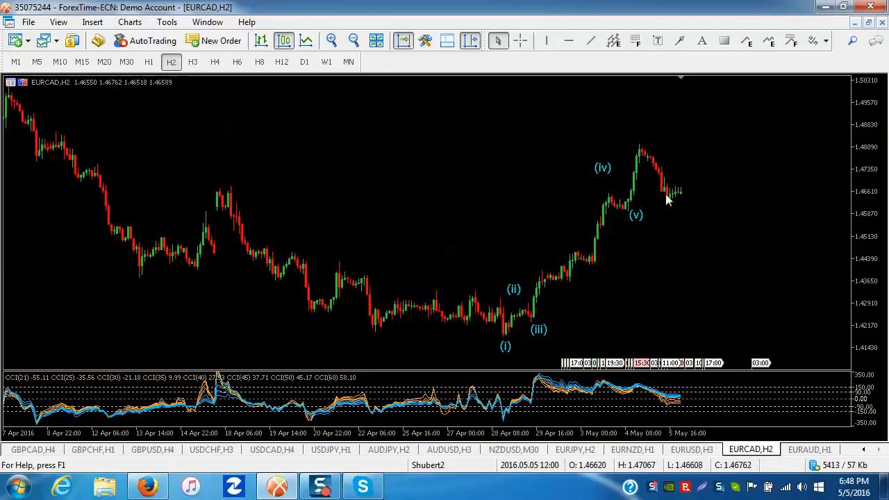
{"action": "mouse_move", "coordinate": [717, 285]}
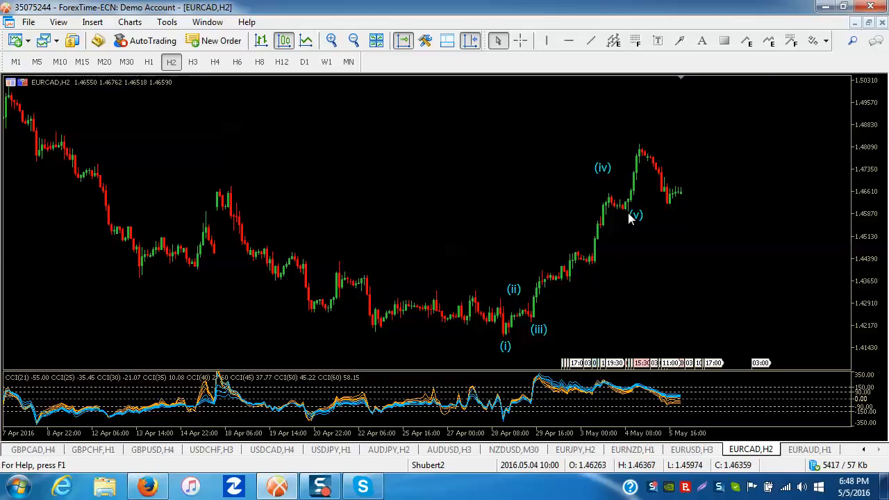
{"action": "mouse_move", "coordinate": [636, 212]}
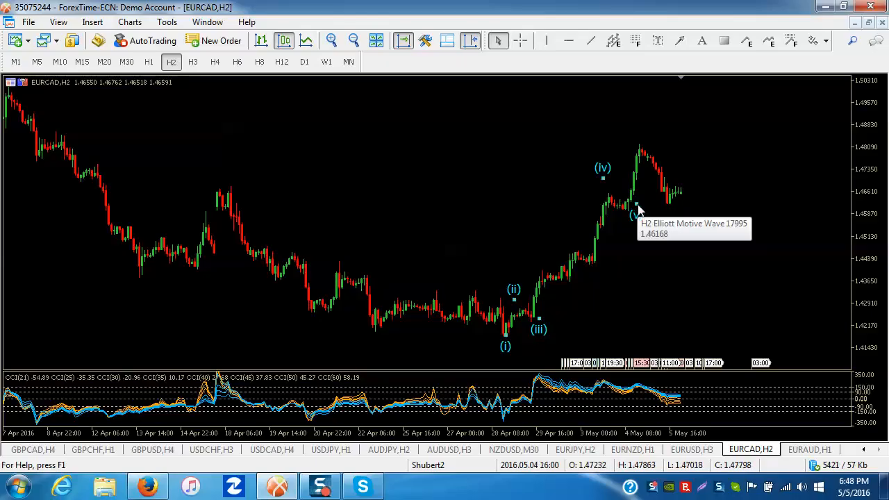
{"action": "mouse_move", "coordinate": [583, 223]}
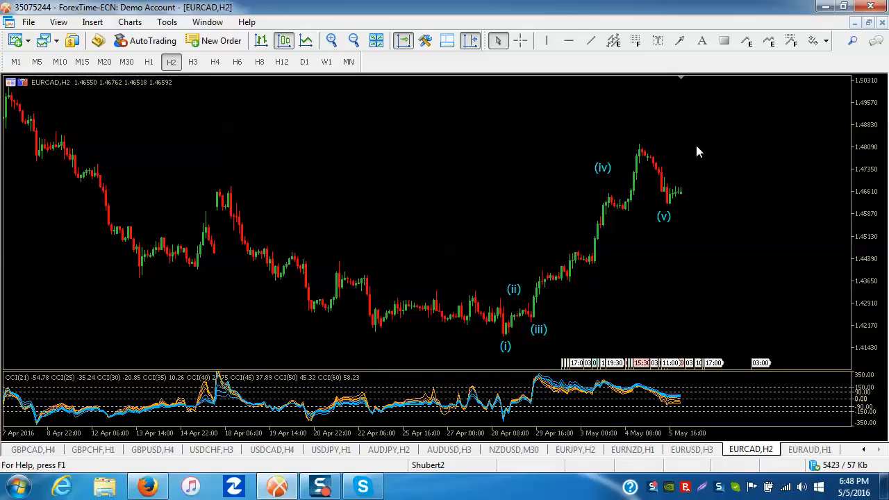
{"action": "mouse_move", "coordinate": [750, 302]}
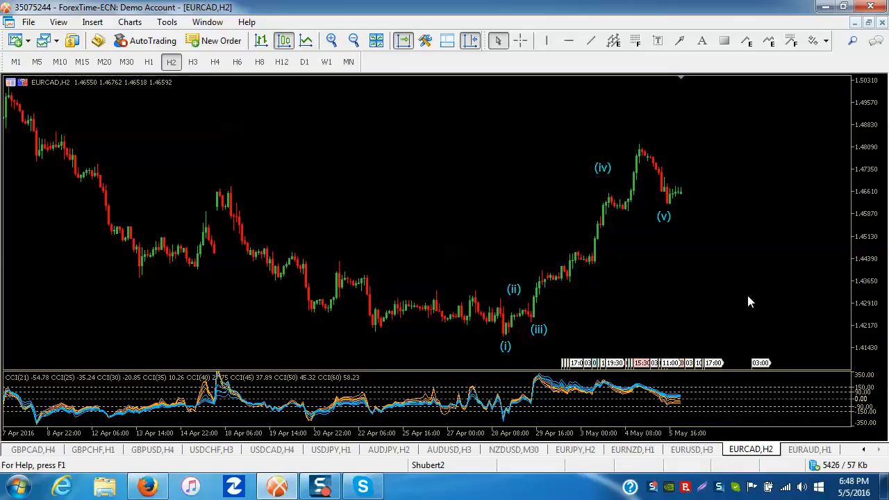
{"action": "mouse_move", "coordinate": [736, 307]}
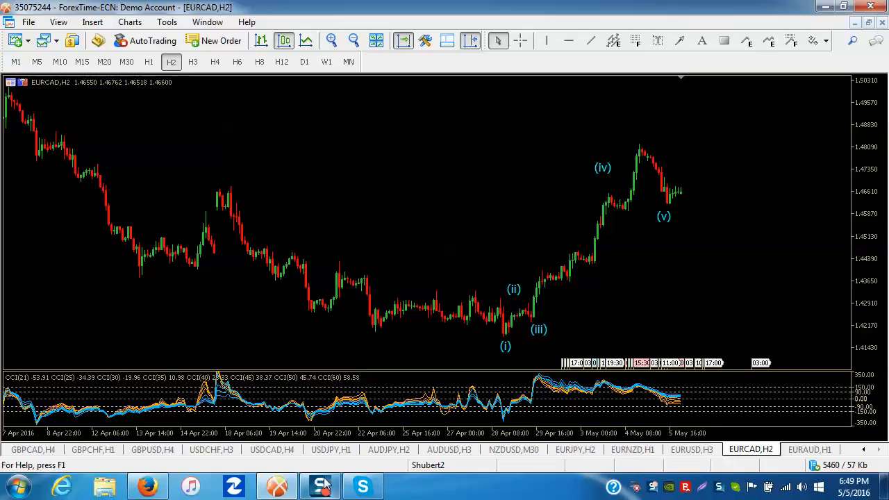
{"action": "left_click", "coordinate": [320, 484]}
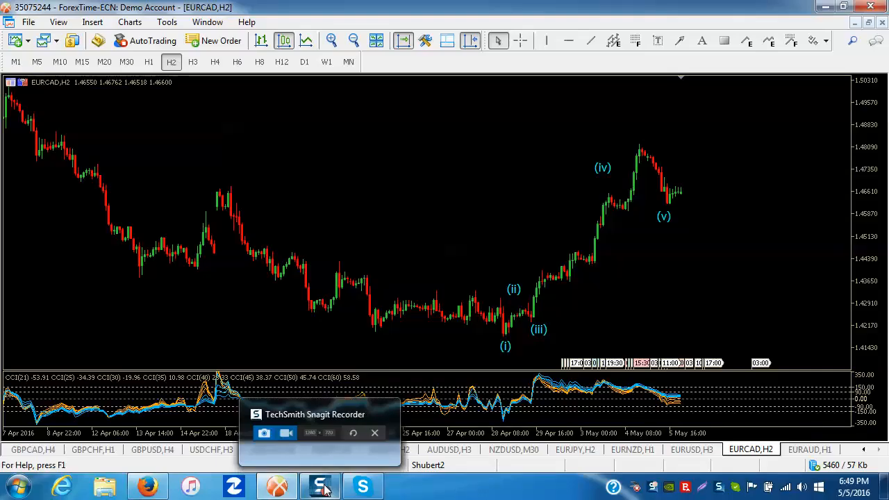